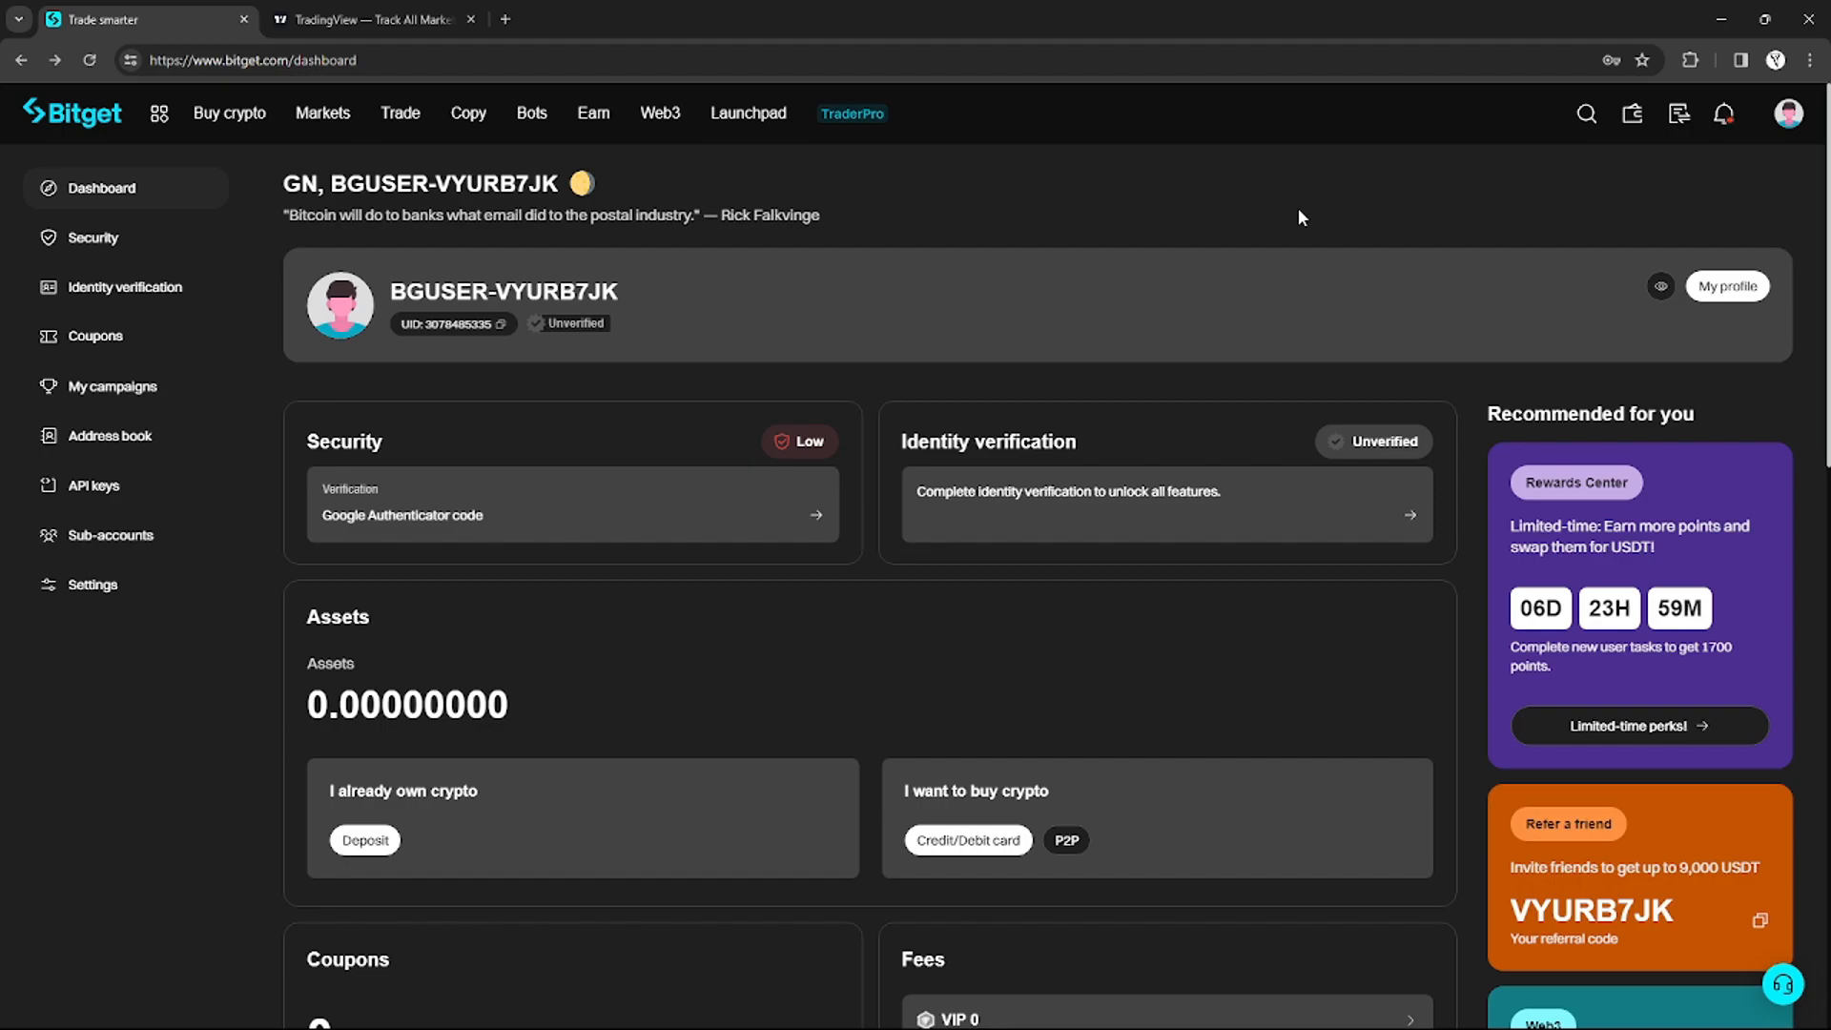
mouse_move(355, 375)
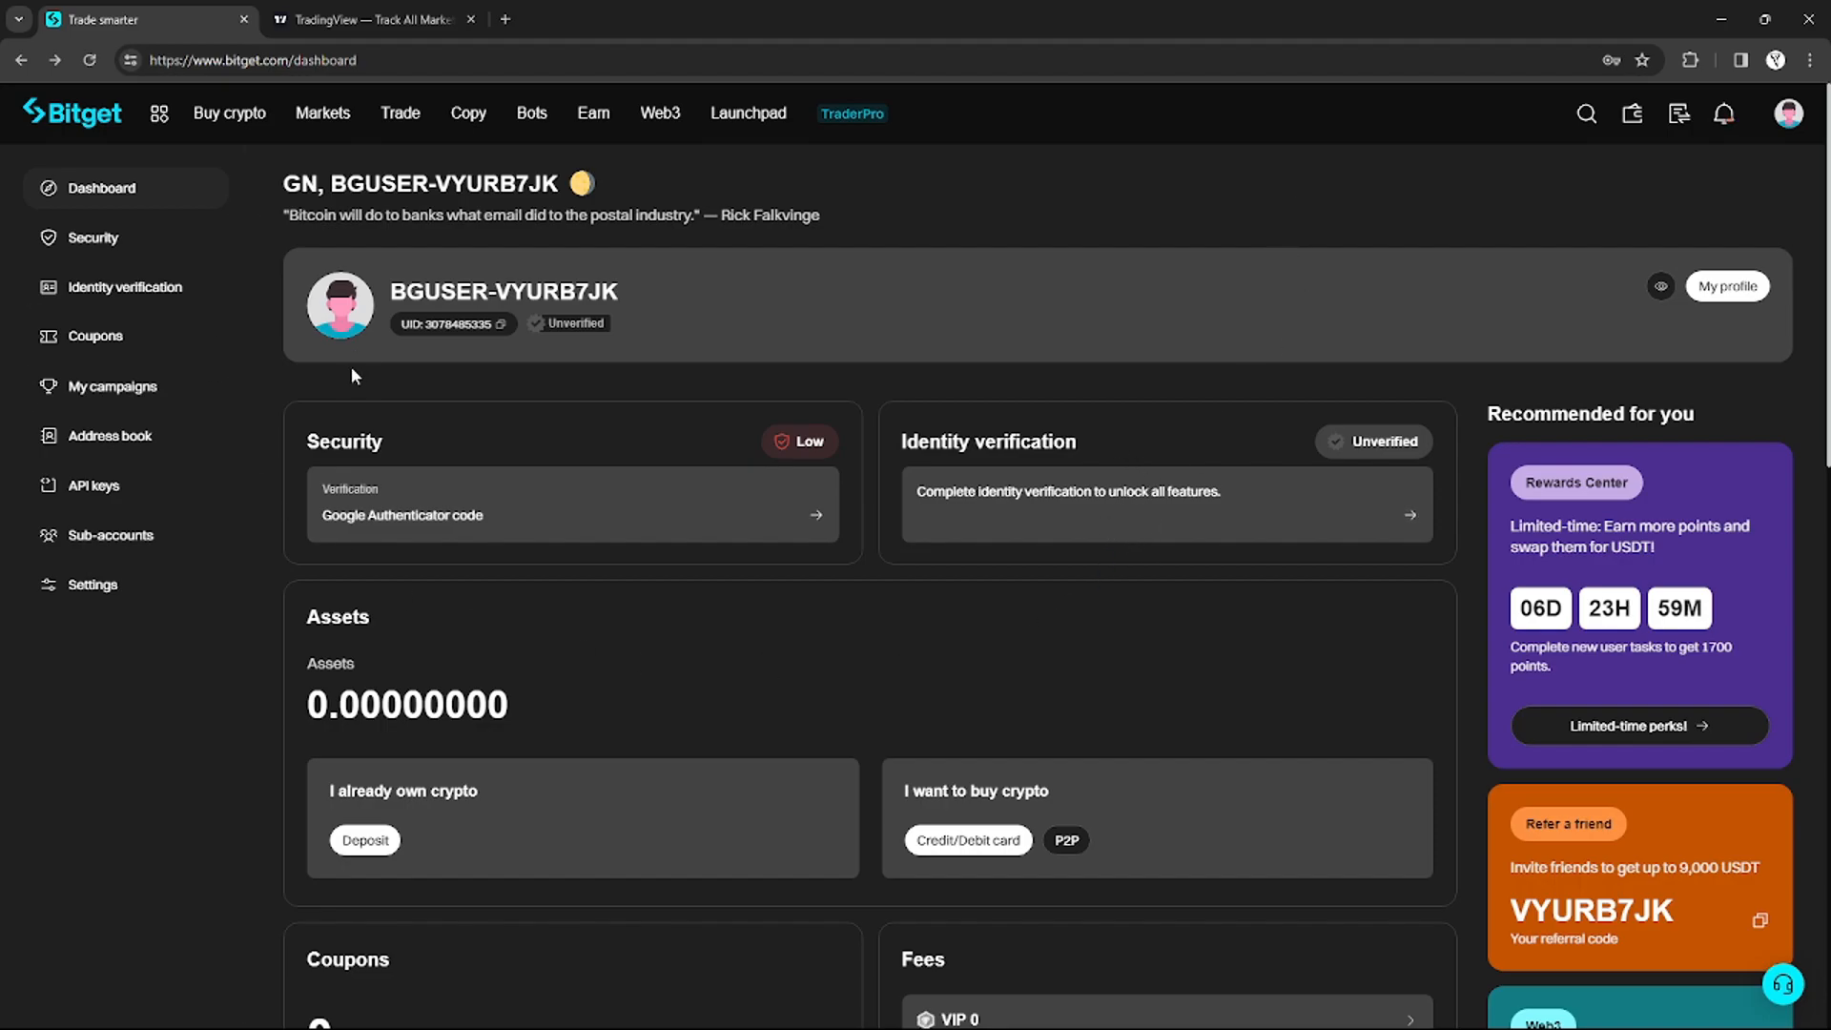
mouse_move(1191, 213)
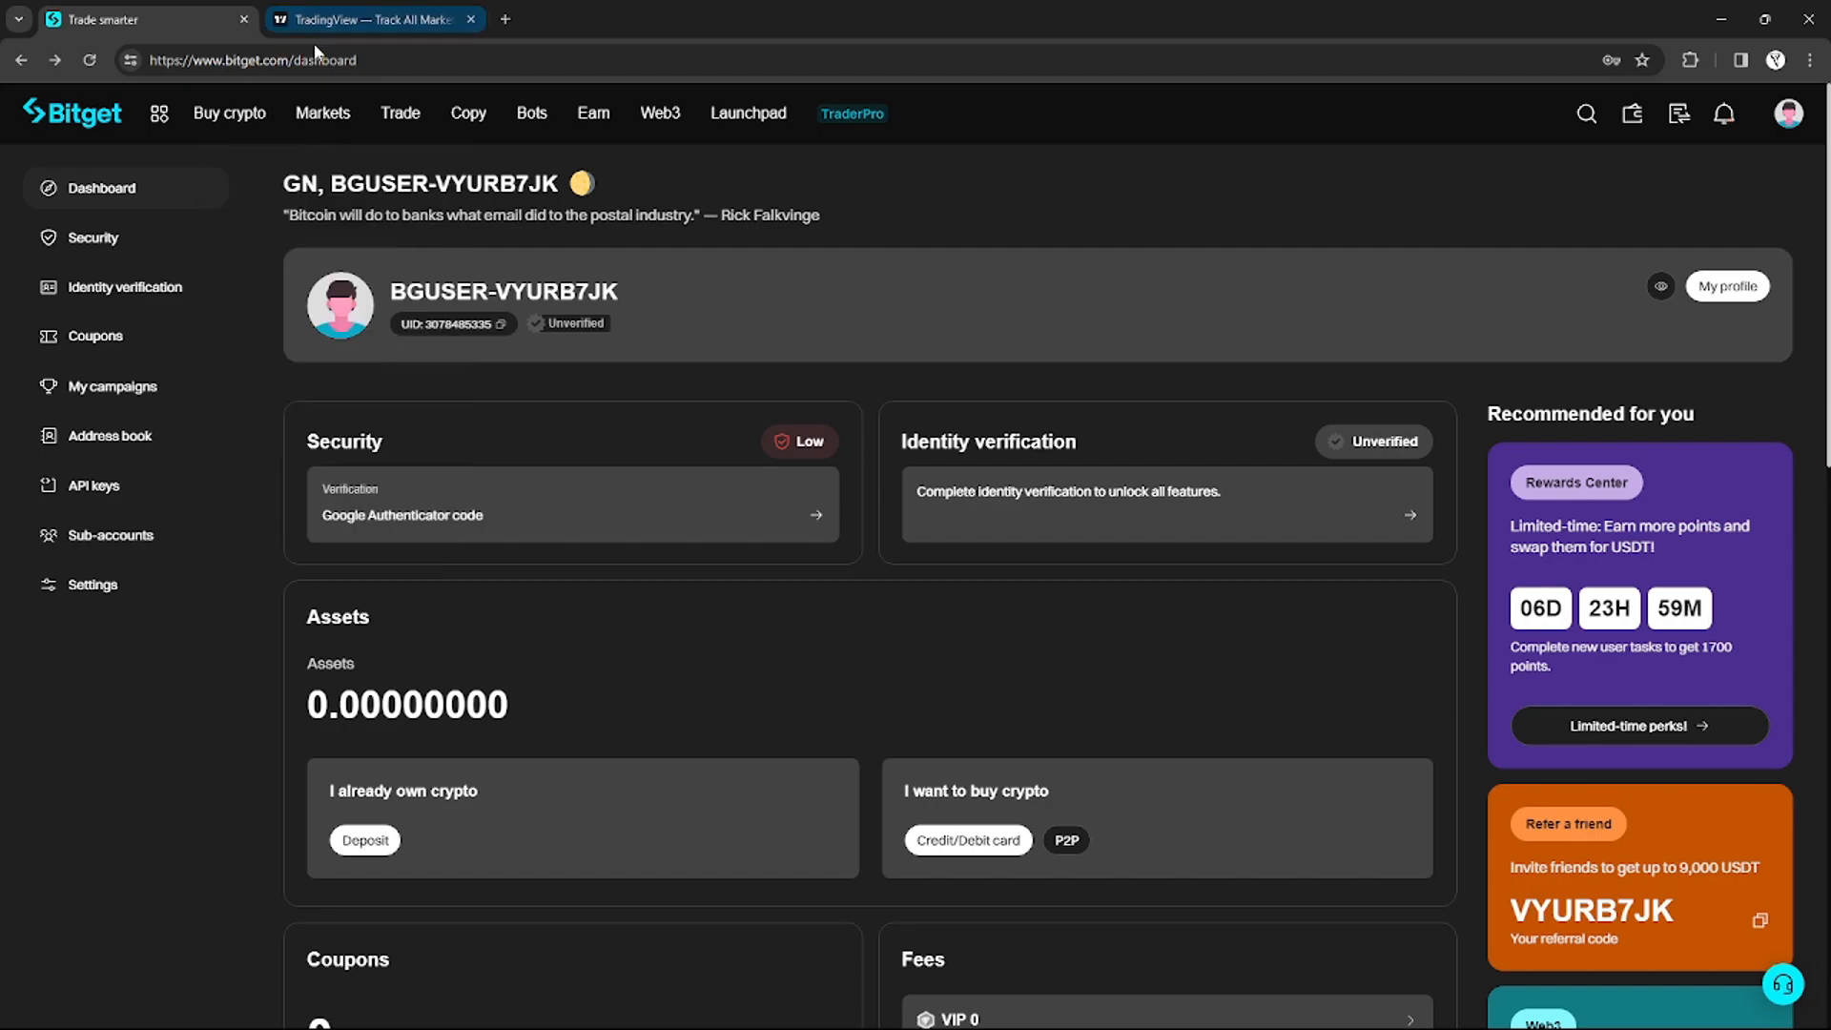
Go to the Bitget home page and reach the account's API keys page, which lists no keys.
click(374, 19)
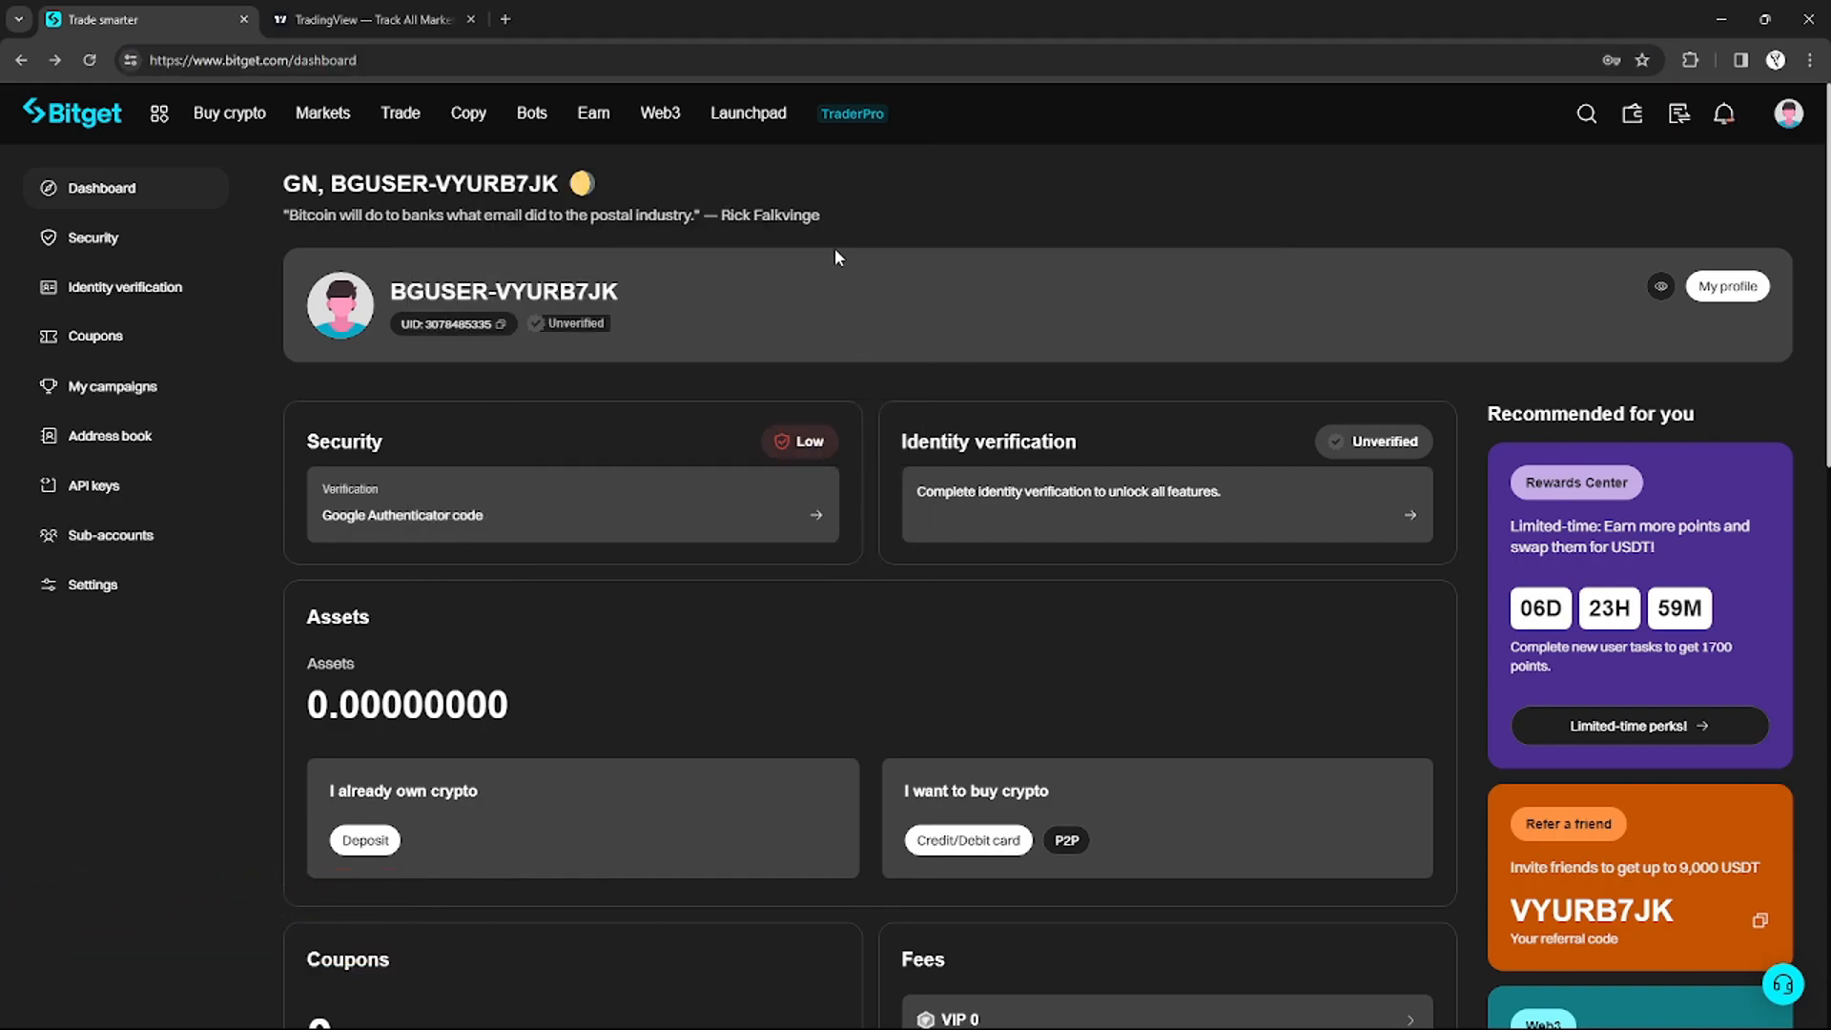
mouse_move(1155, 226)
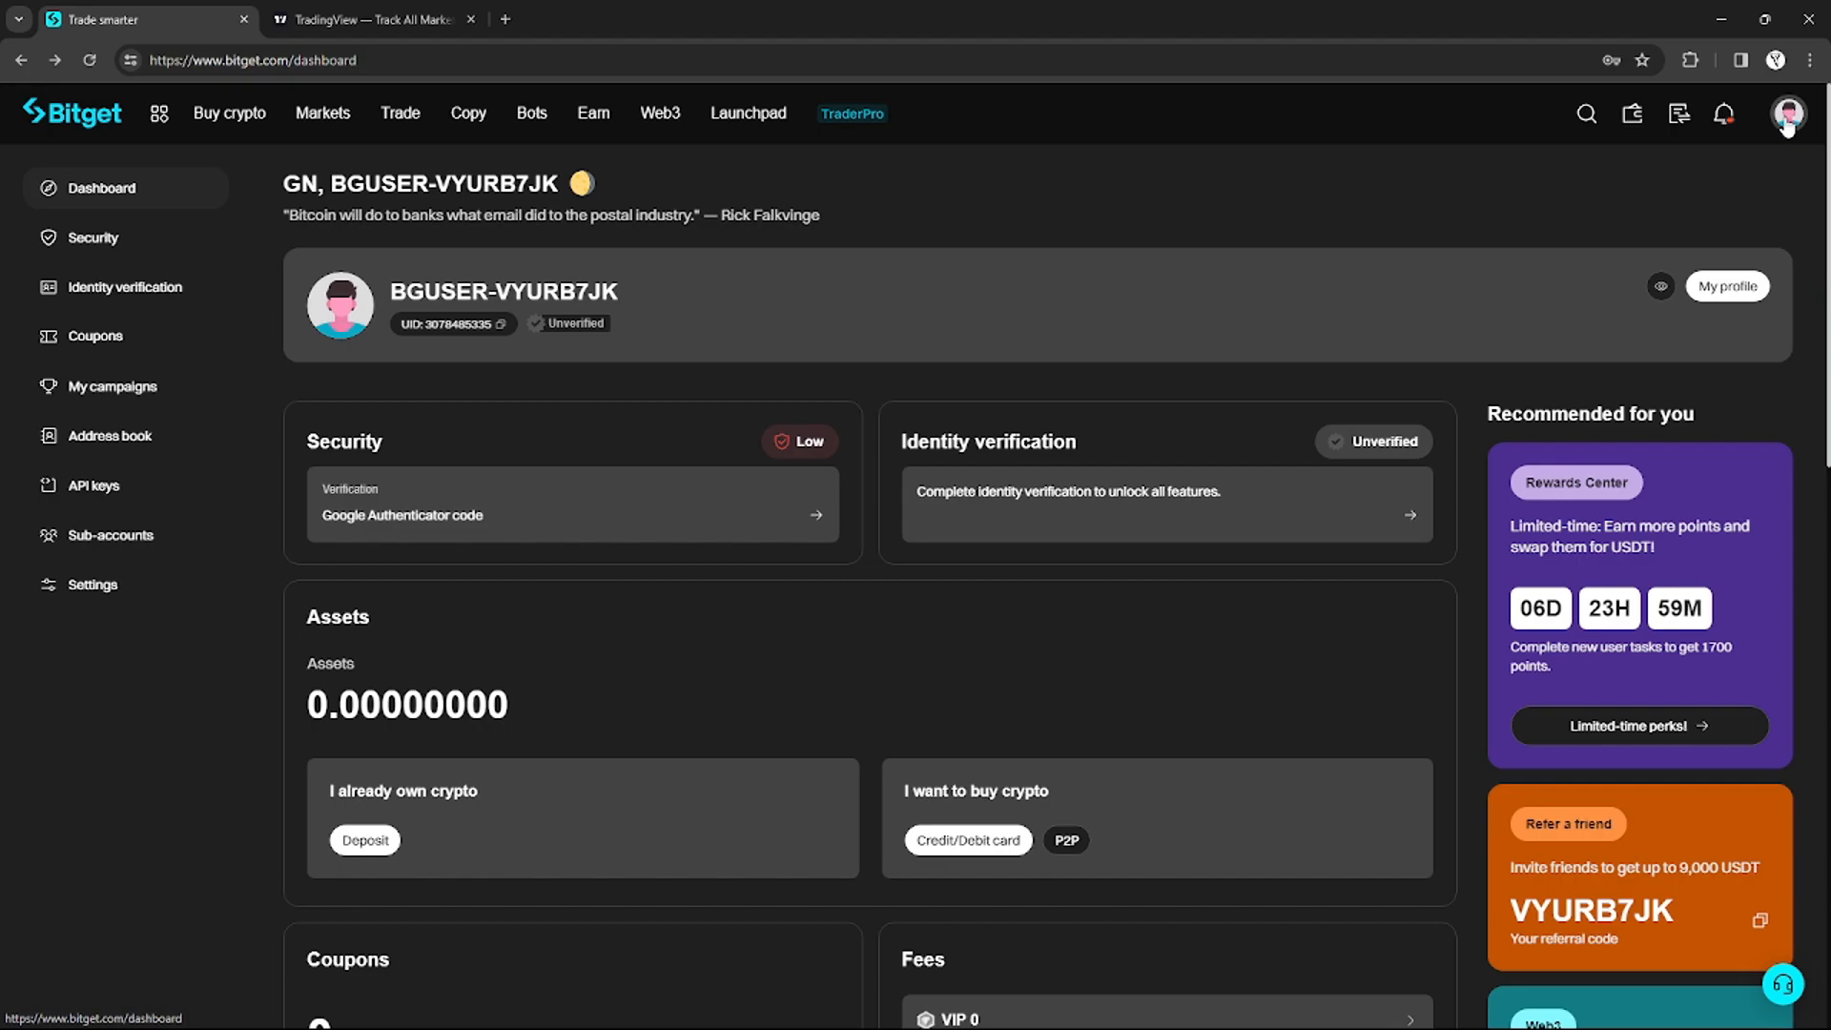
mouse_move(933, 389)
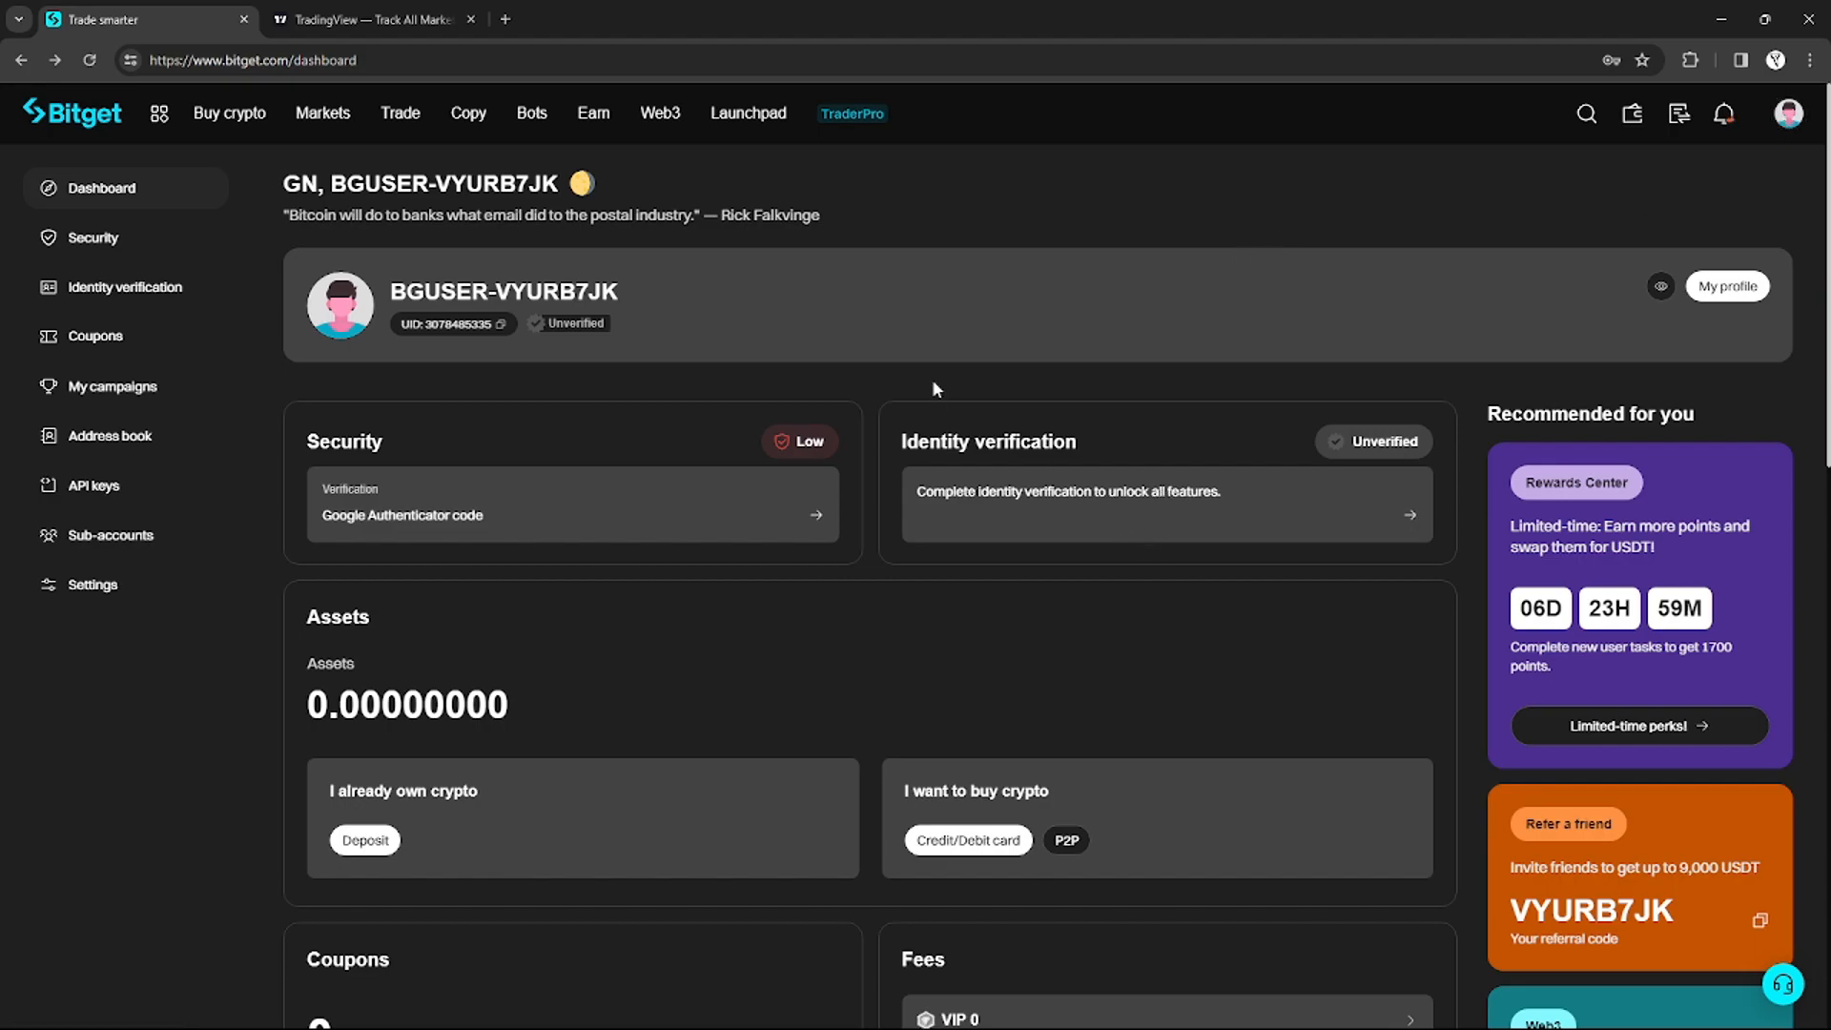
mouse_move(1002, 418)
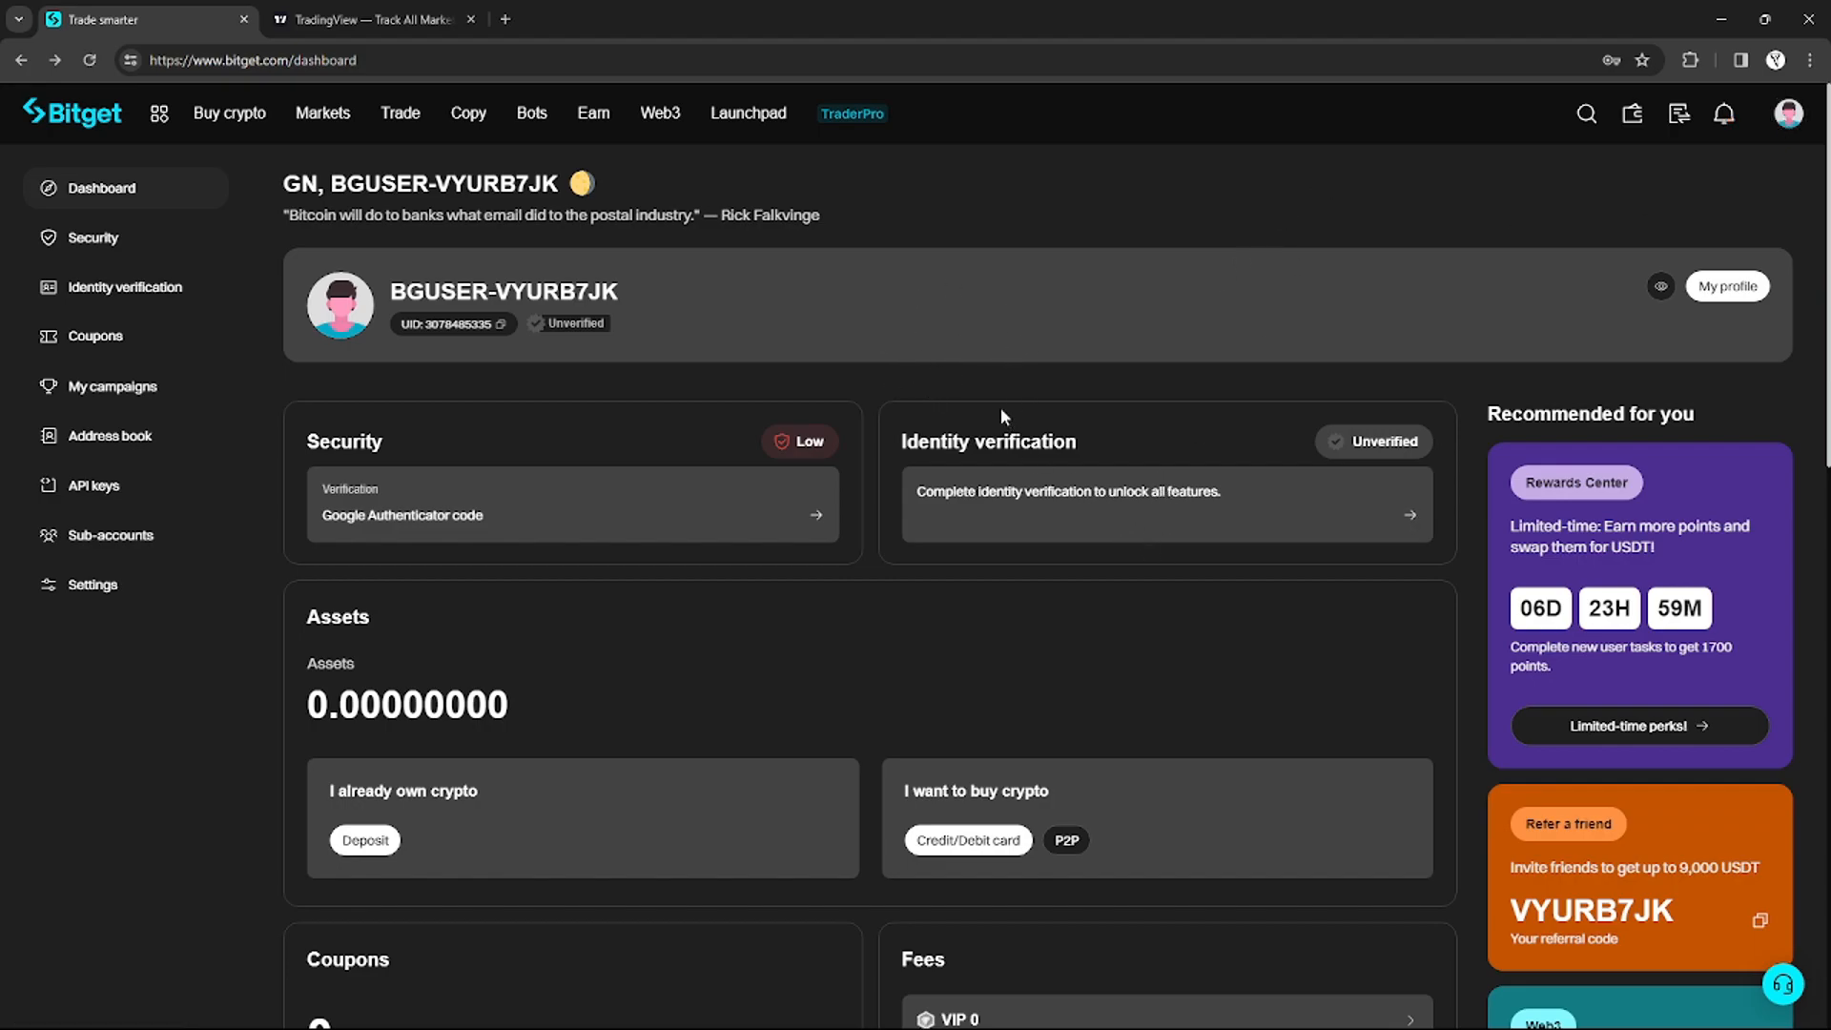
mouse_move(959, 392)
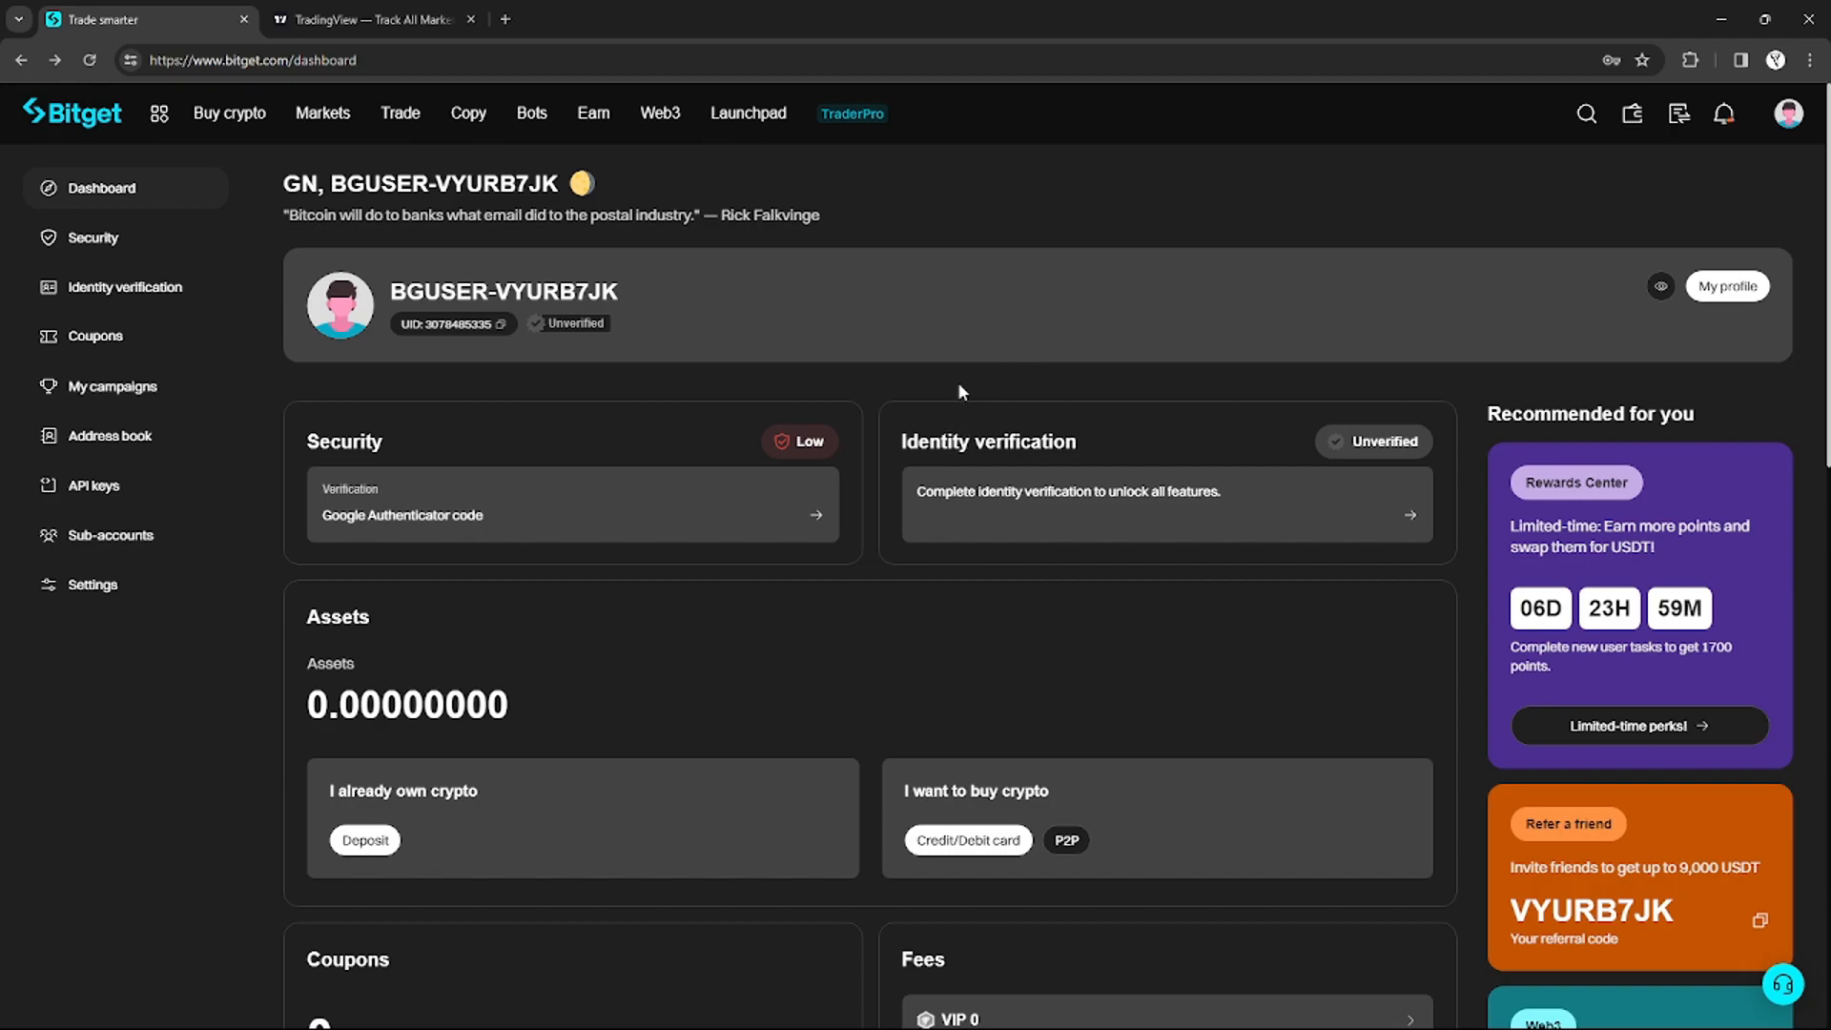
click(72, 113)
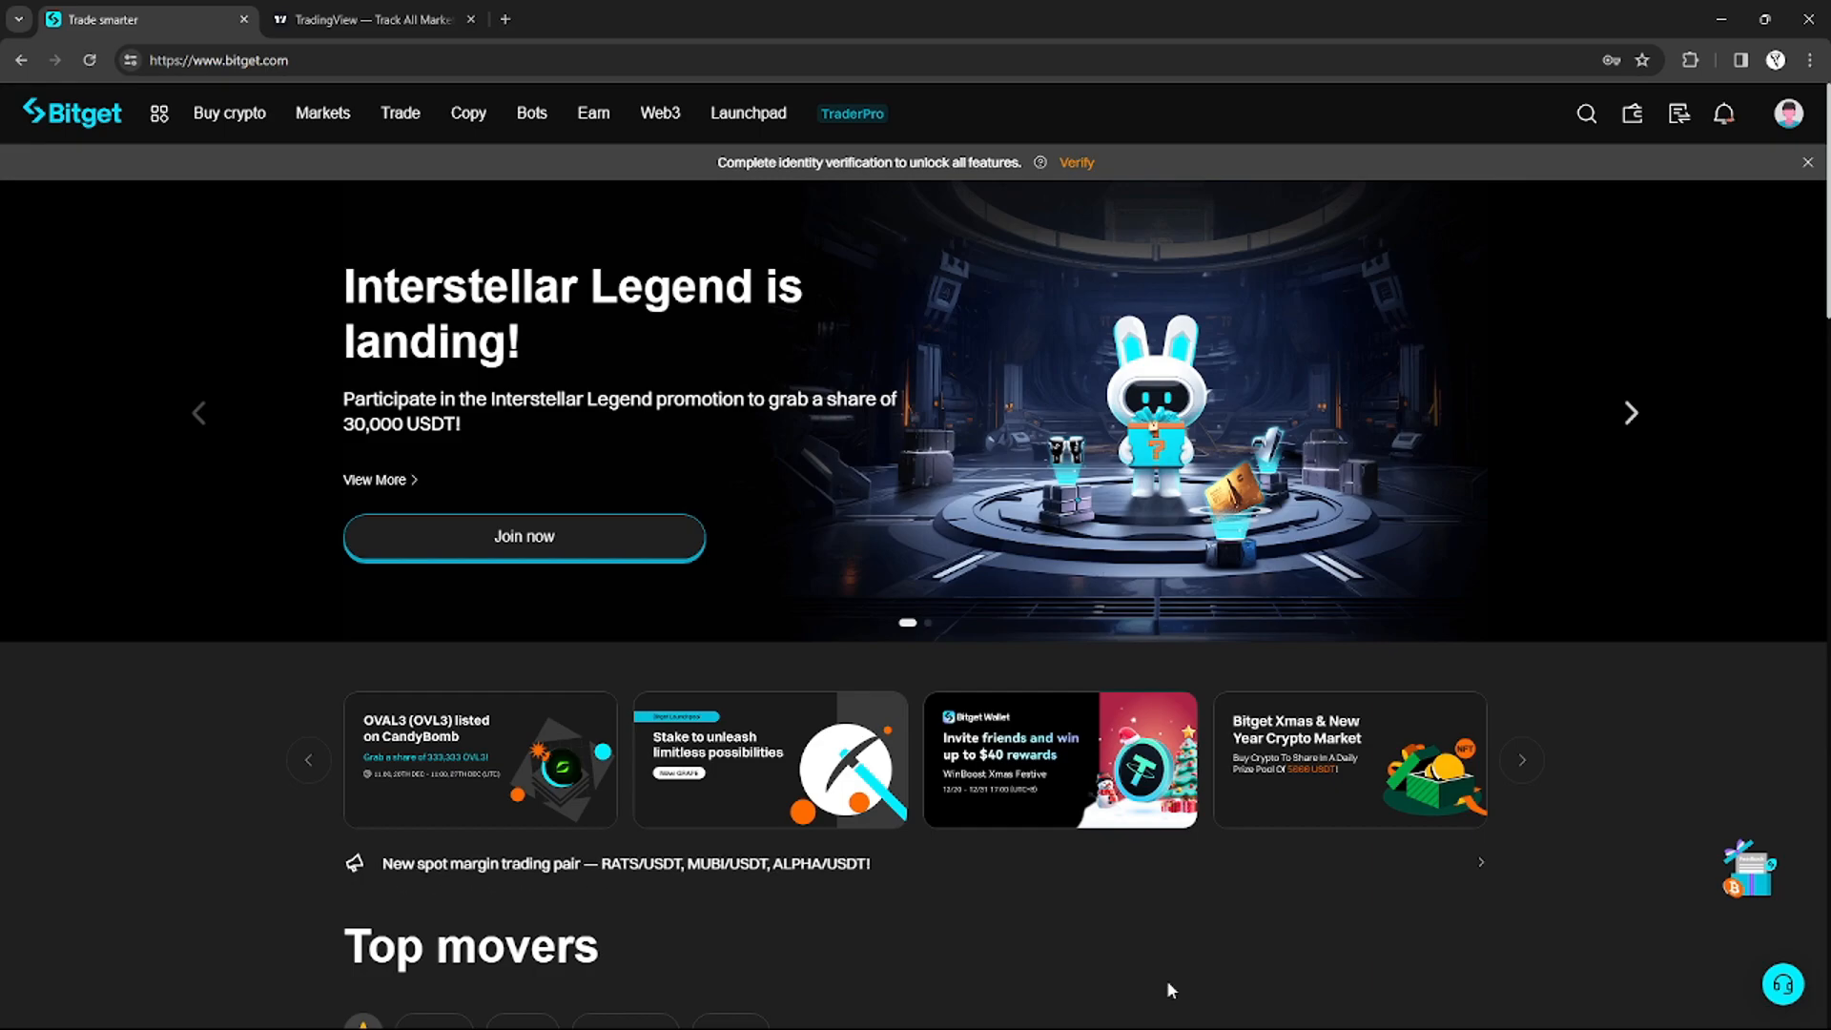
mouse_move(1184, 985)
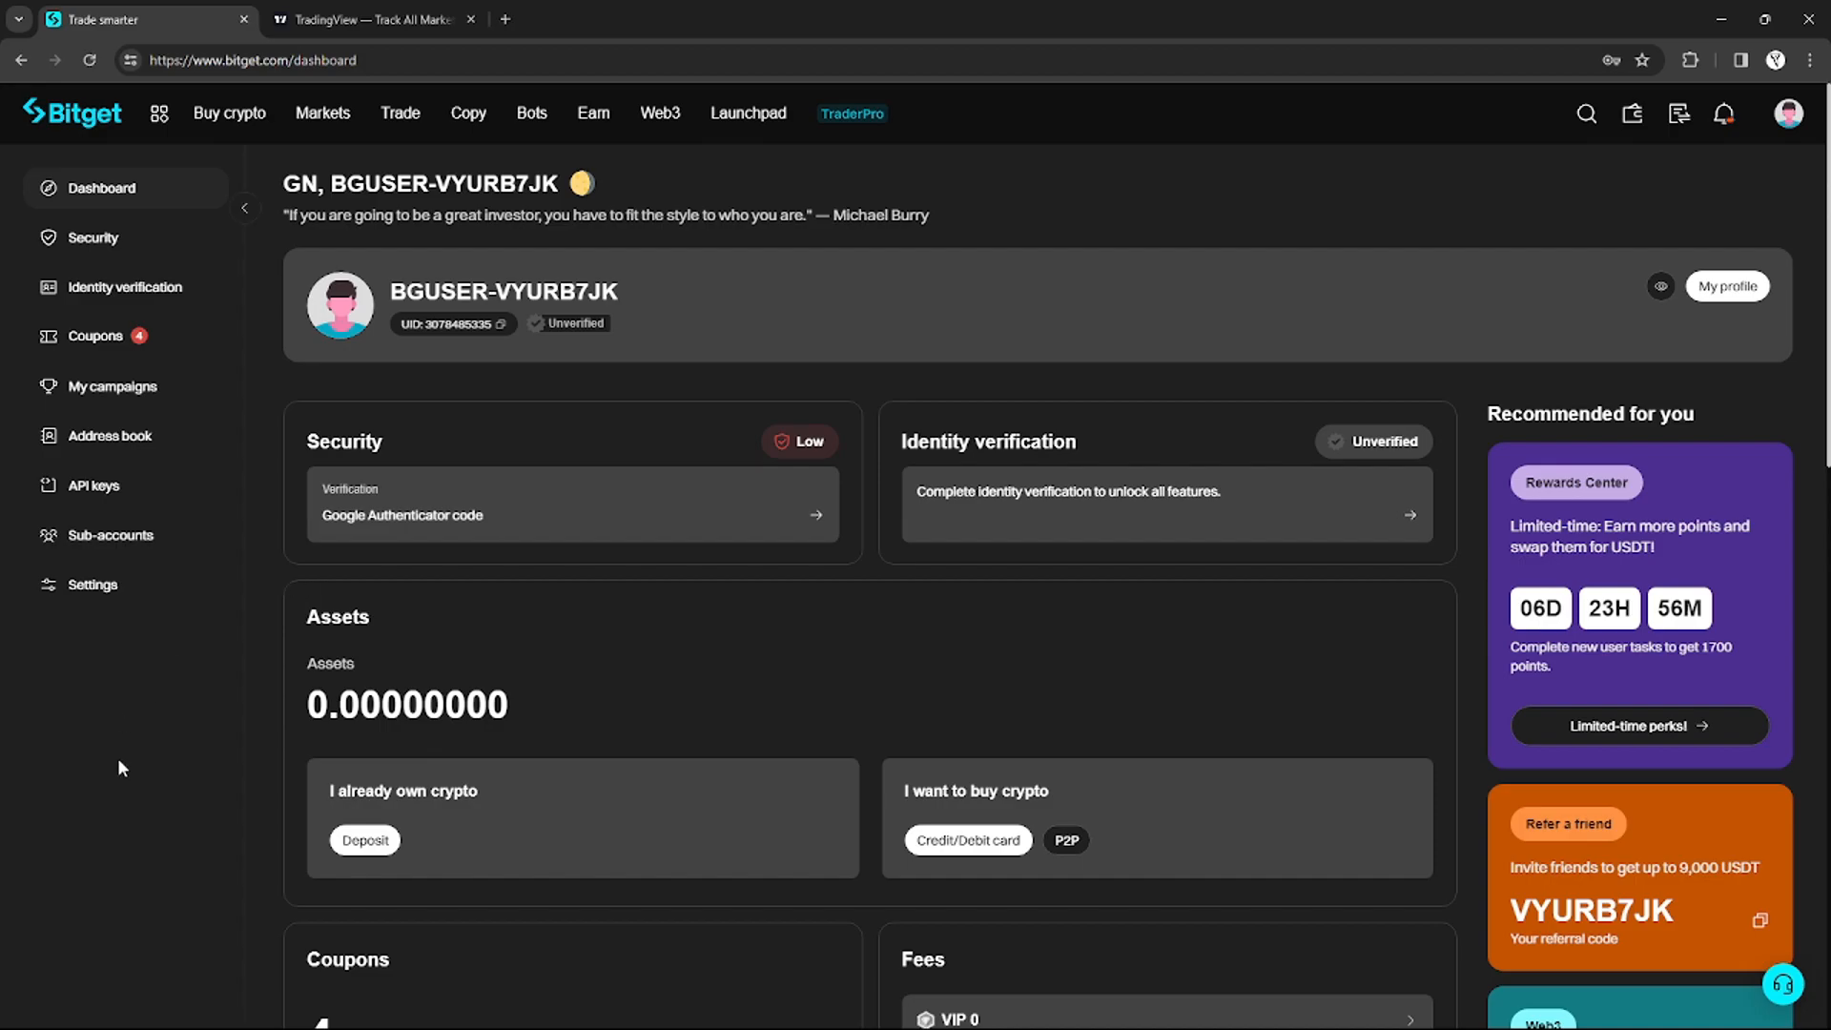
mouse_move(93, 487)
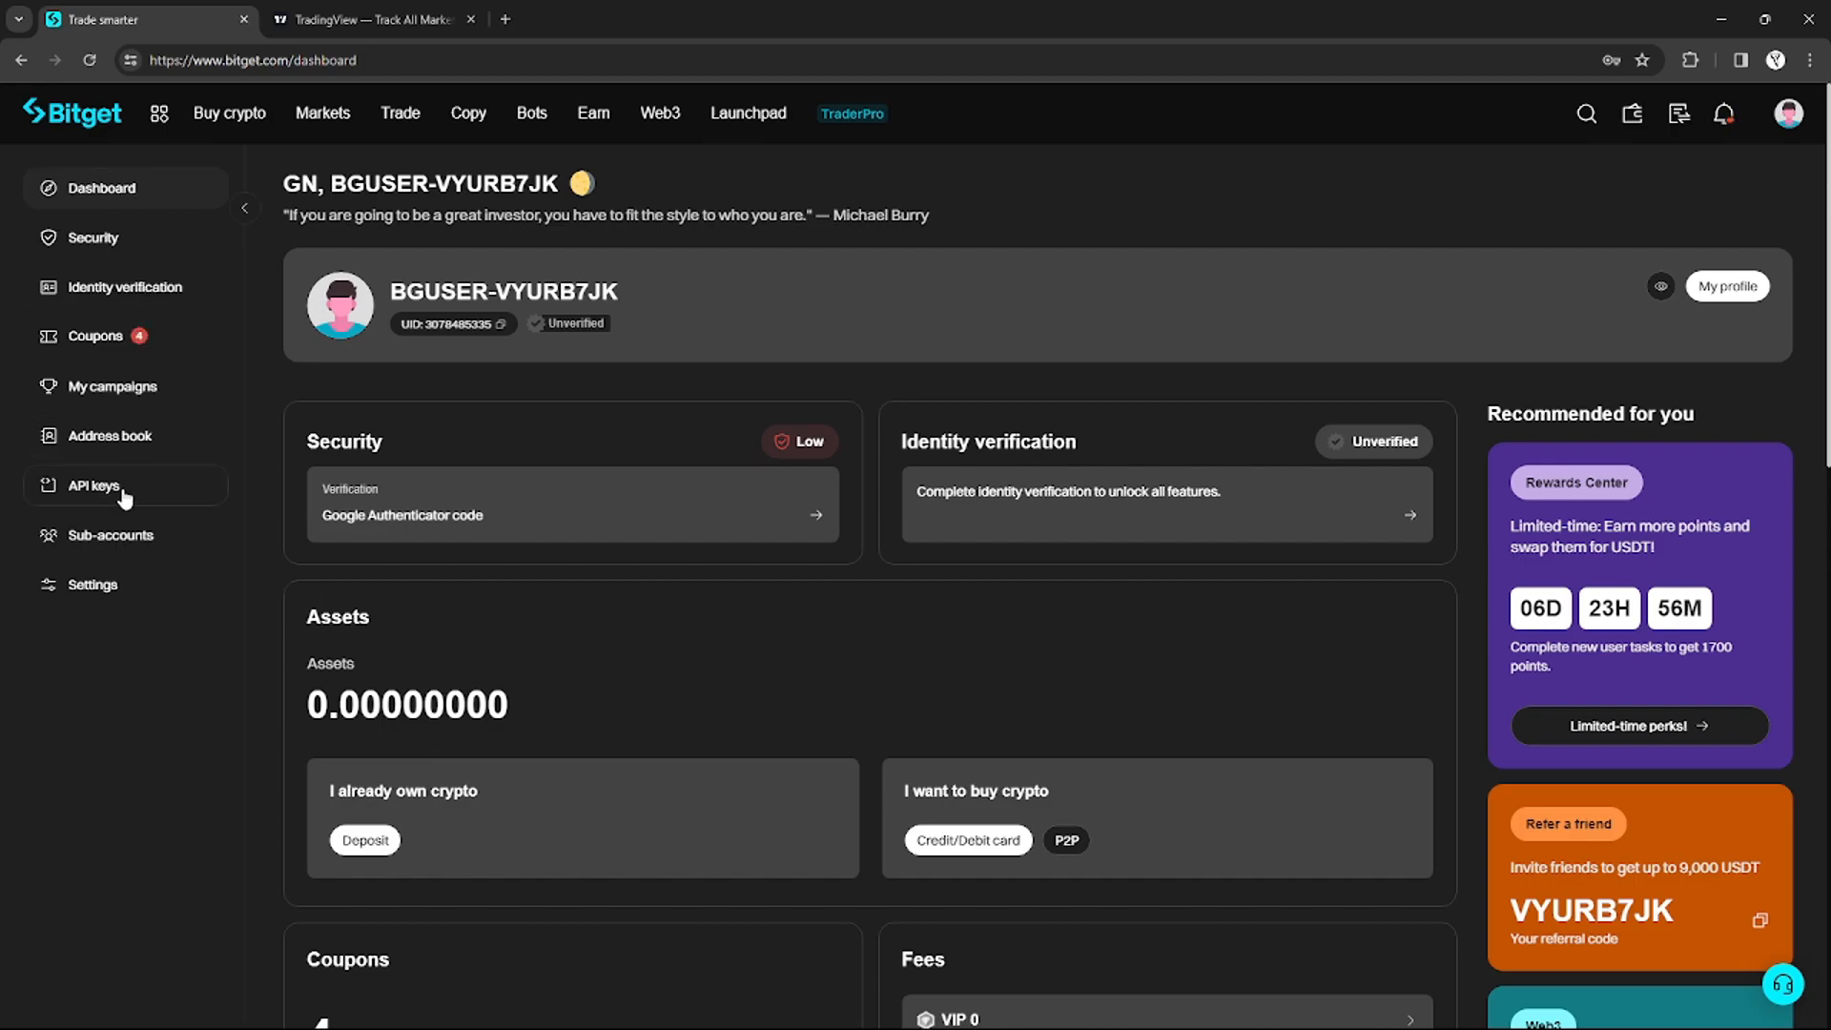
click(91, 487)
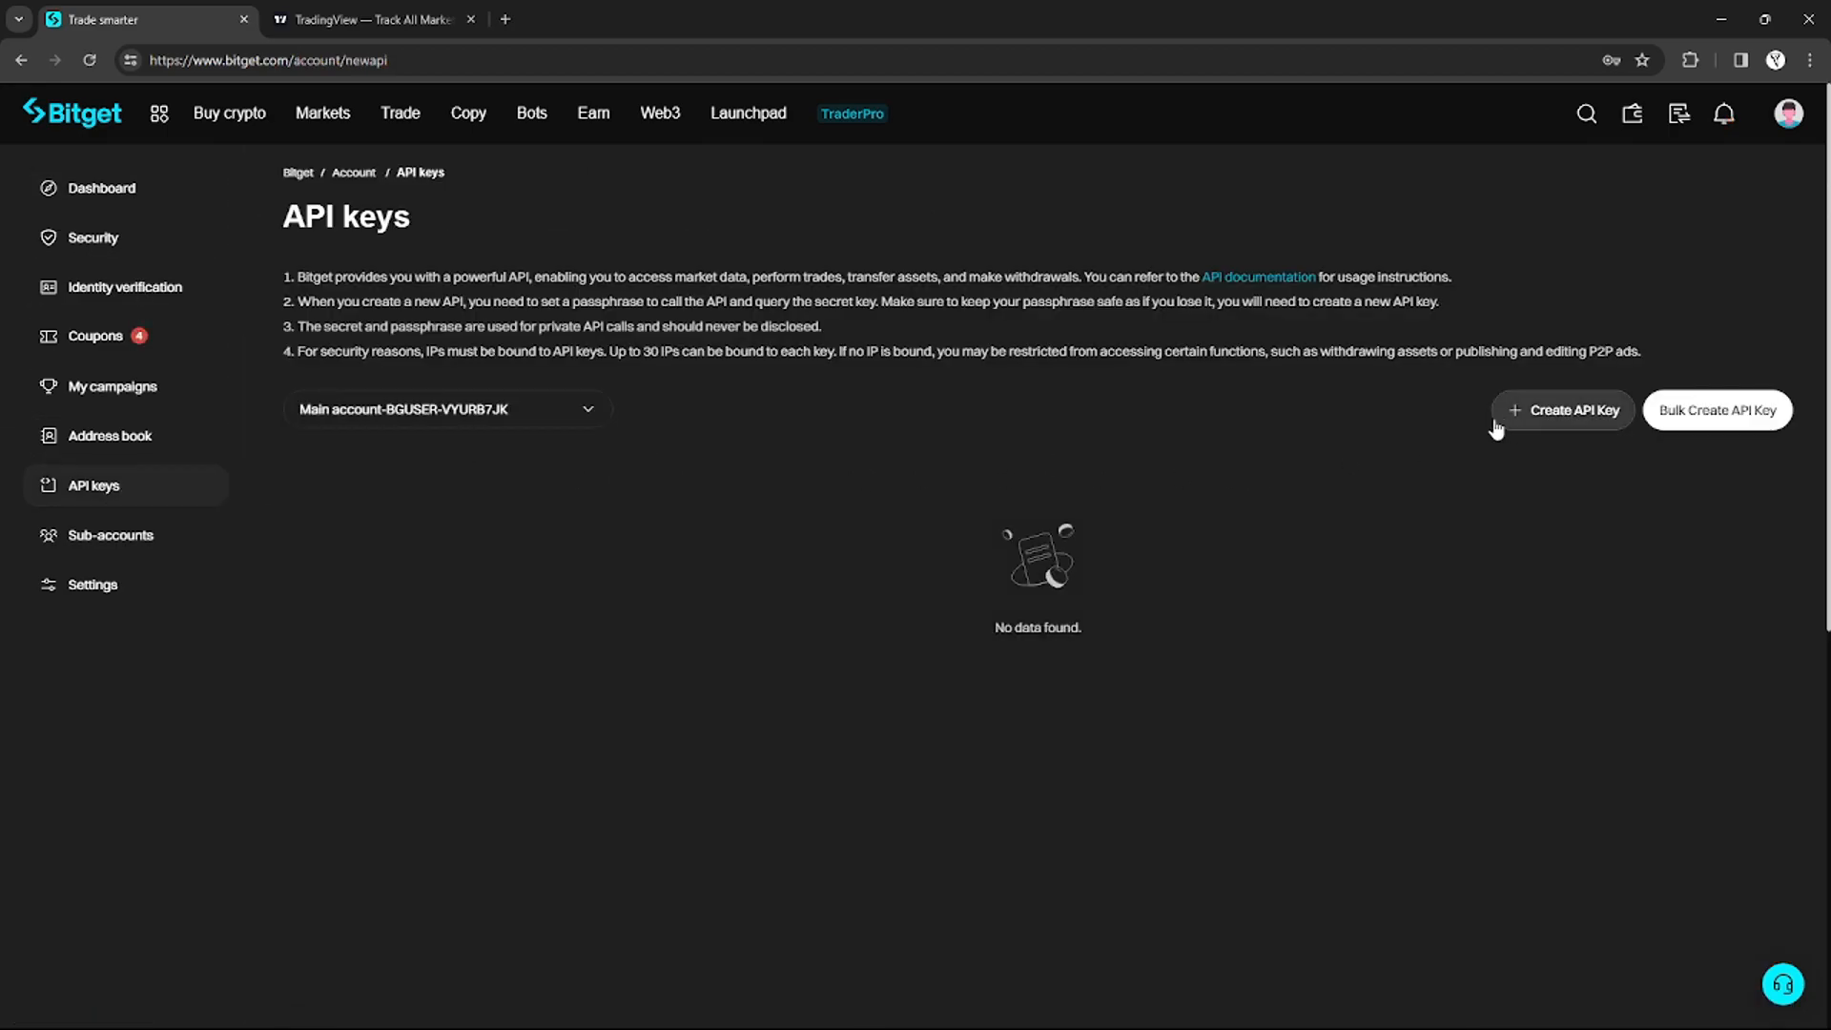
mouse_move(1601, 411)
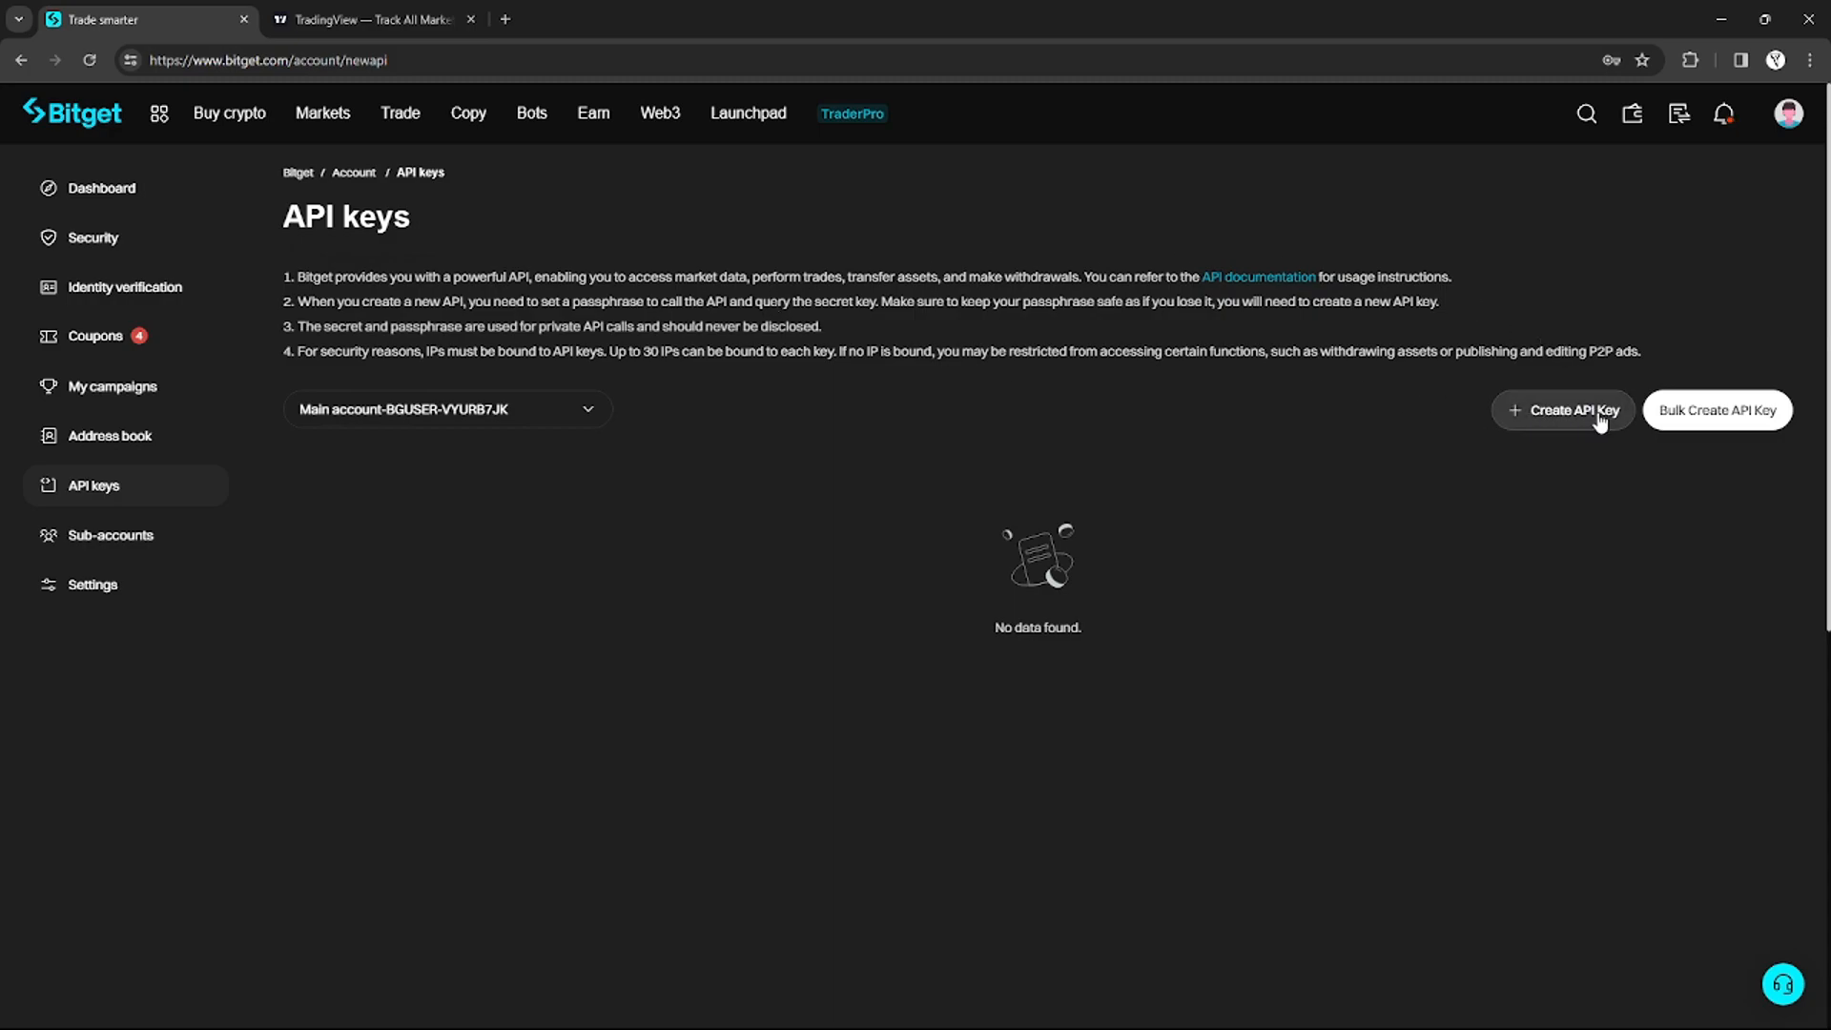
mouse_move(1561, 382)
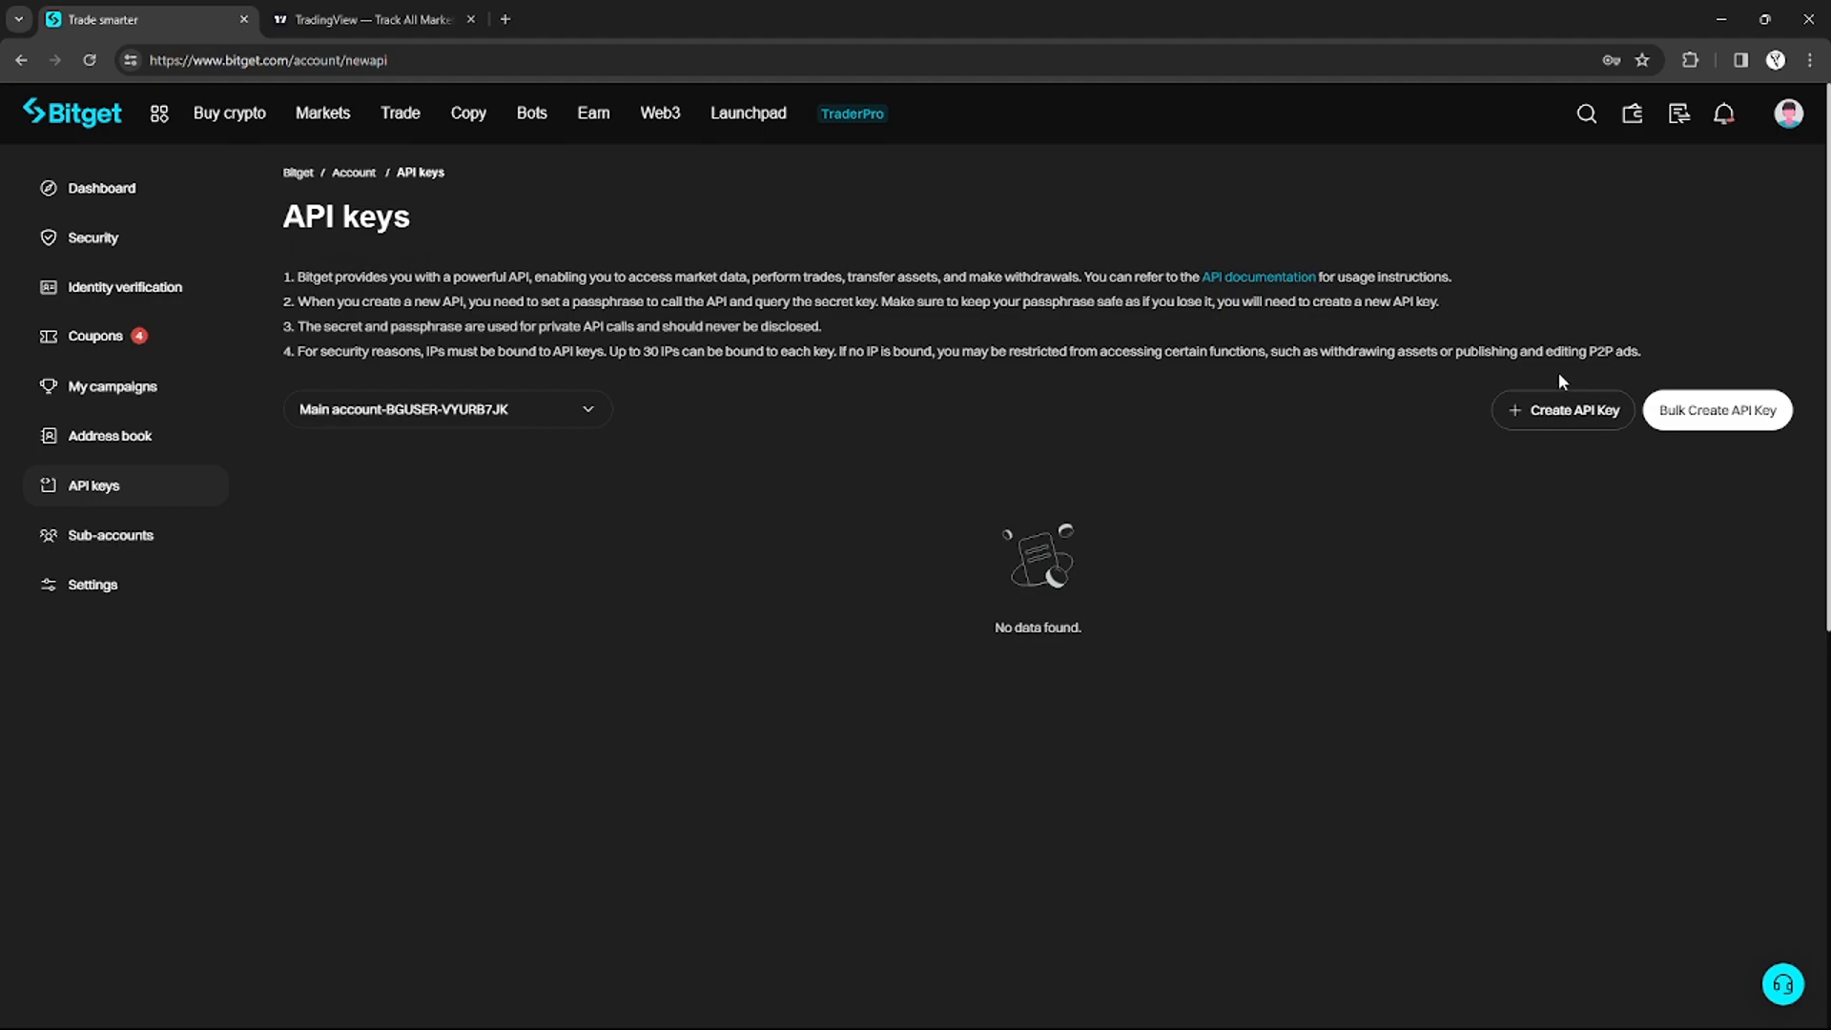
mouse_move(1443, 423)
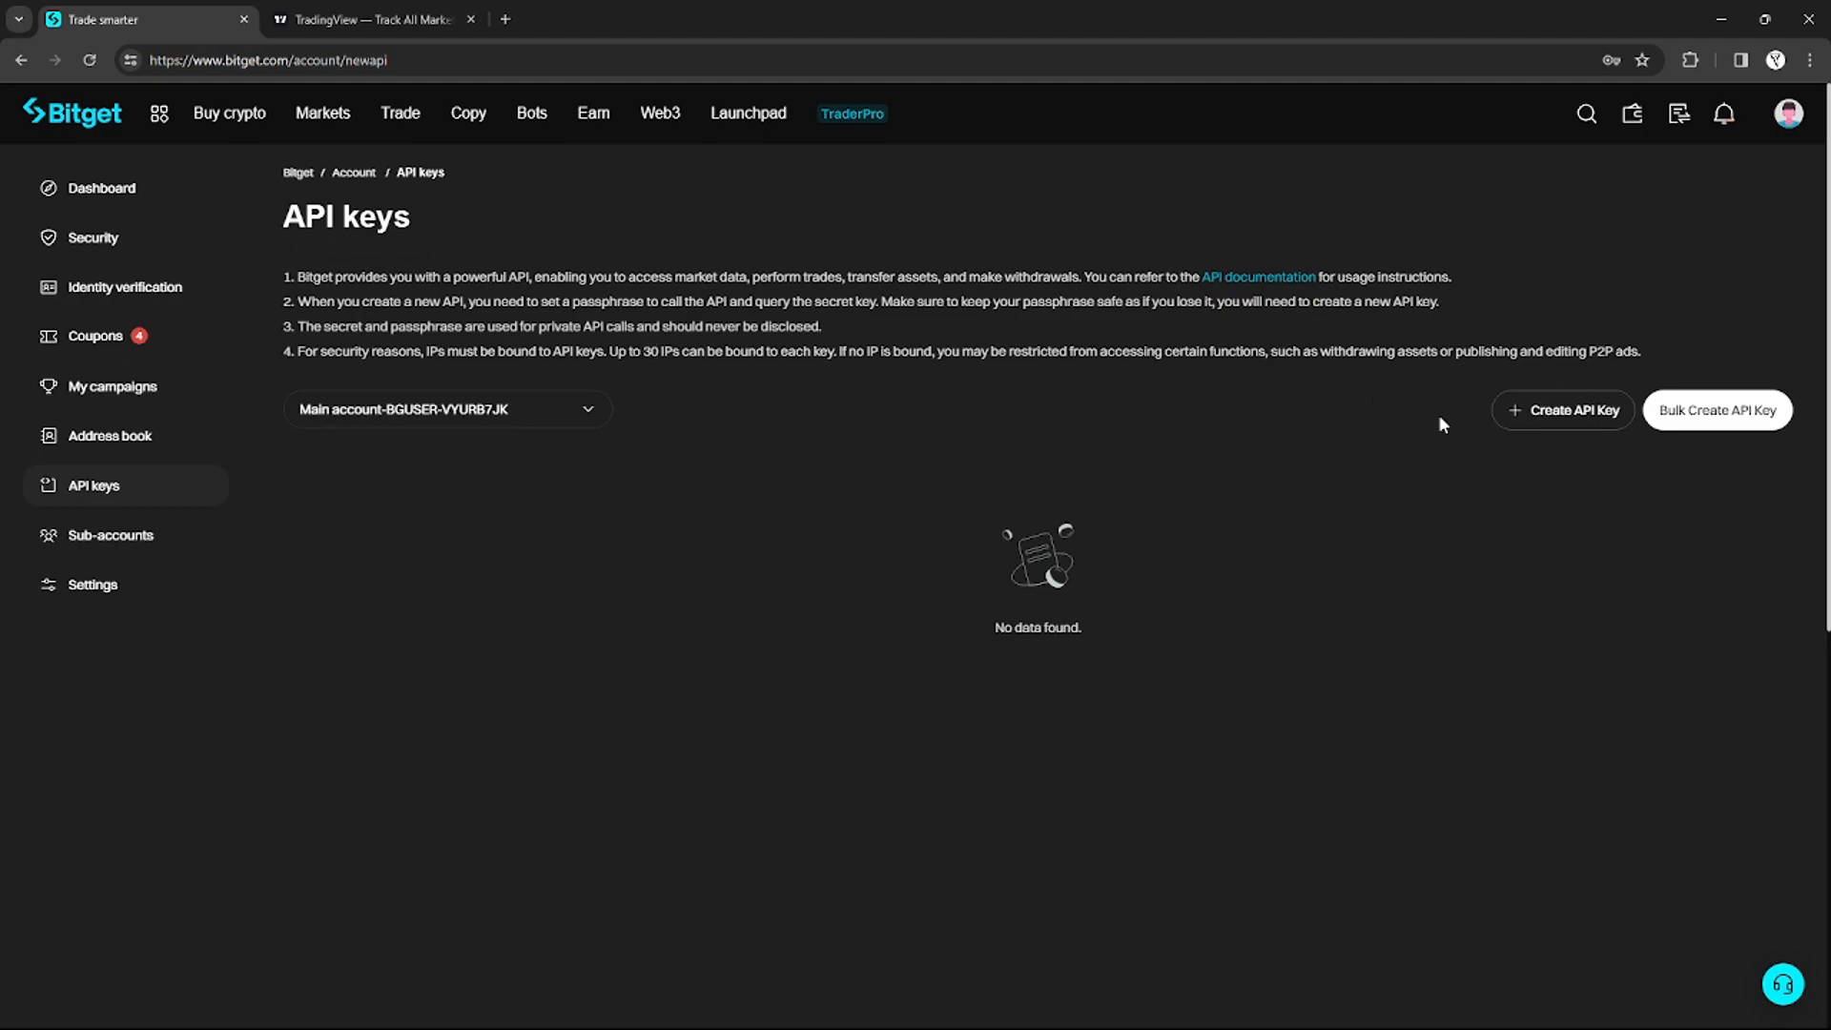
mouse_move(1562, 411)
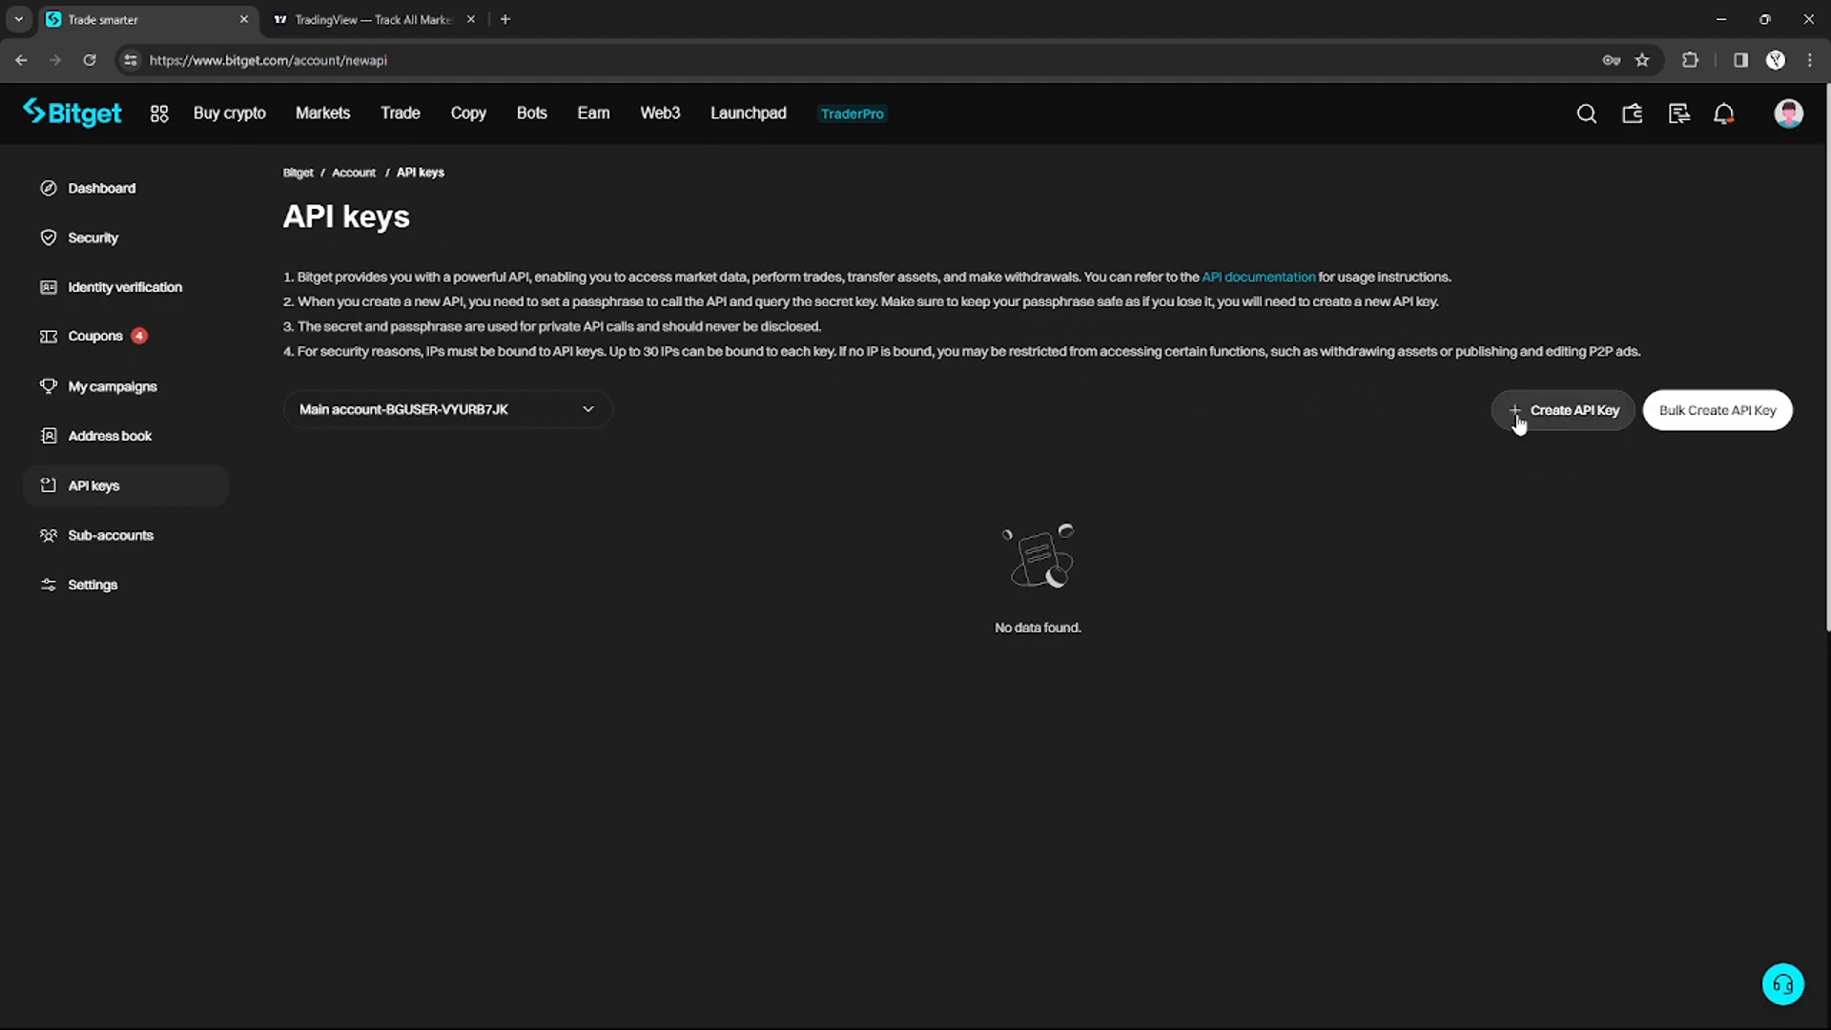
mouse_move(1364, 372)
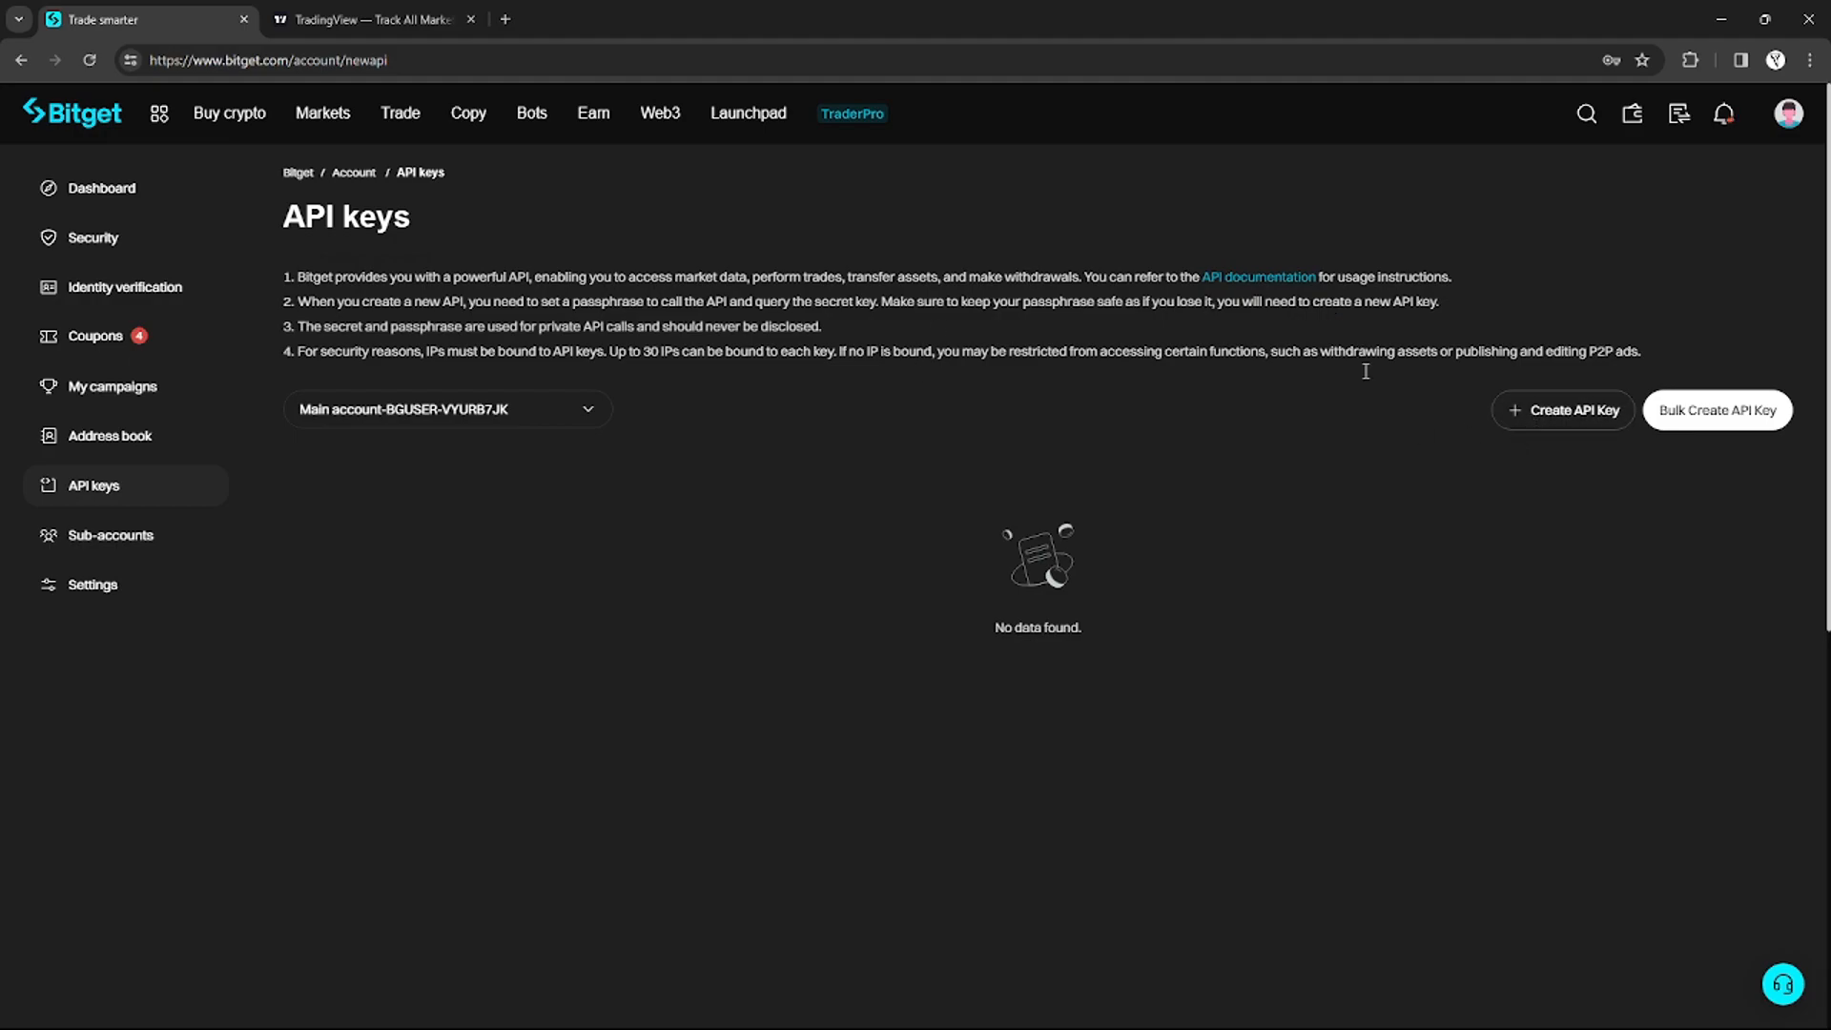
mouse_move(1540, 465)
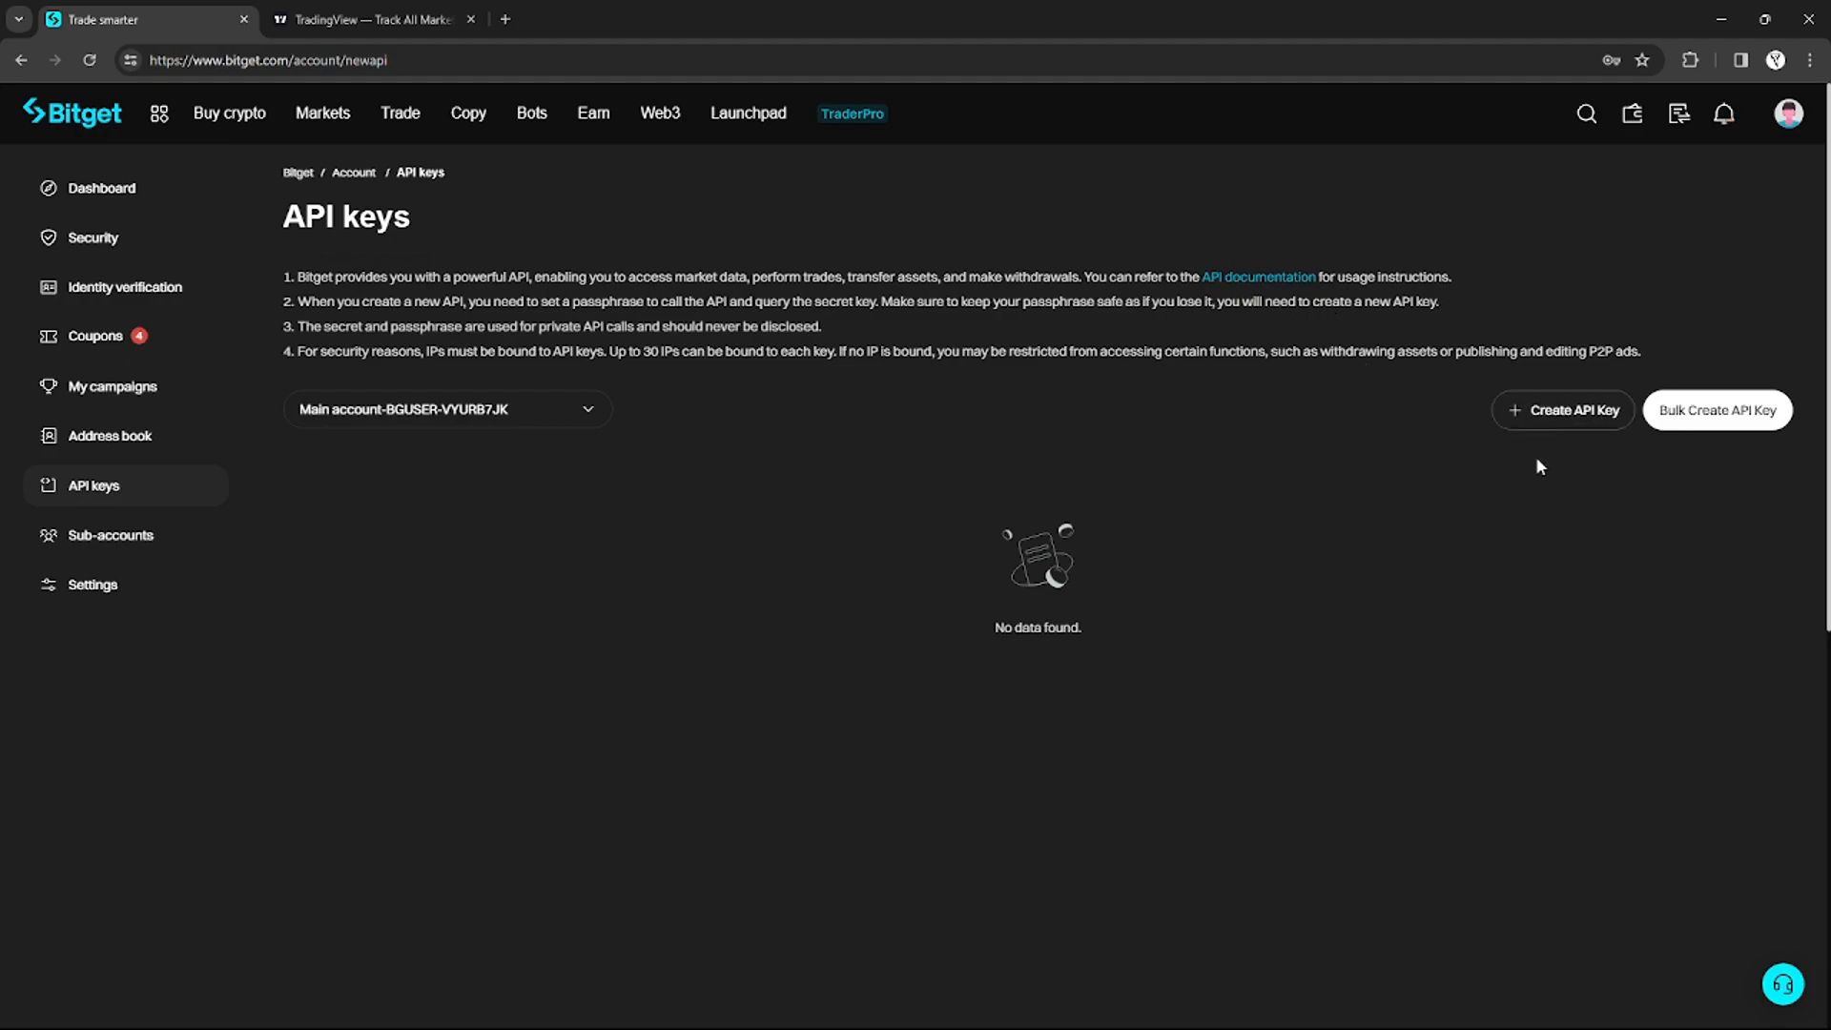
mouse_move(1562, 410)
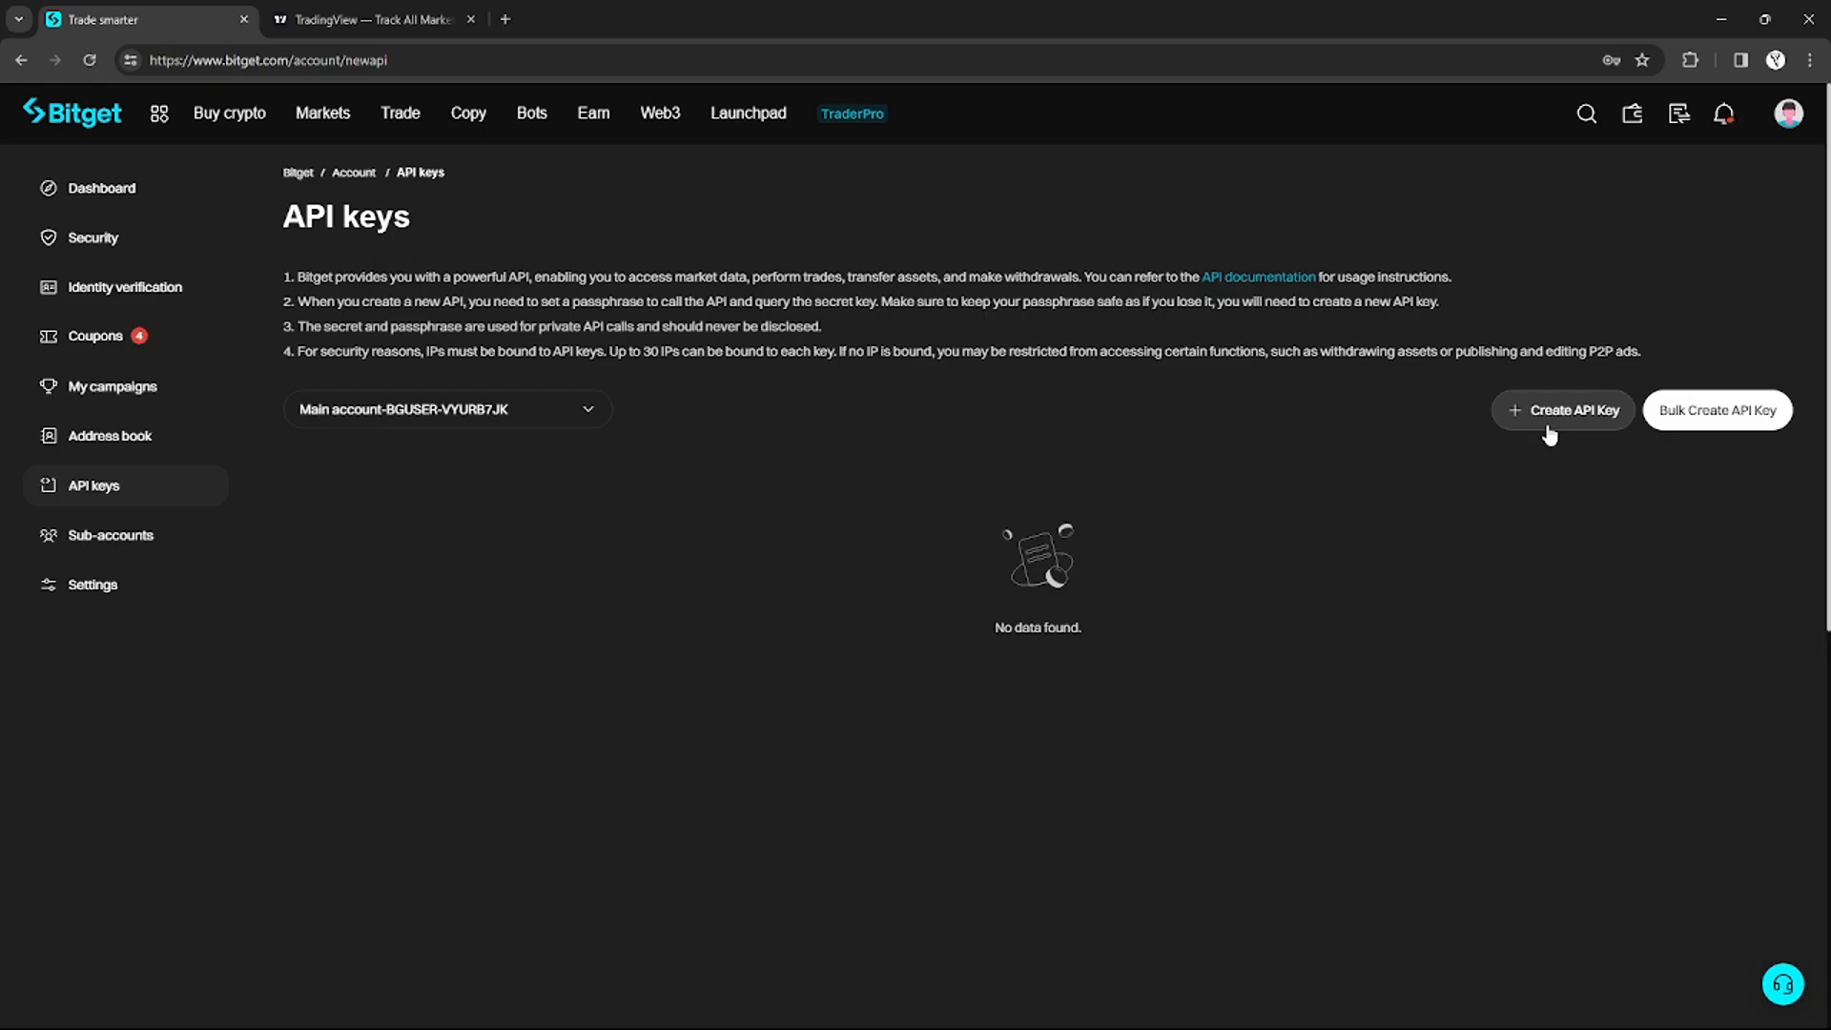
Start creating a new API key, pass the risk warning and dismiss the Google Authenticator tip.
click(1562, 410)
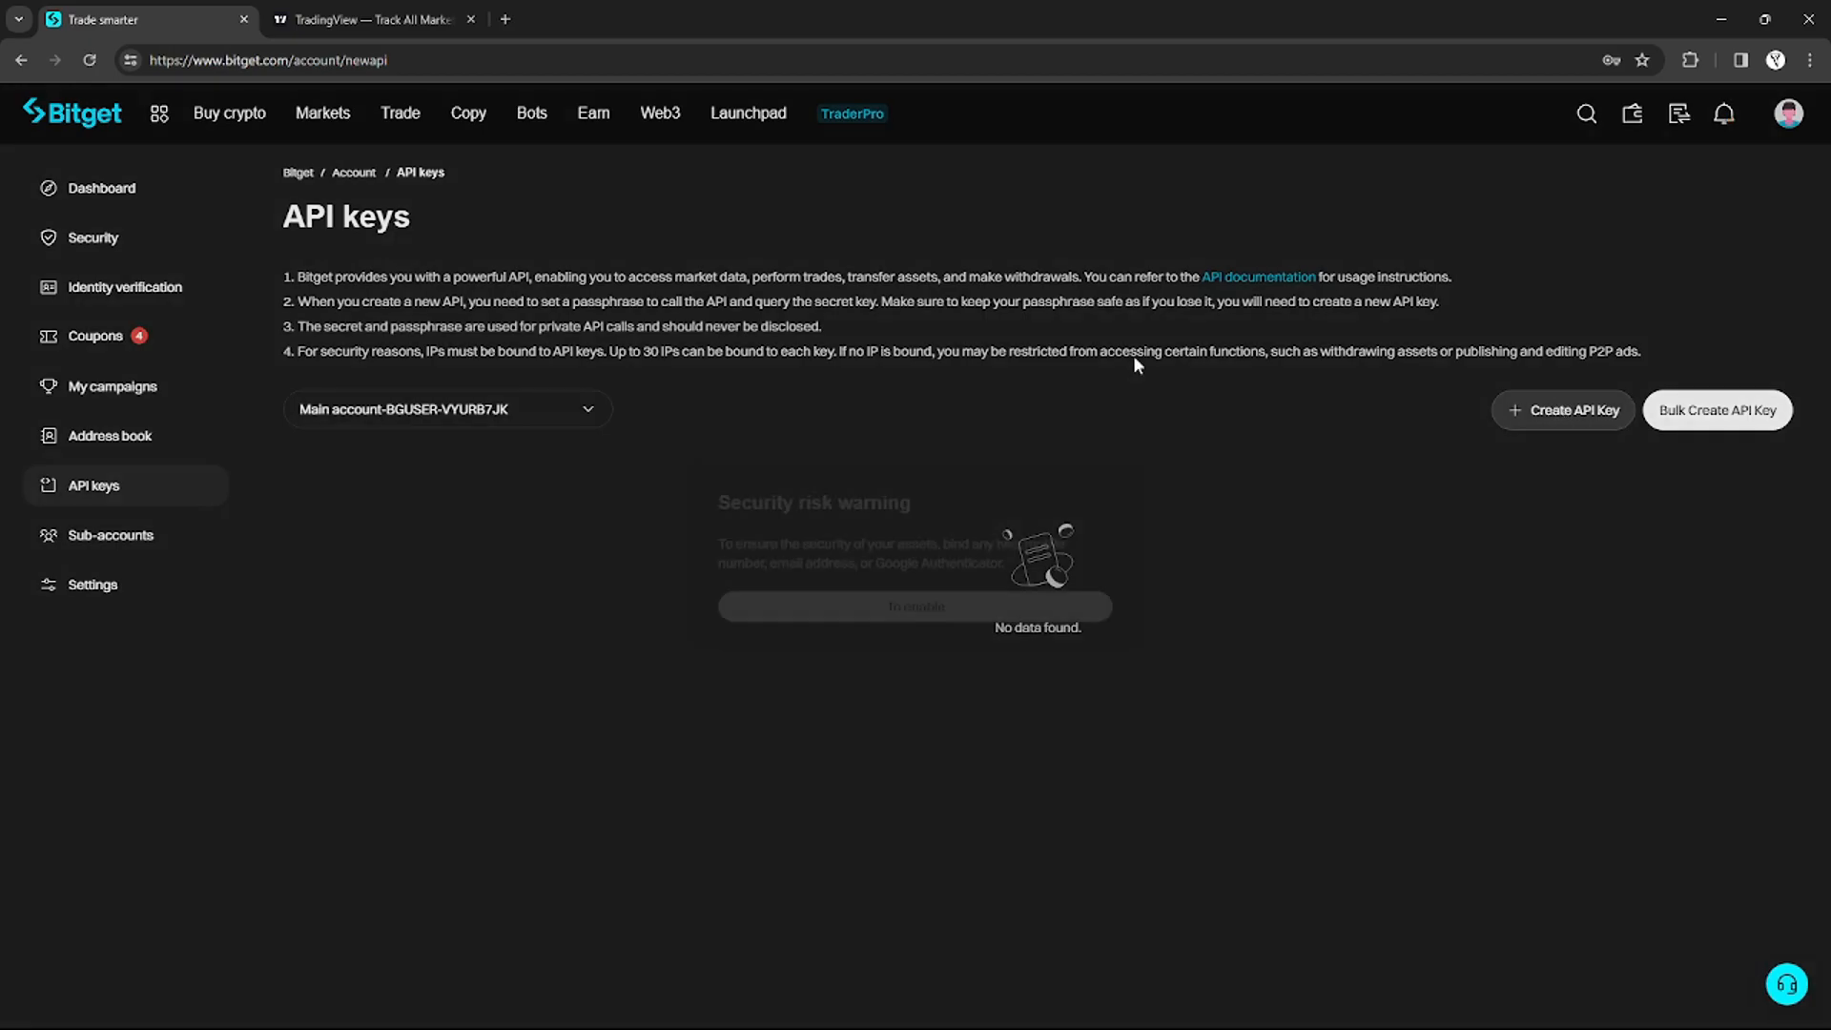
click(914, 606)
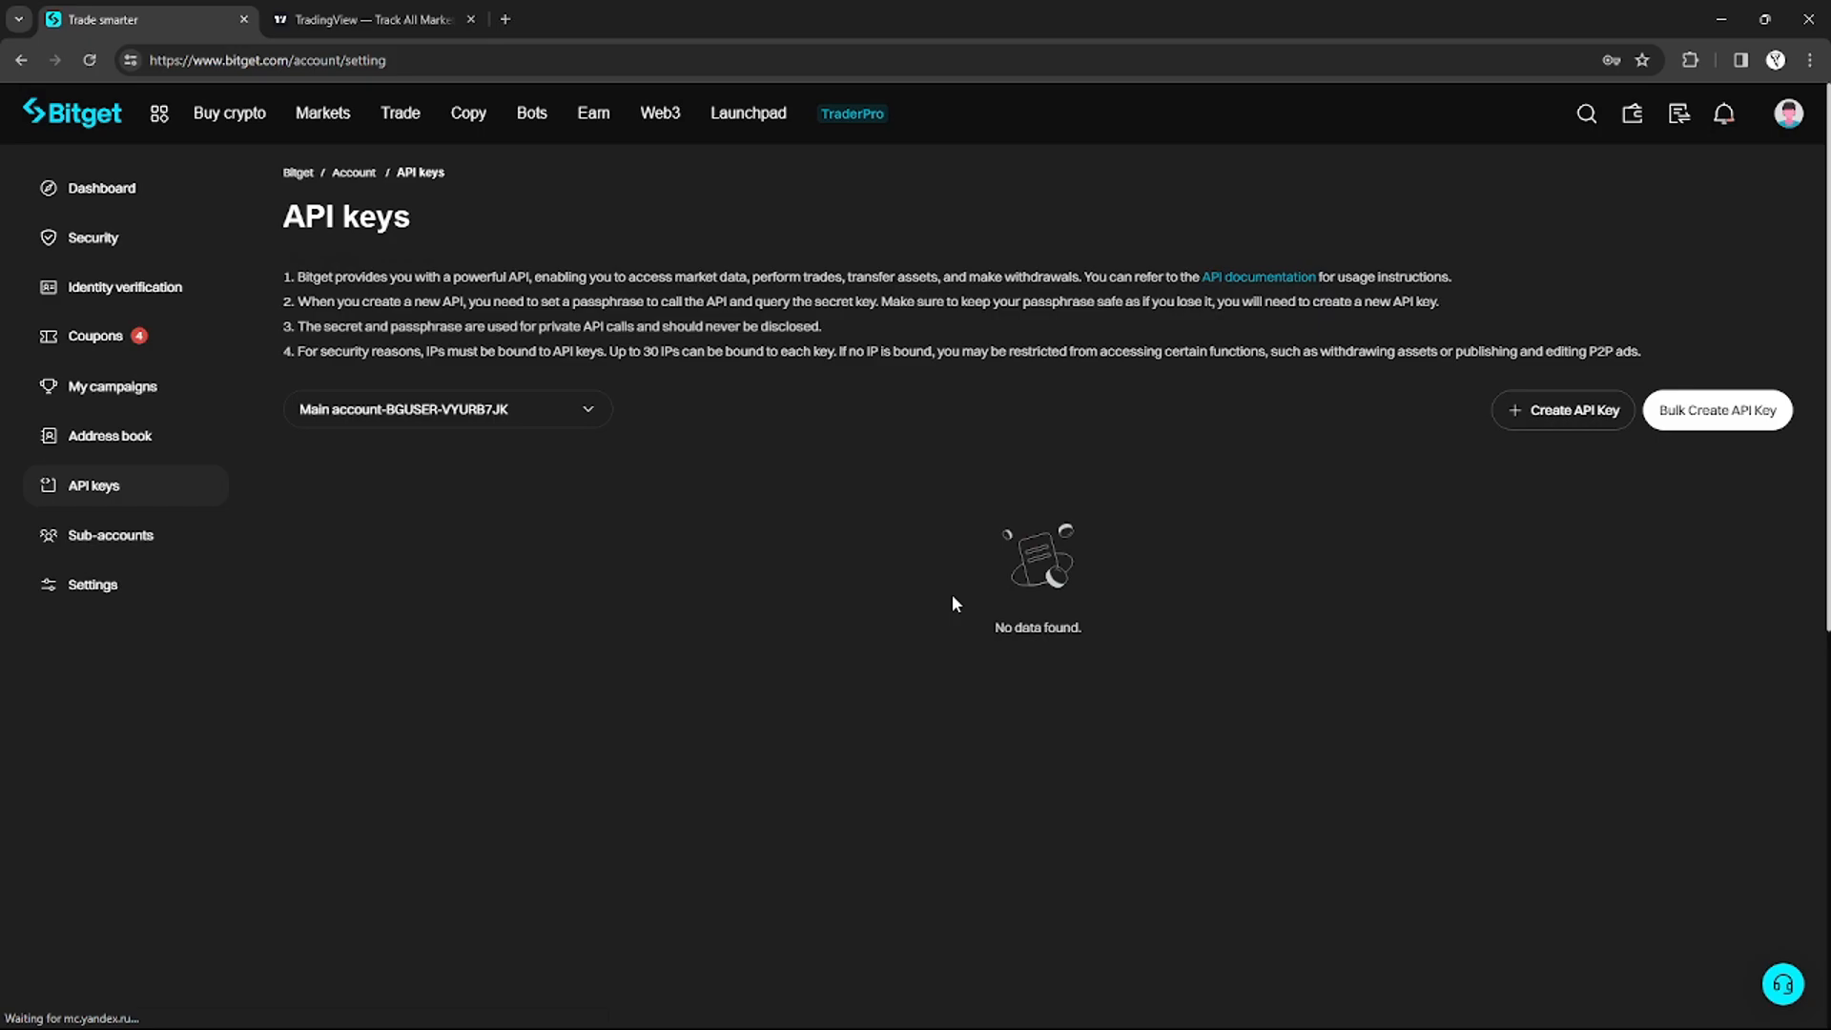
click(93, 236)
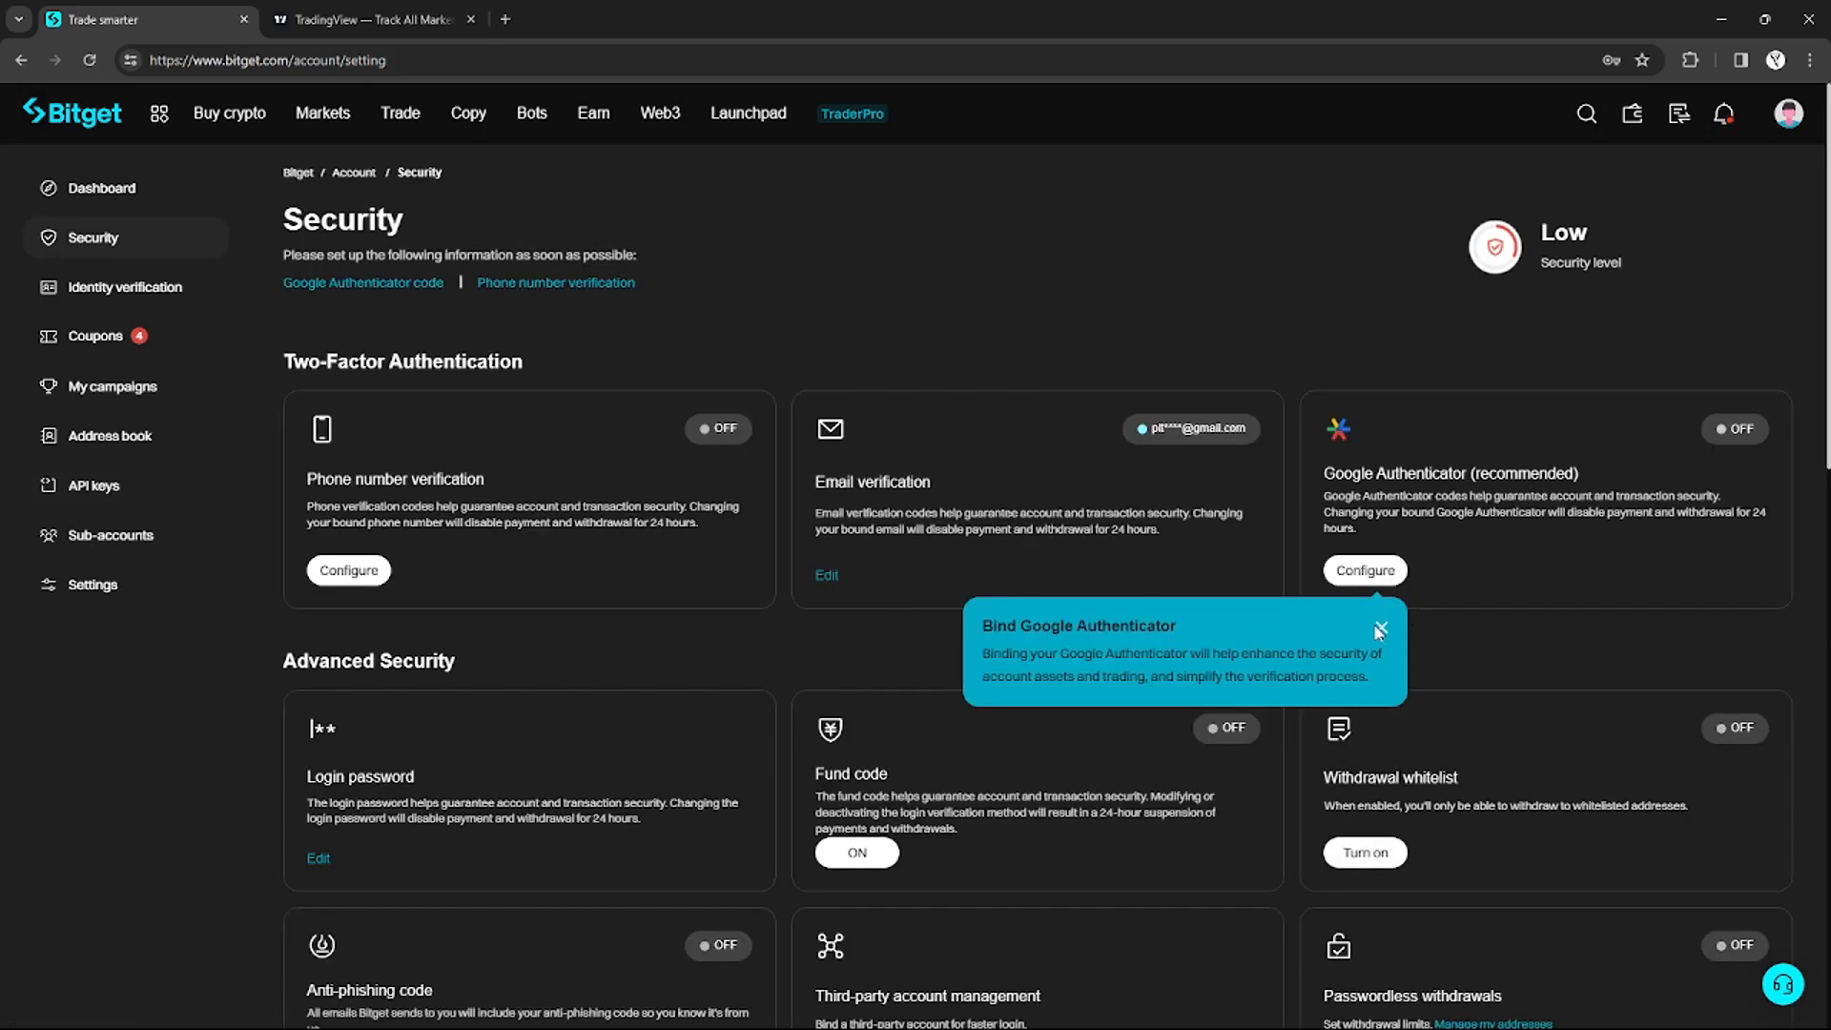
click(1378, 630)
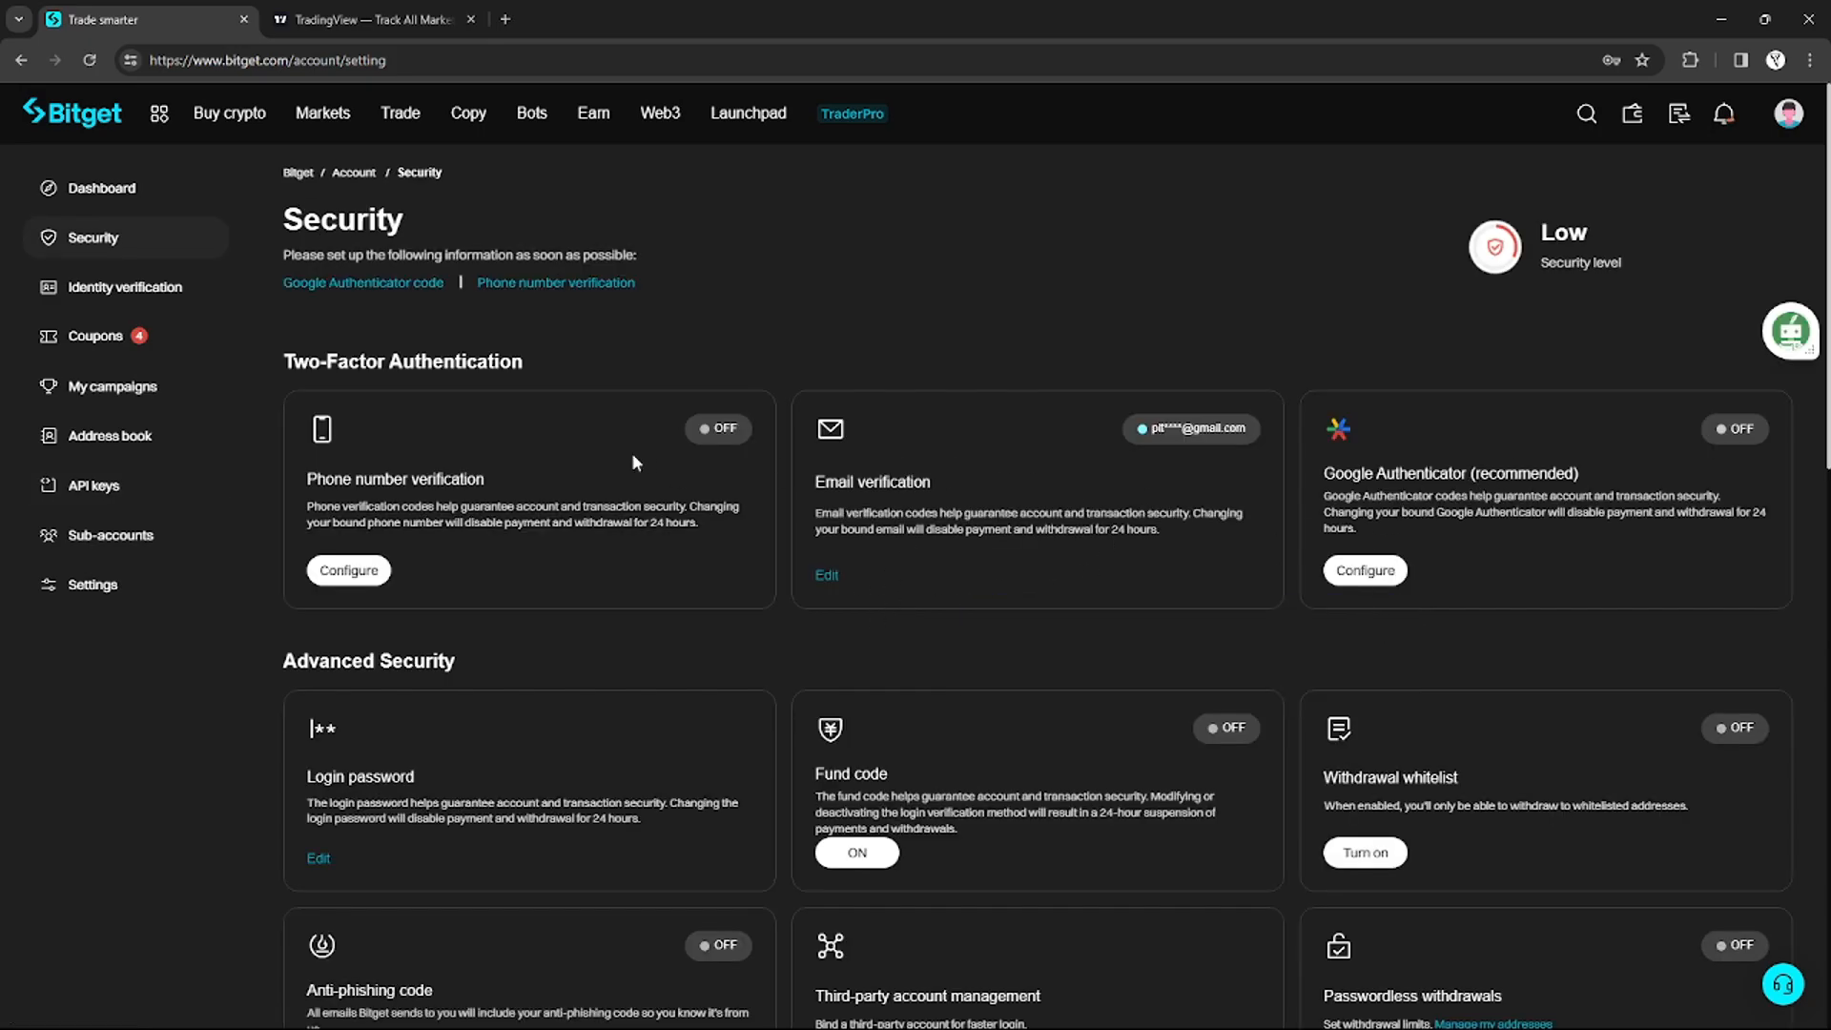
mouse_move(833, 503)
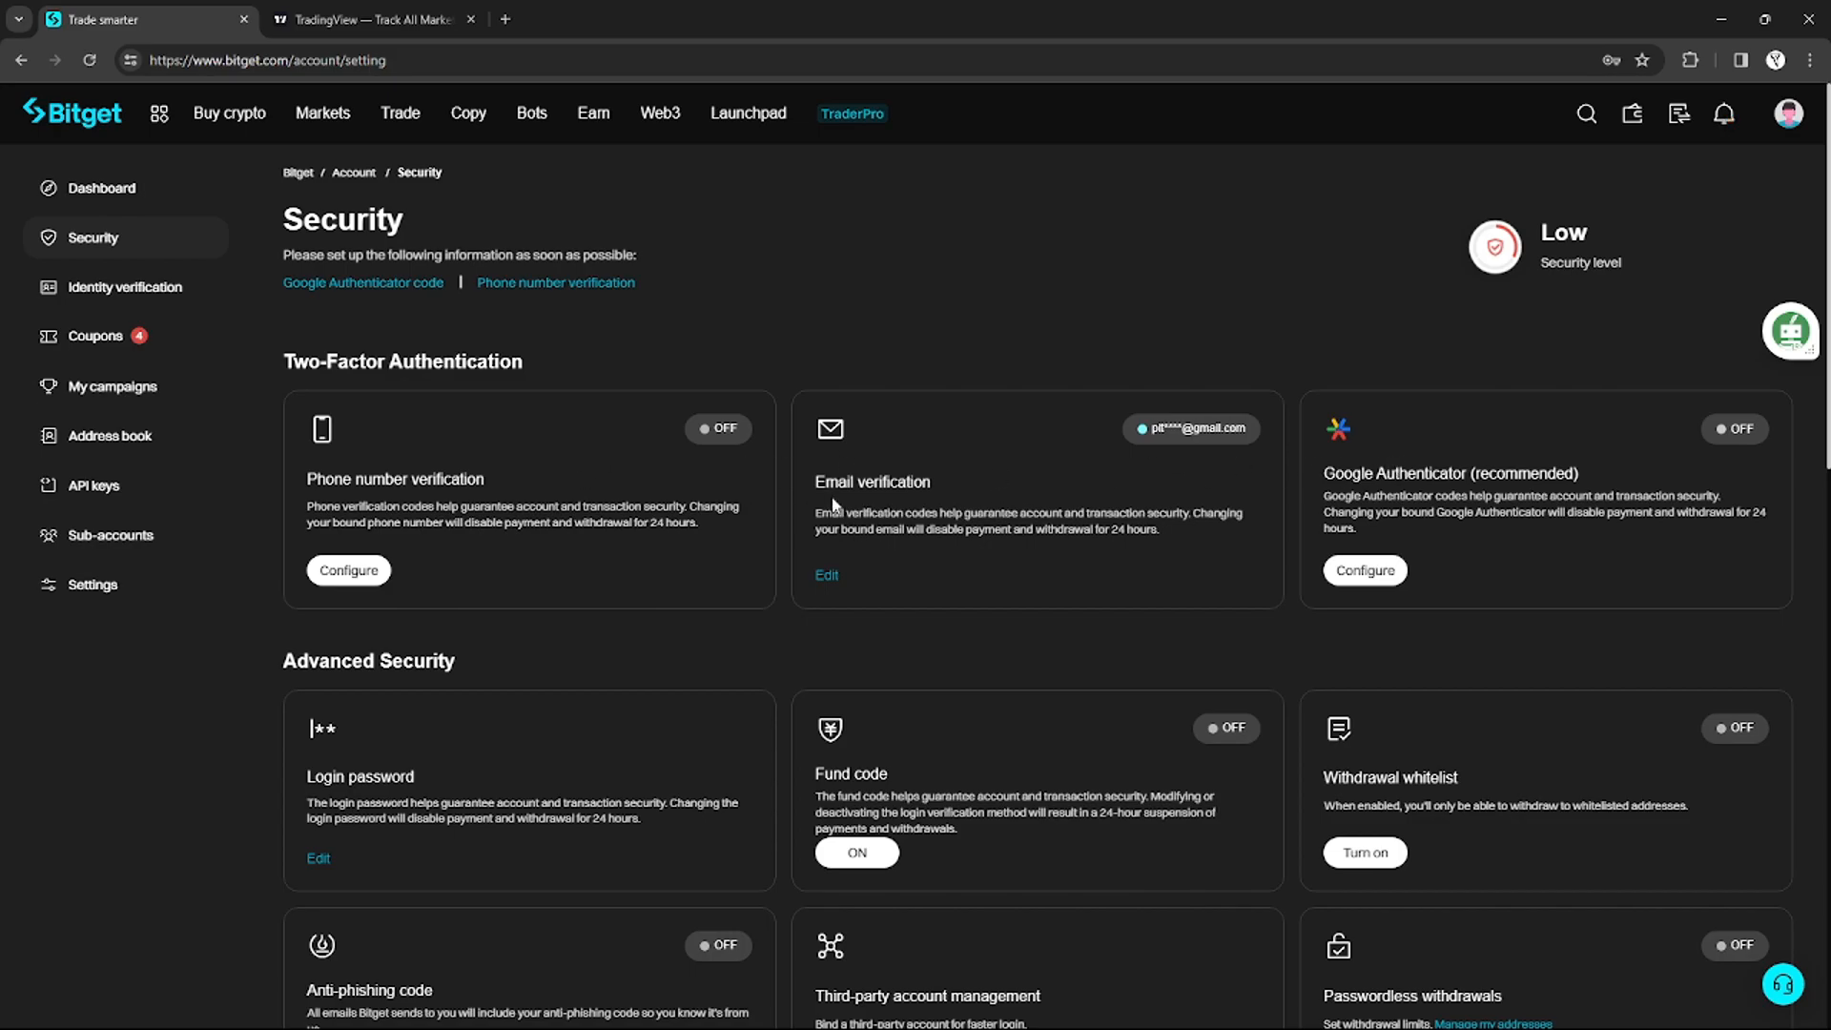
Review the security settings and return to the API keys page from the sidebar.
scroll(down, 3)
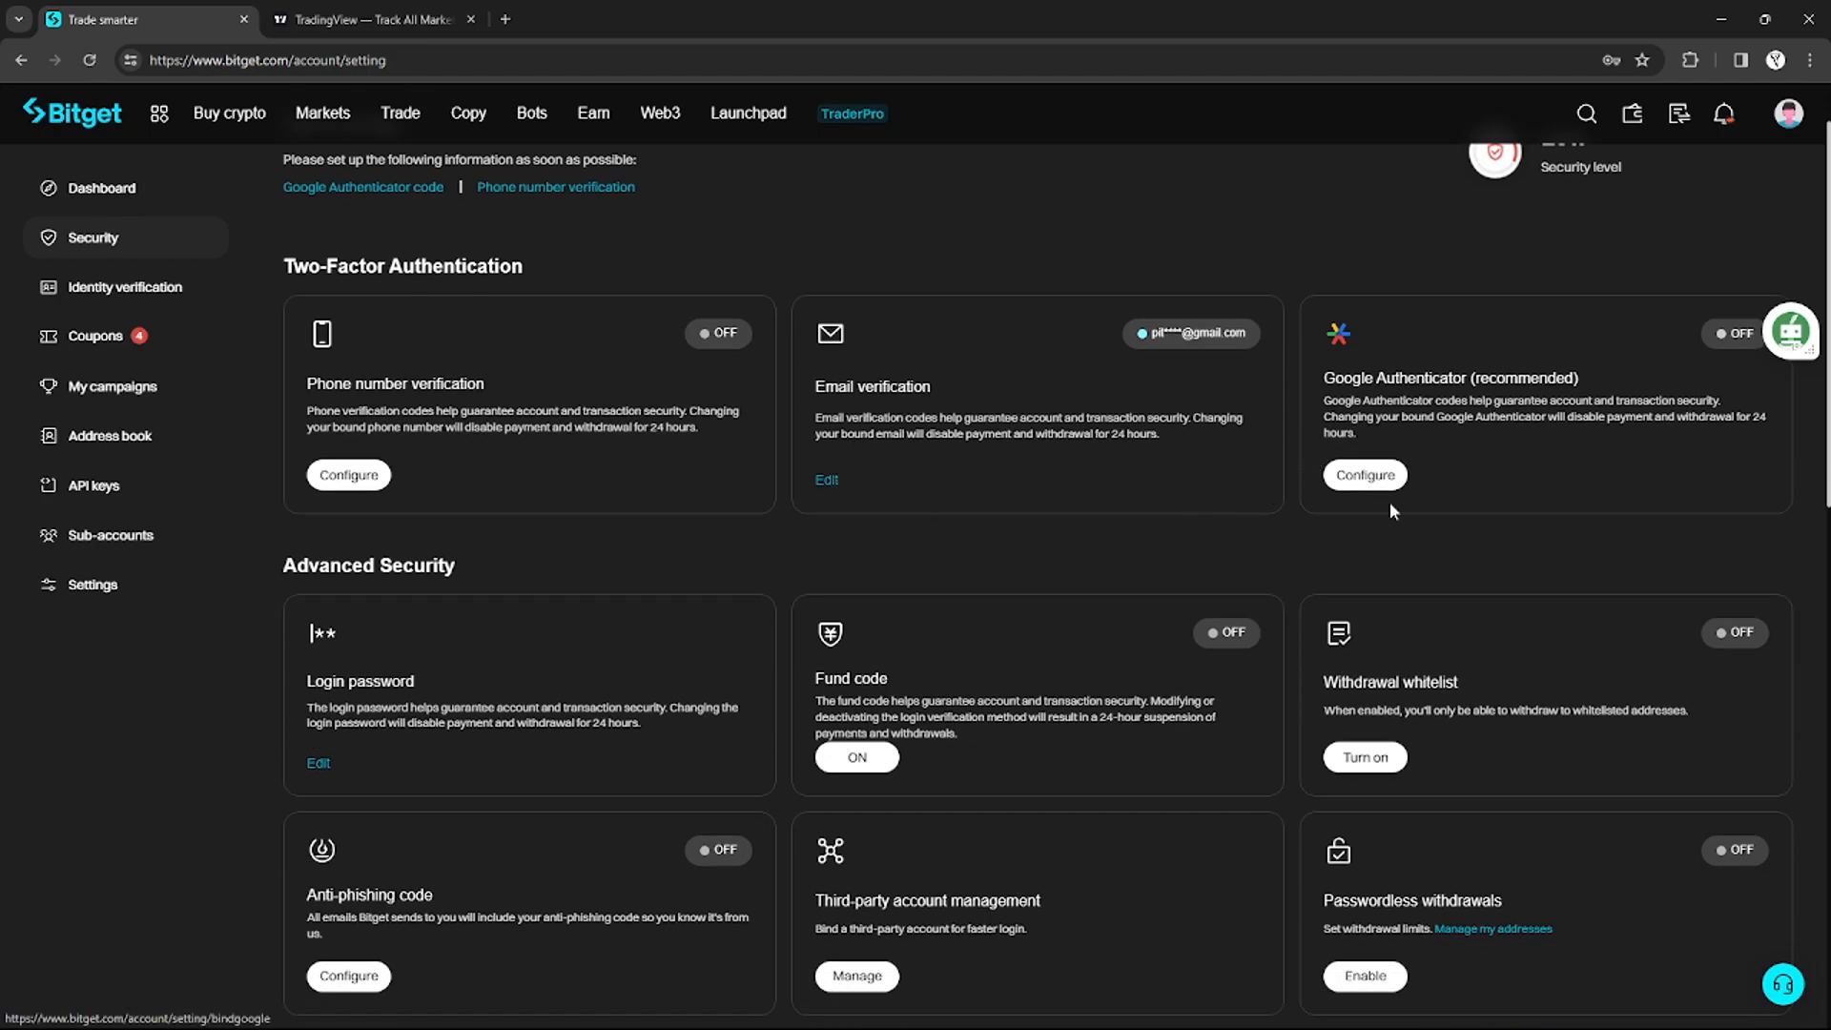
scroll(up, 3)
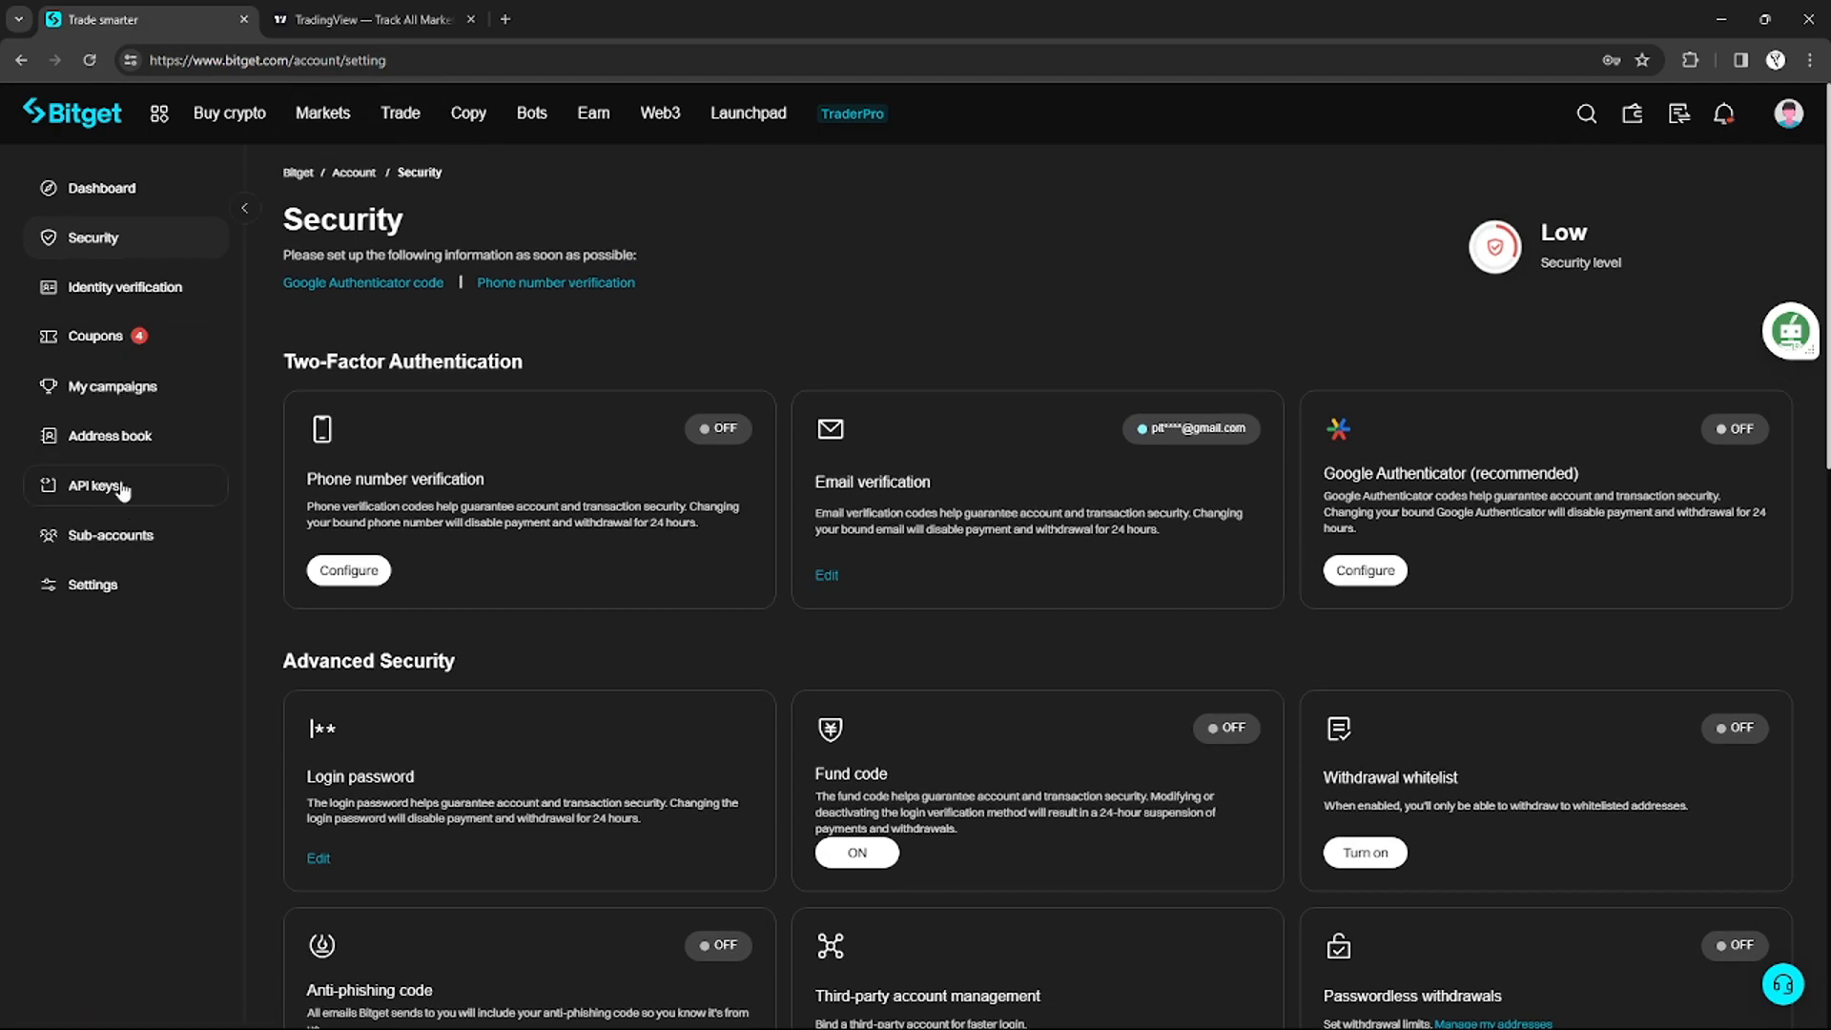
click(92, 487)
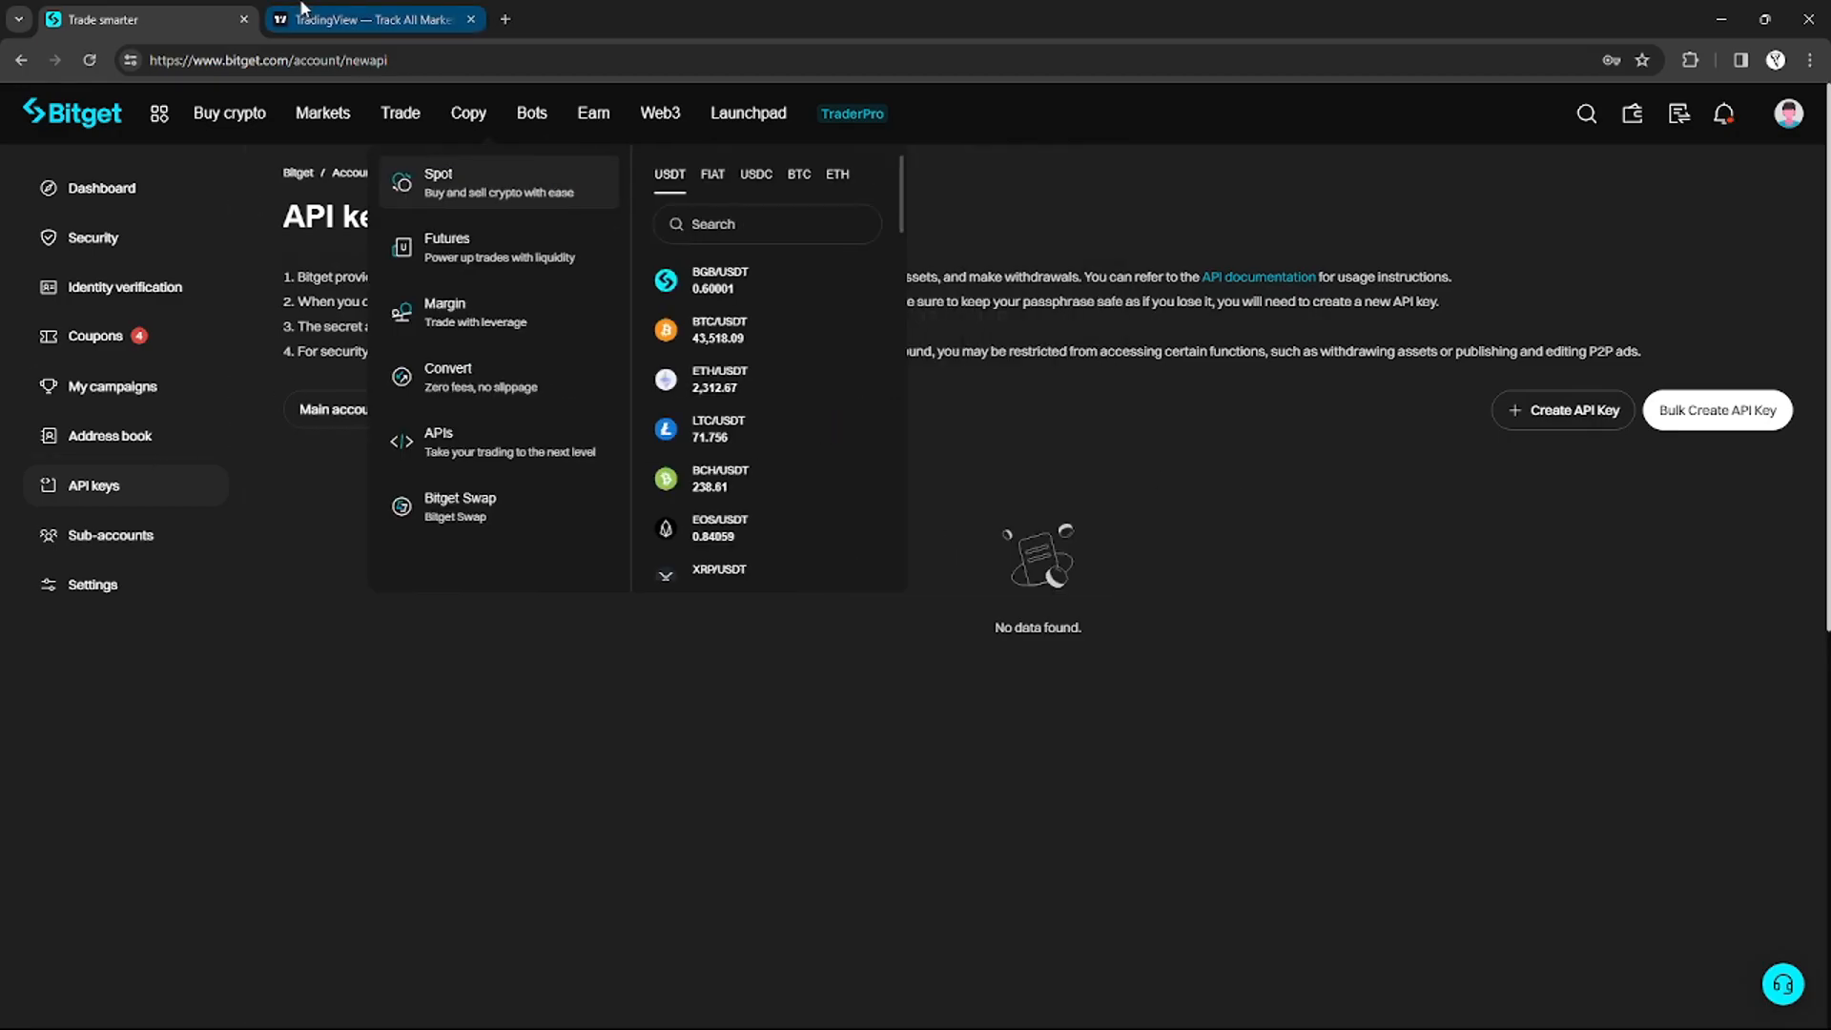
Switch to TradingView and reach the Capital.com broker profile via Featured brokers.
click(374, 19)
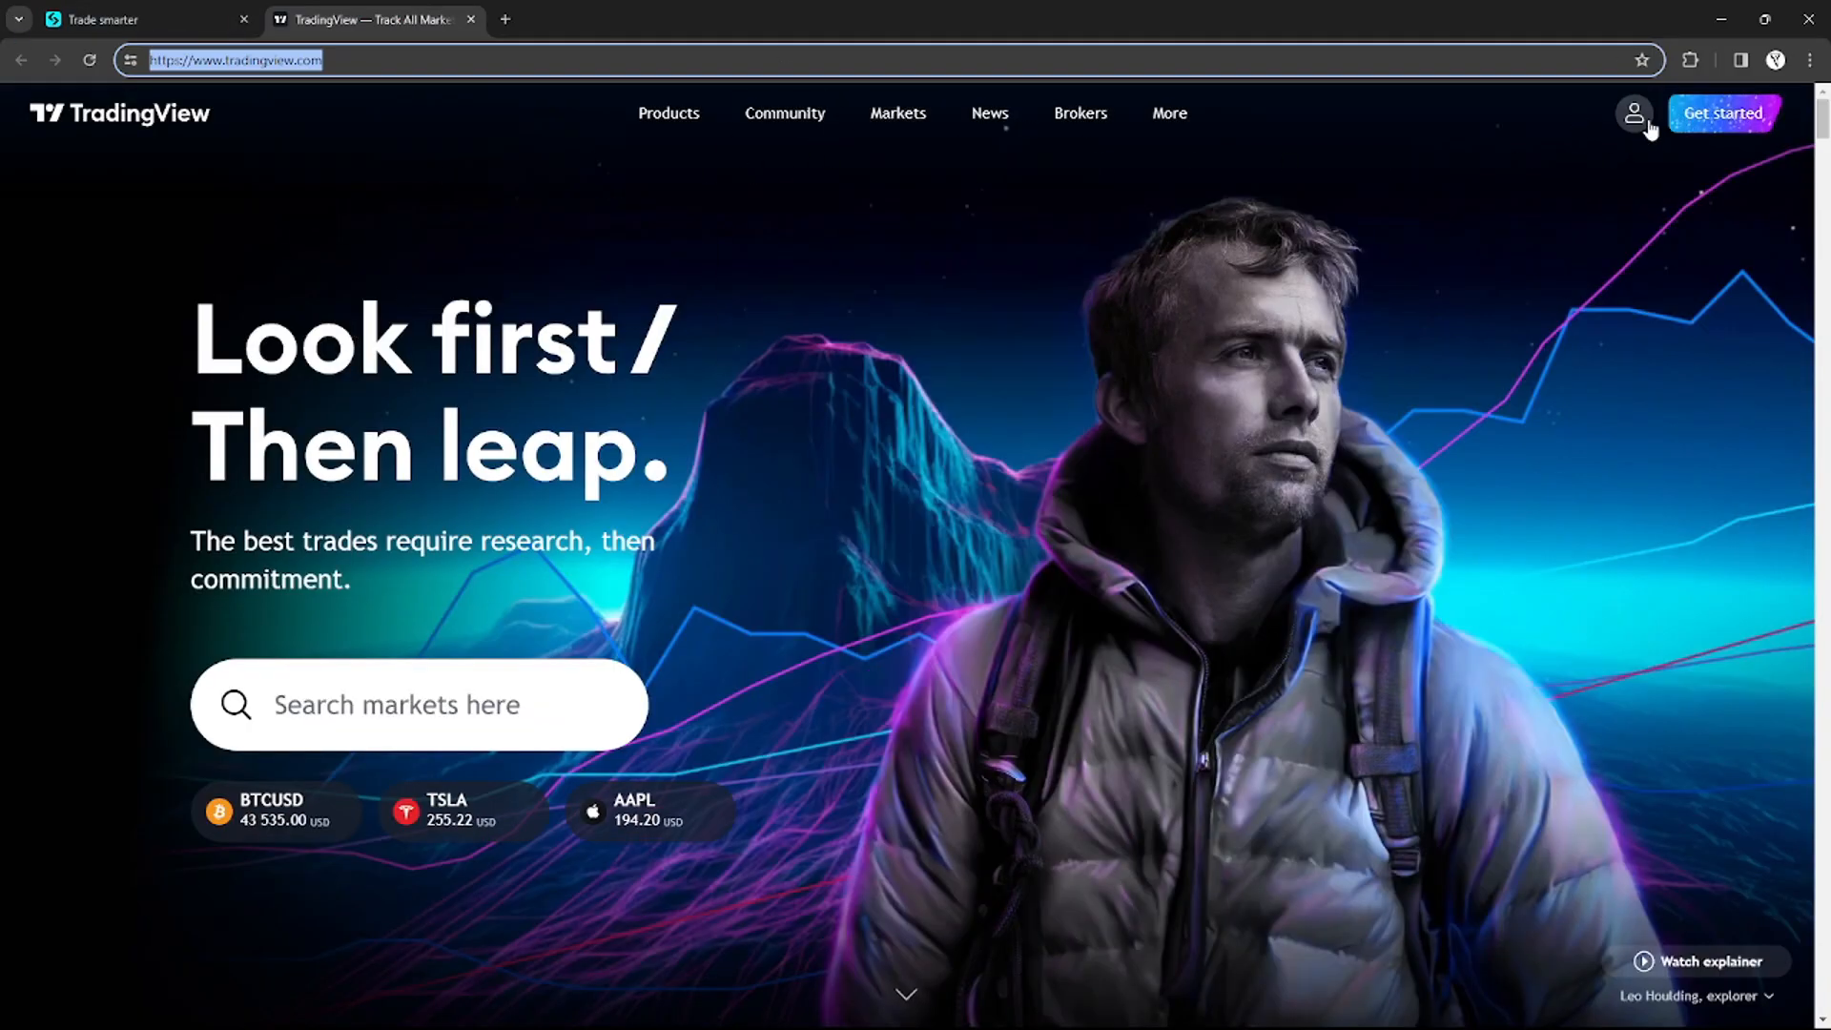
mouse_move(1652, 84)
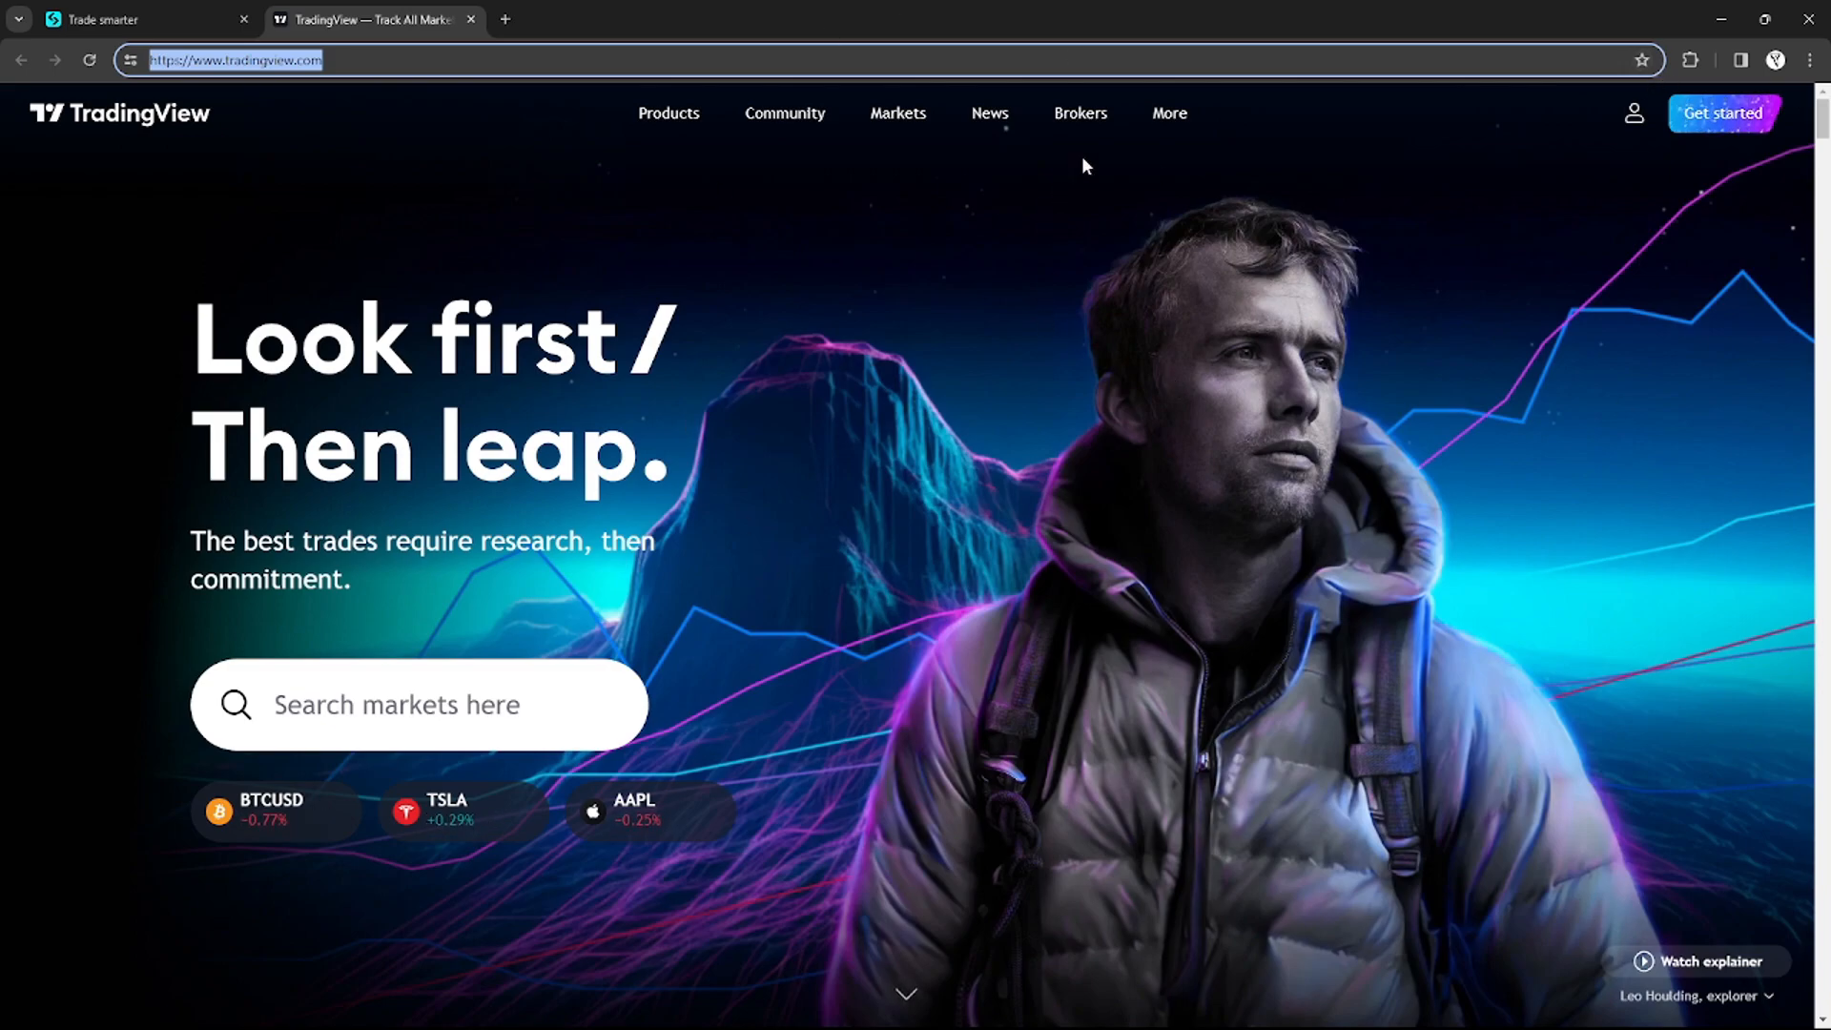
click(1080, 113)
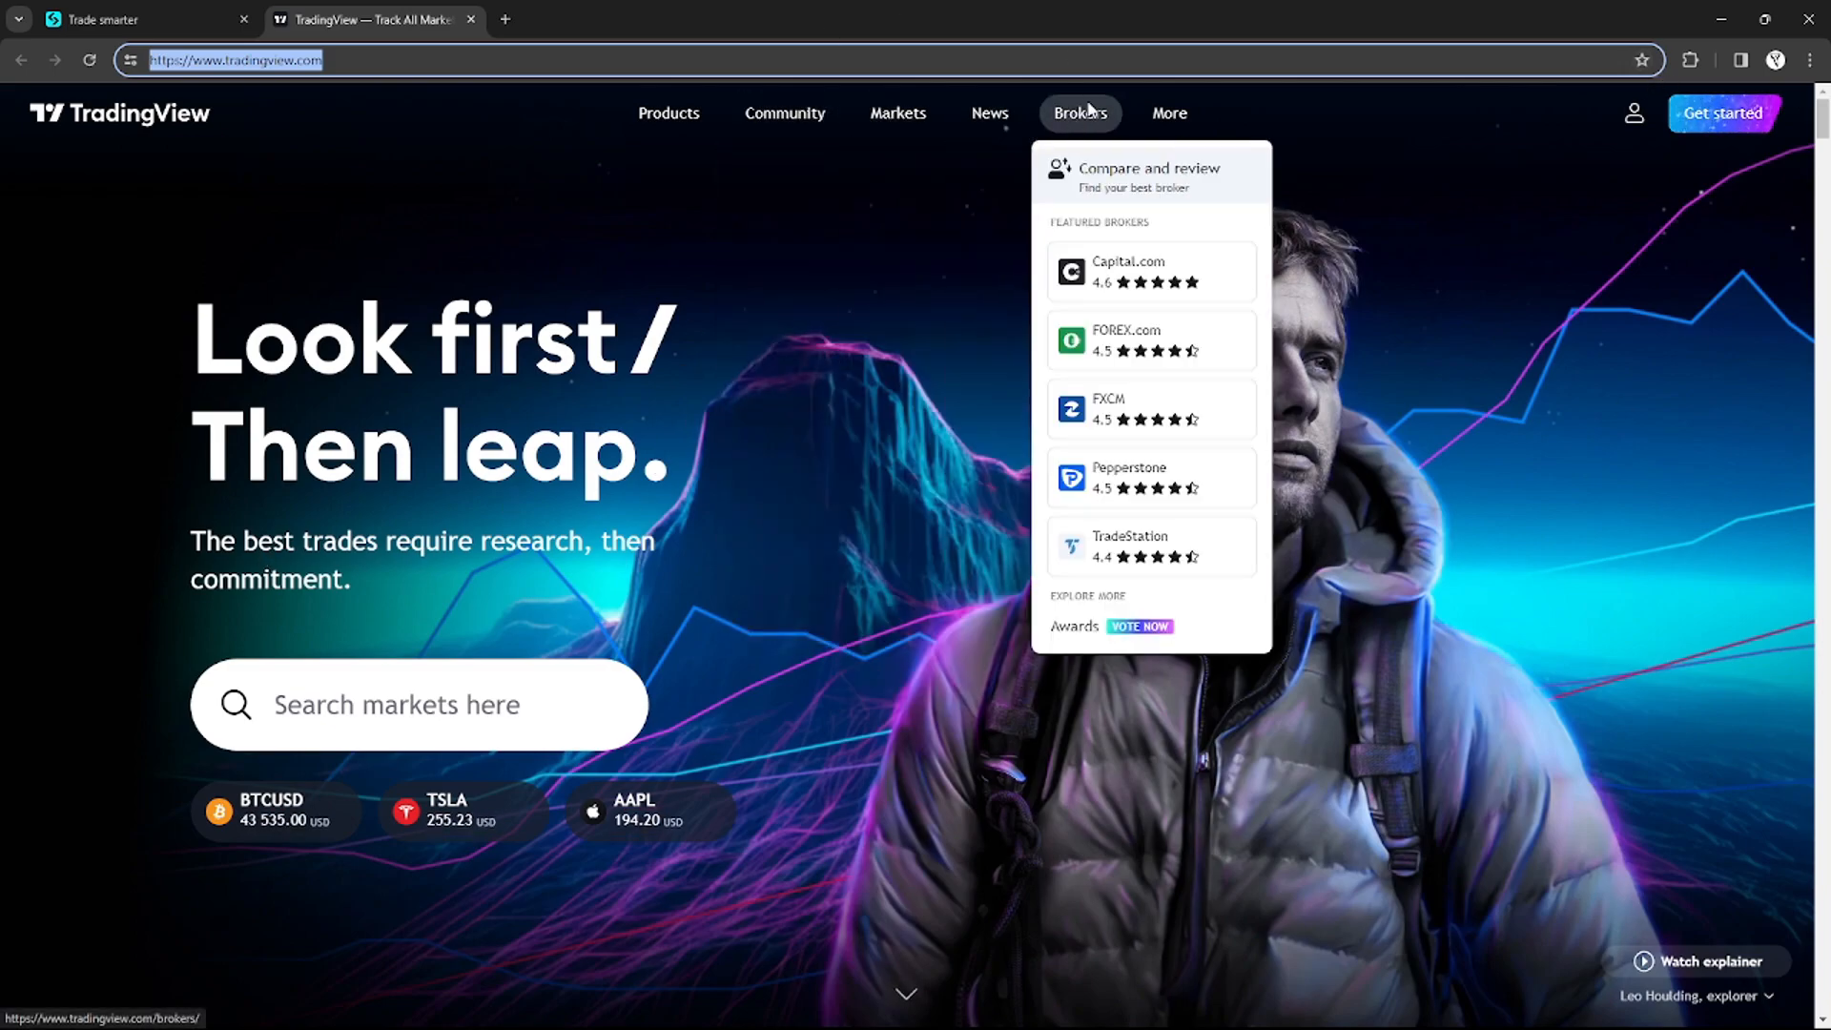
mouse_move(1151, 271)
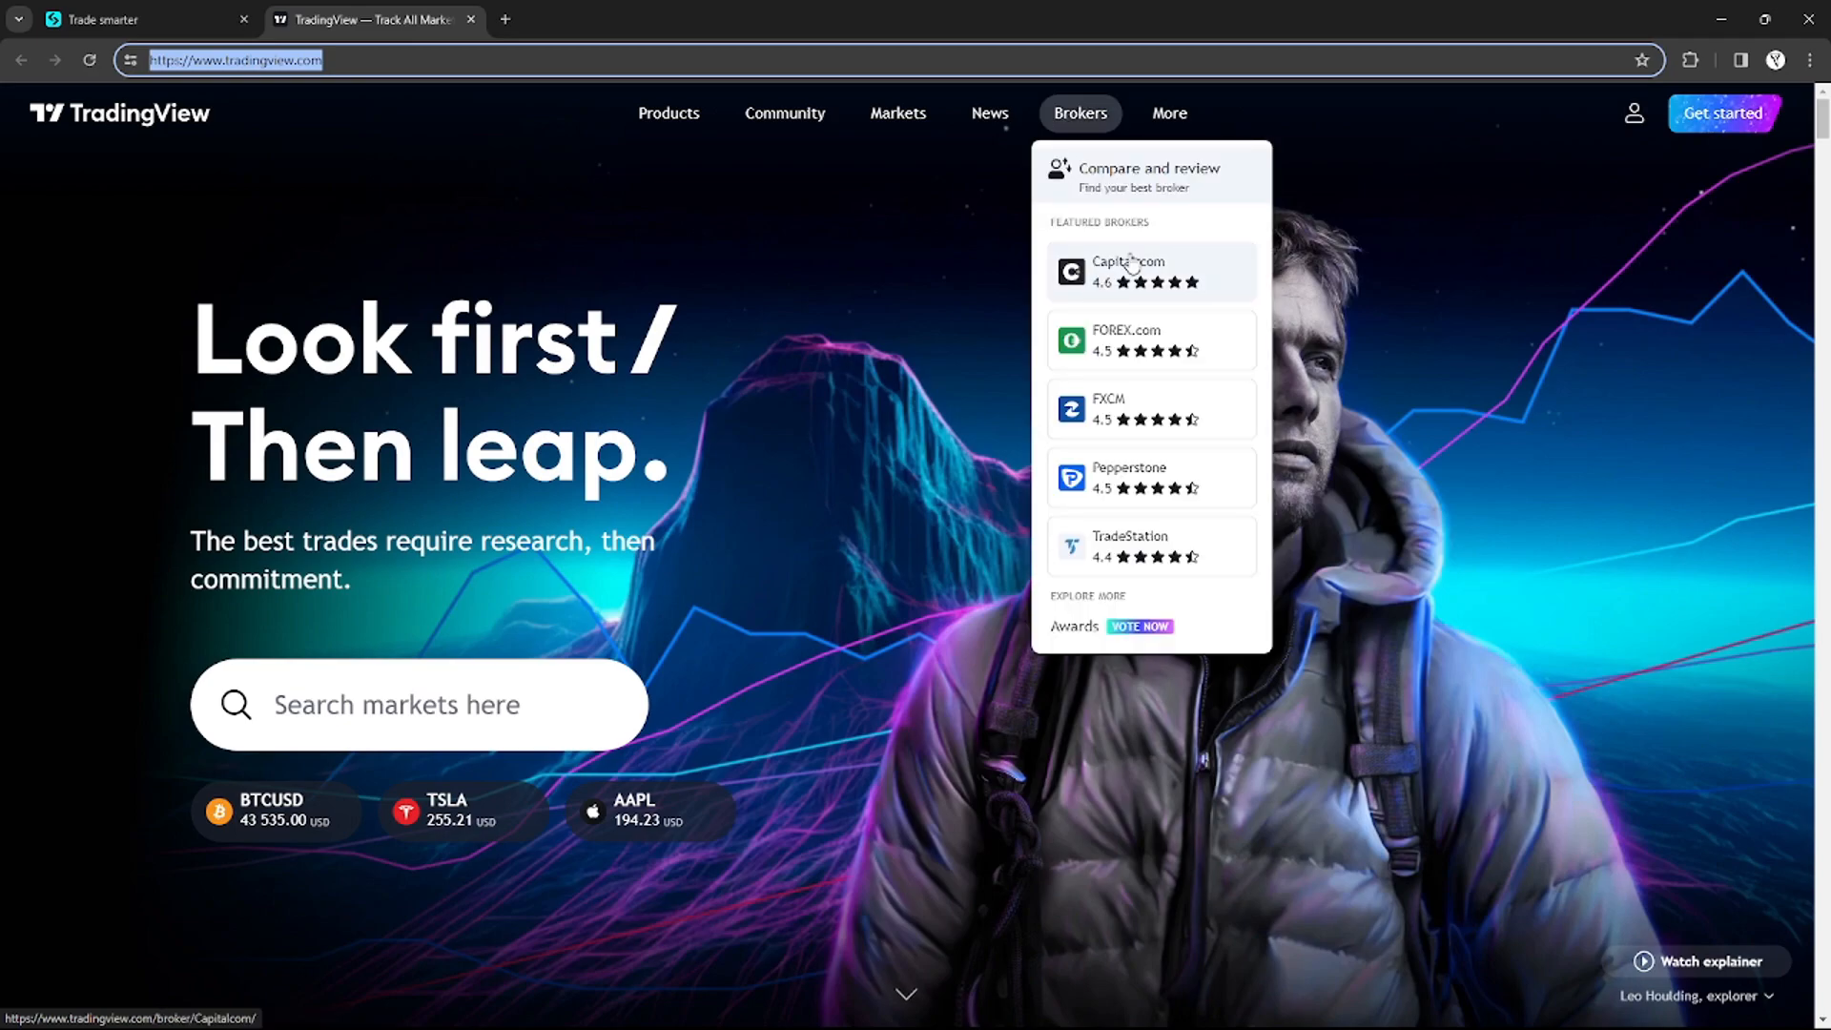
click(1127, 271)
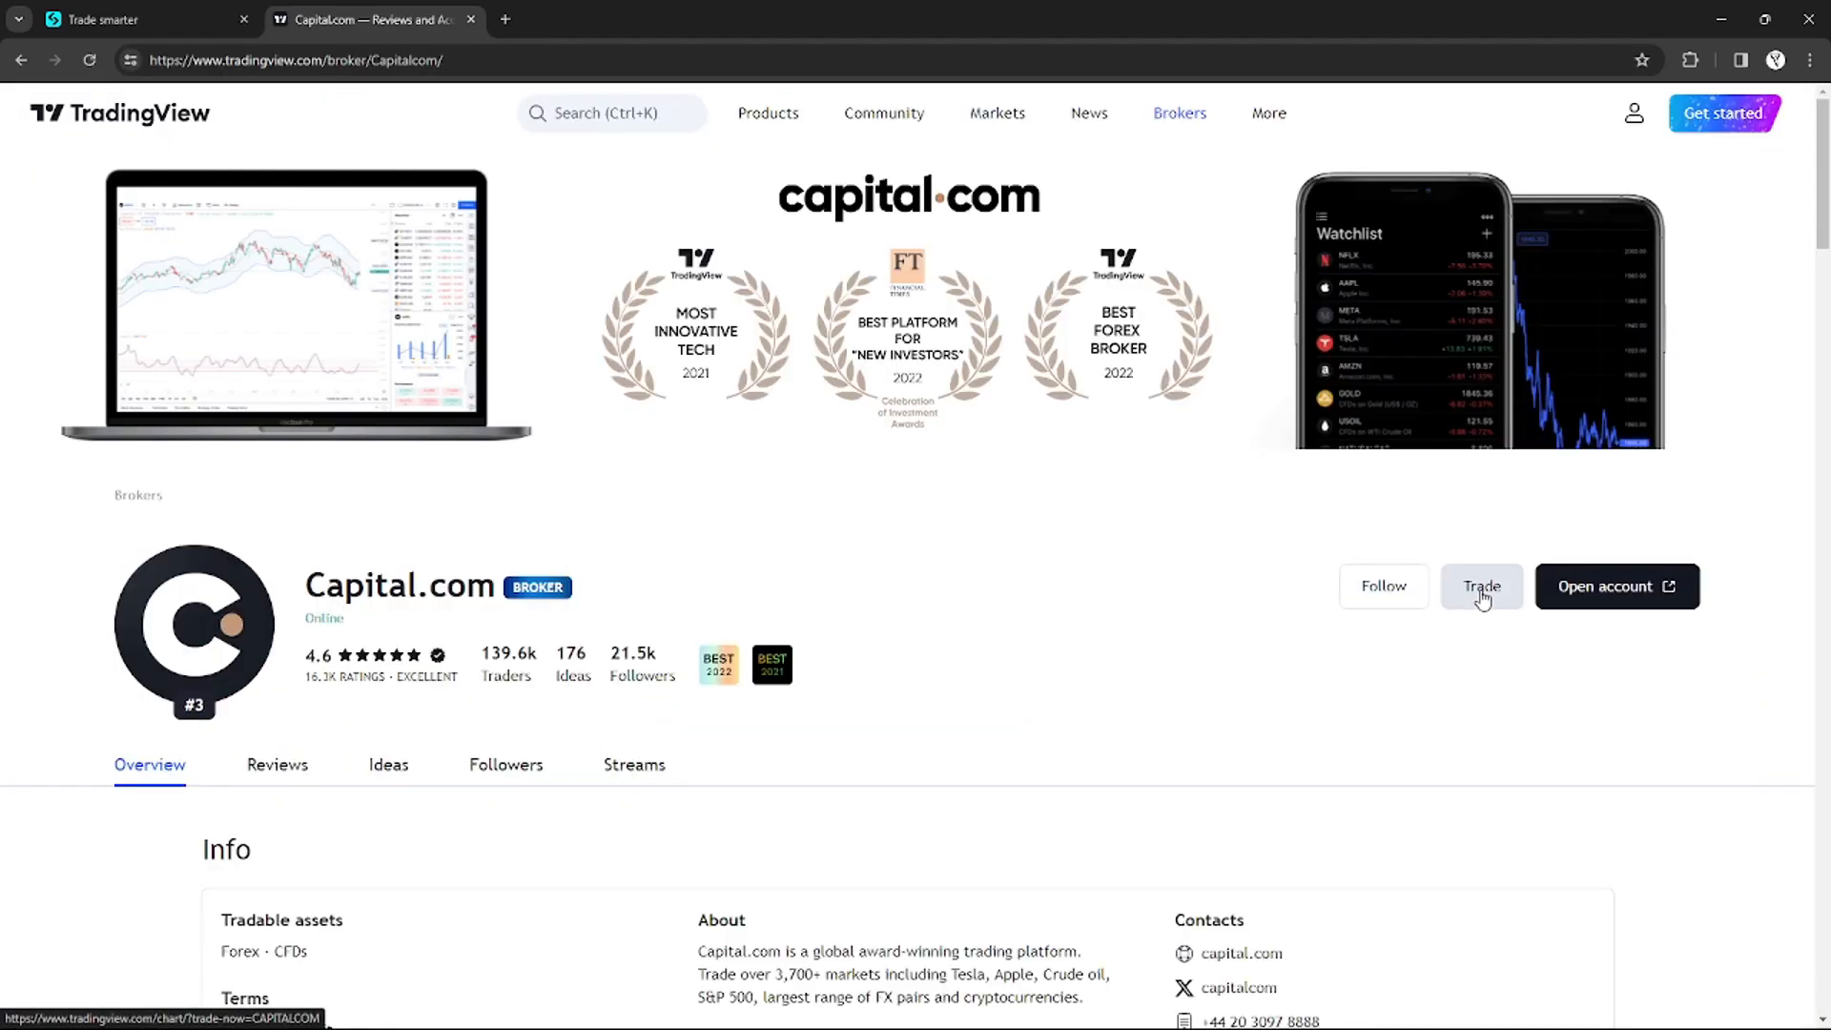
Start trading from the Capital.com page to load the BGBUSD chart with the Trading Panel.
click(1482, 586)
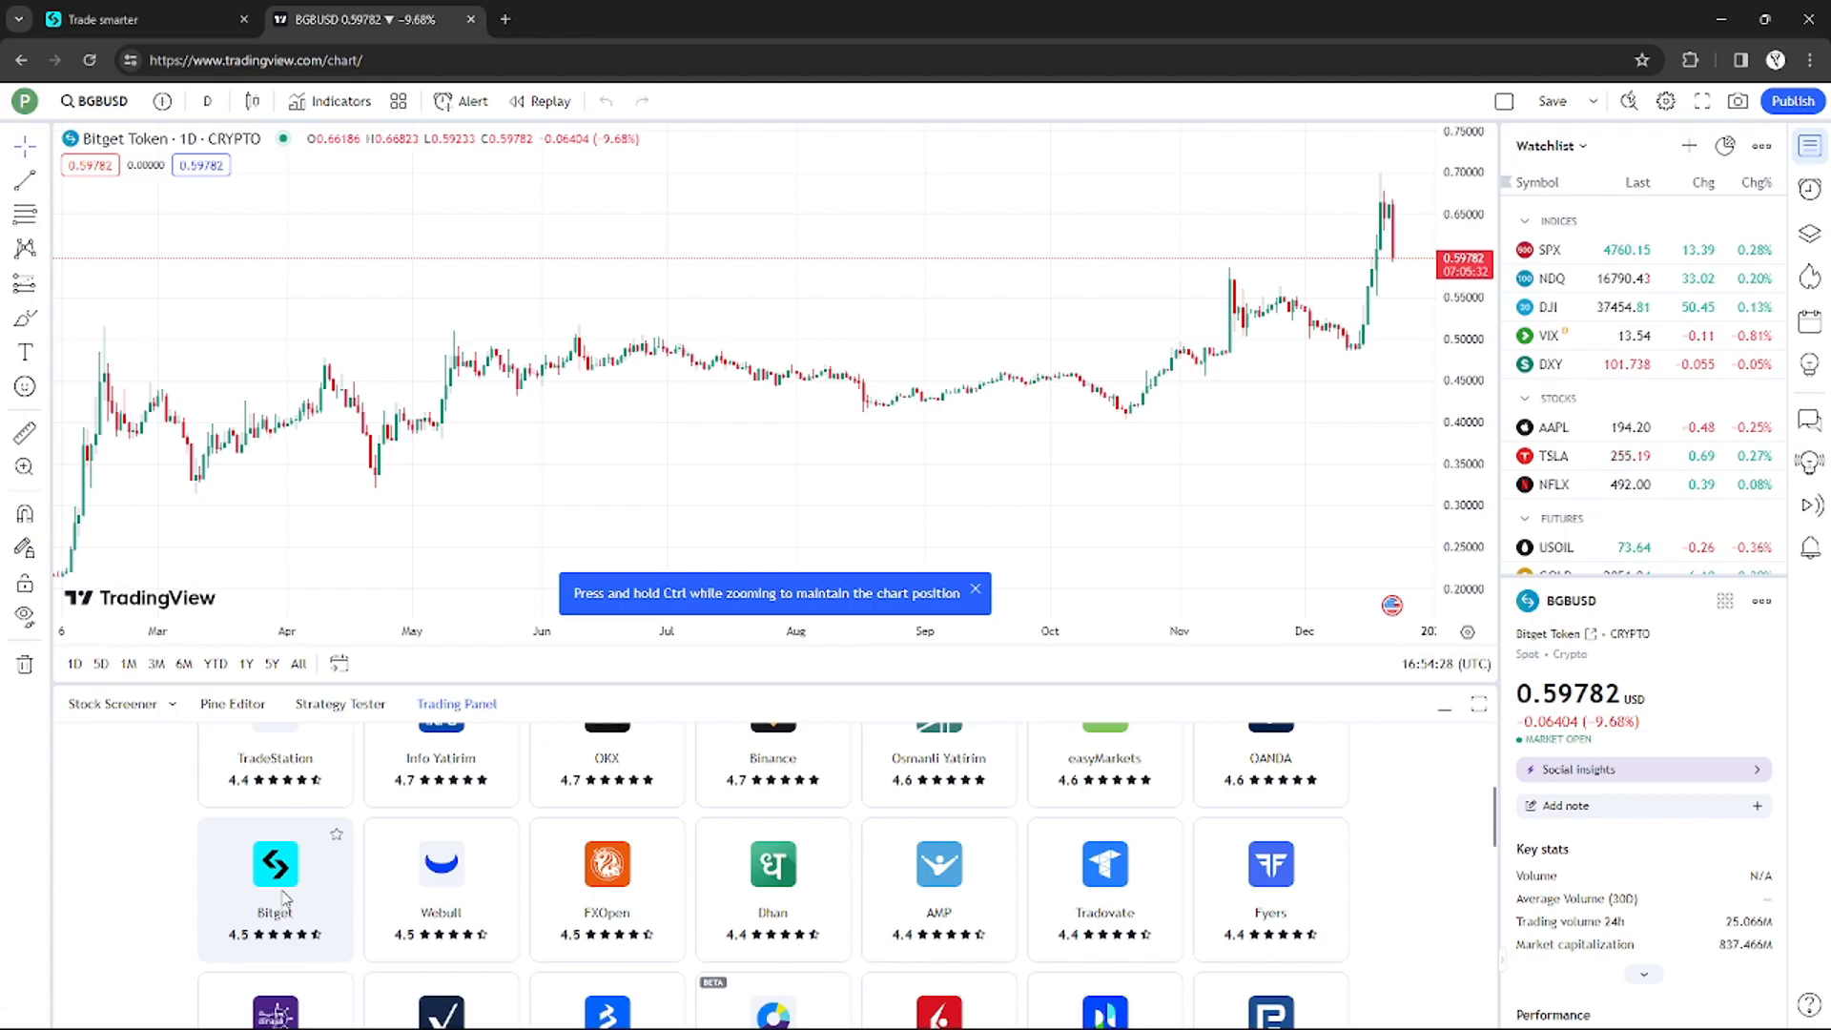
click(275, 865)
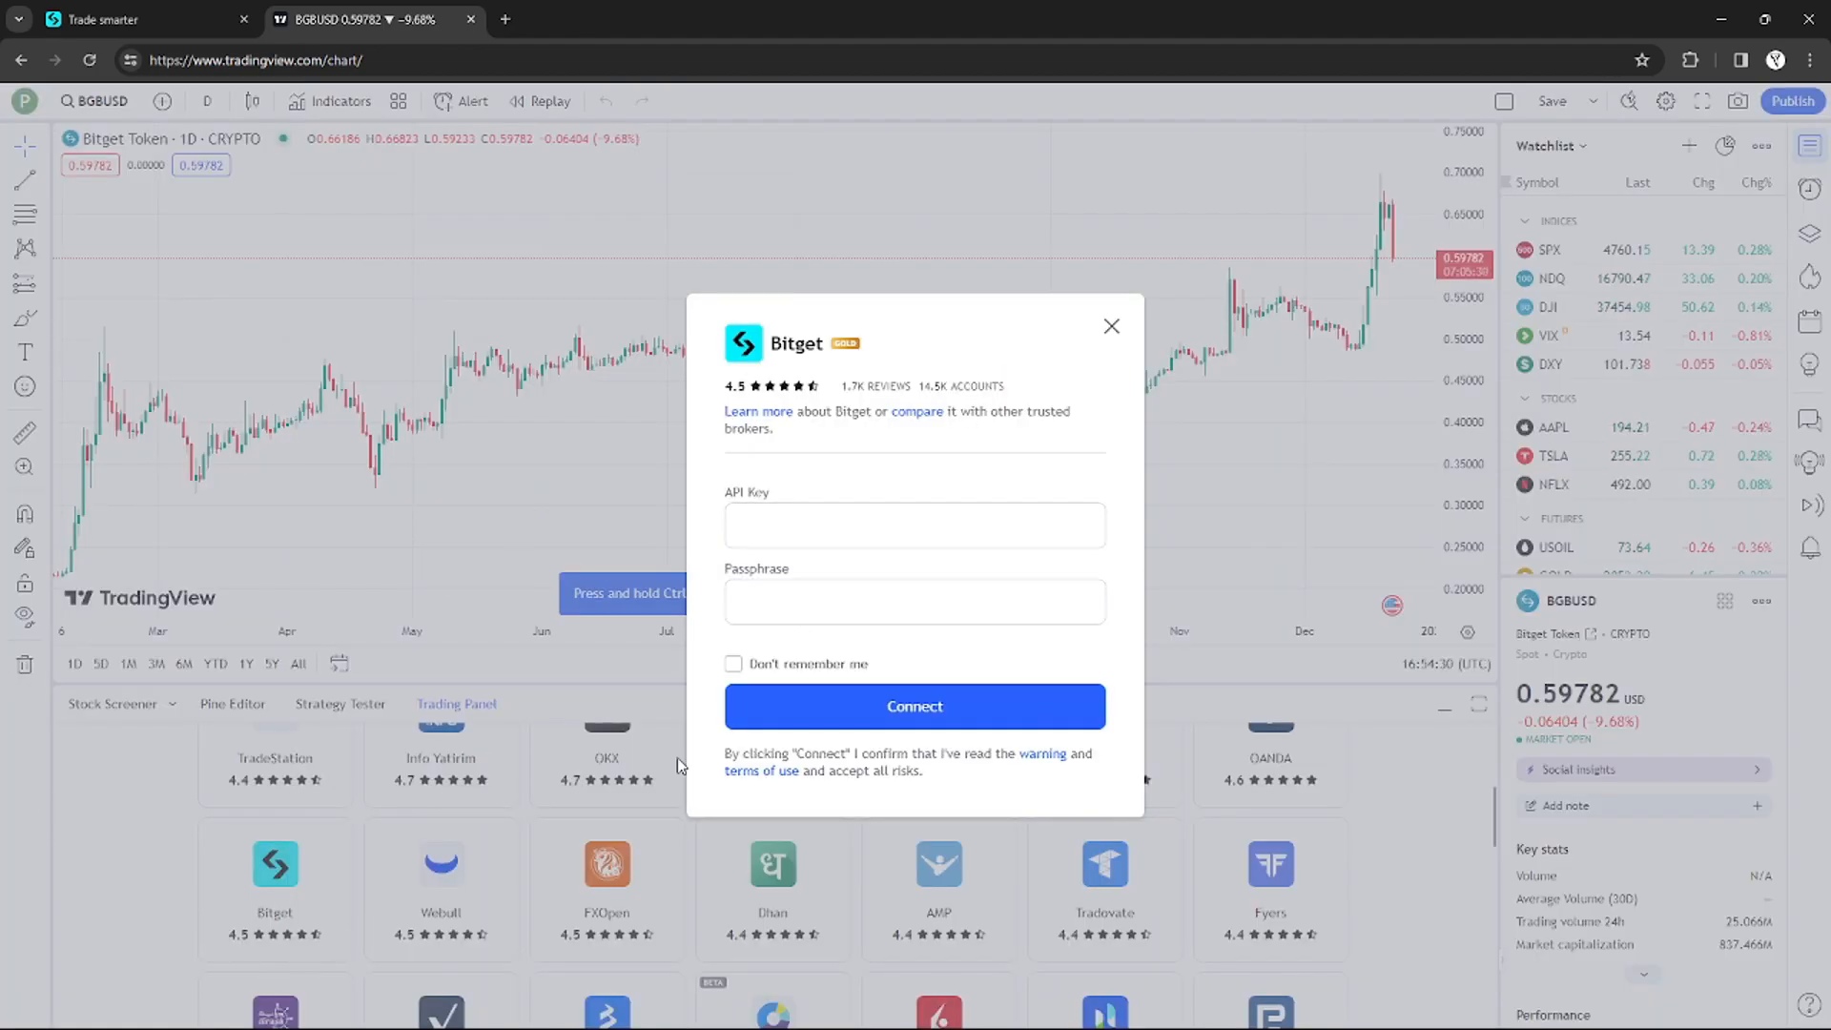
click(913, 527)
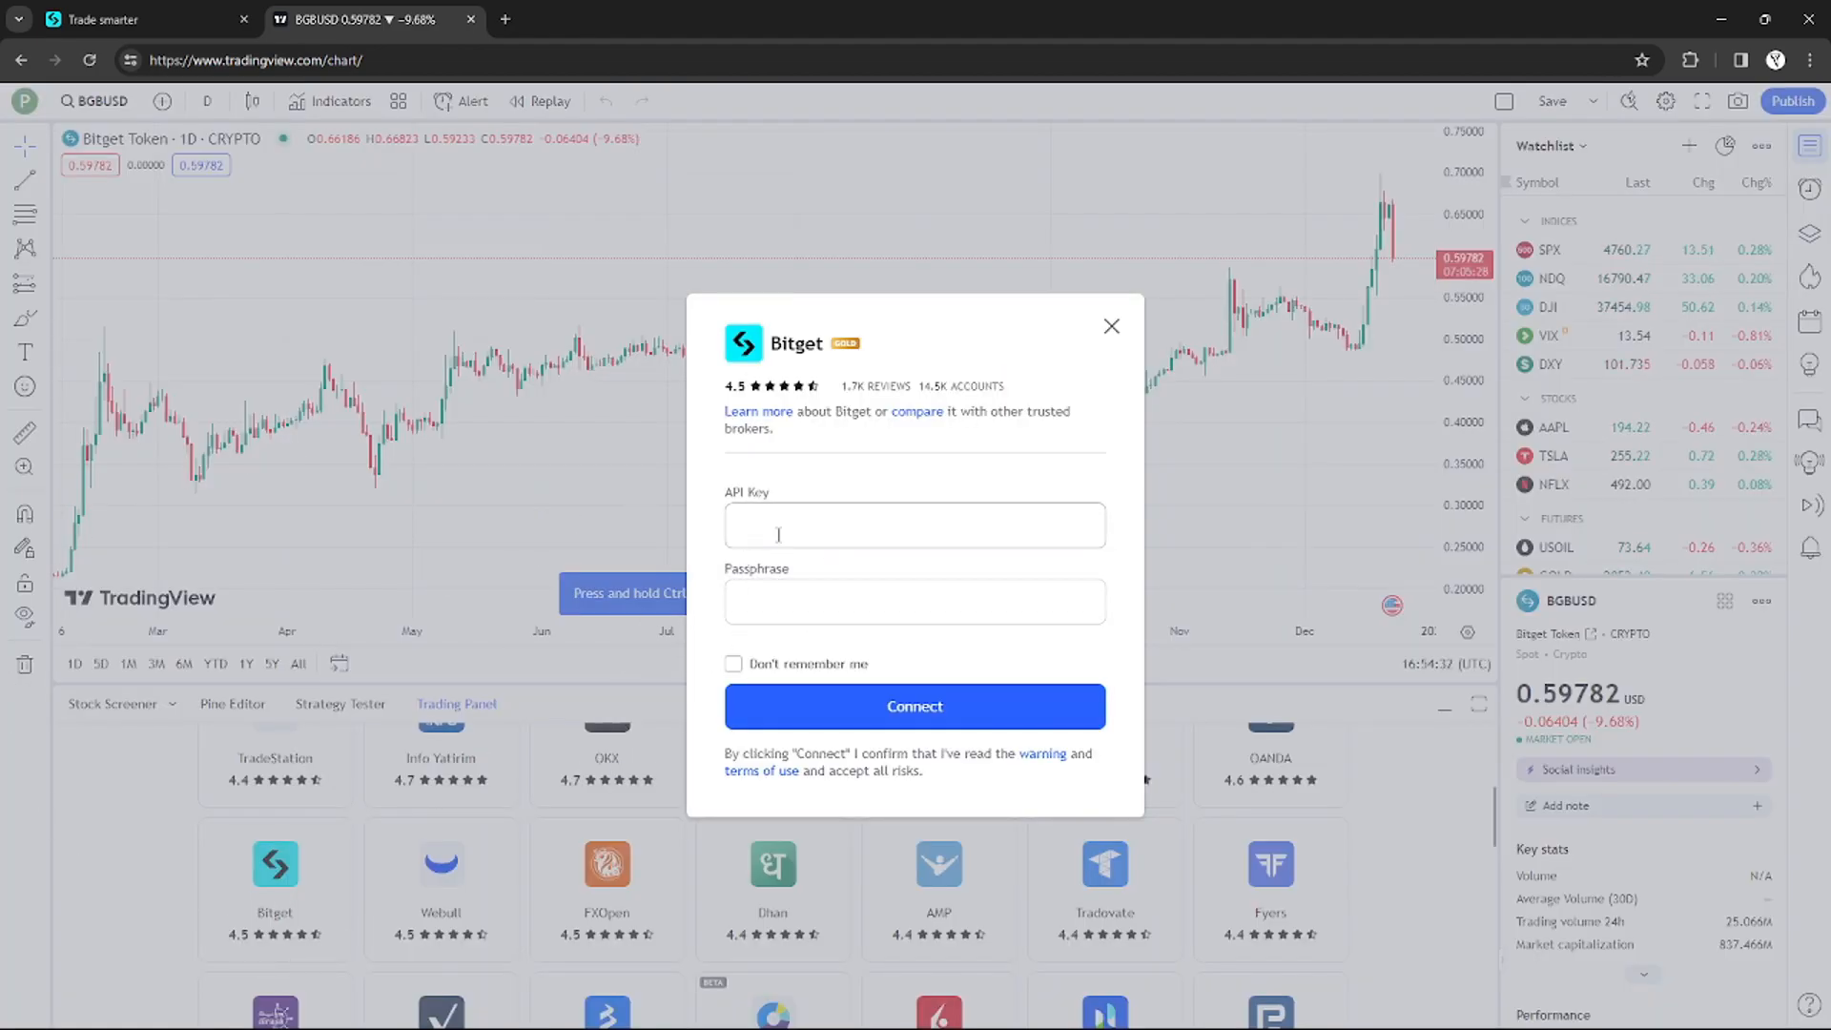
click(914, 601)
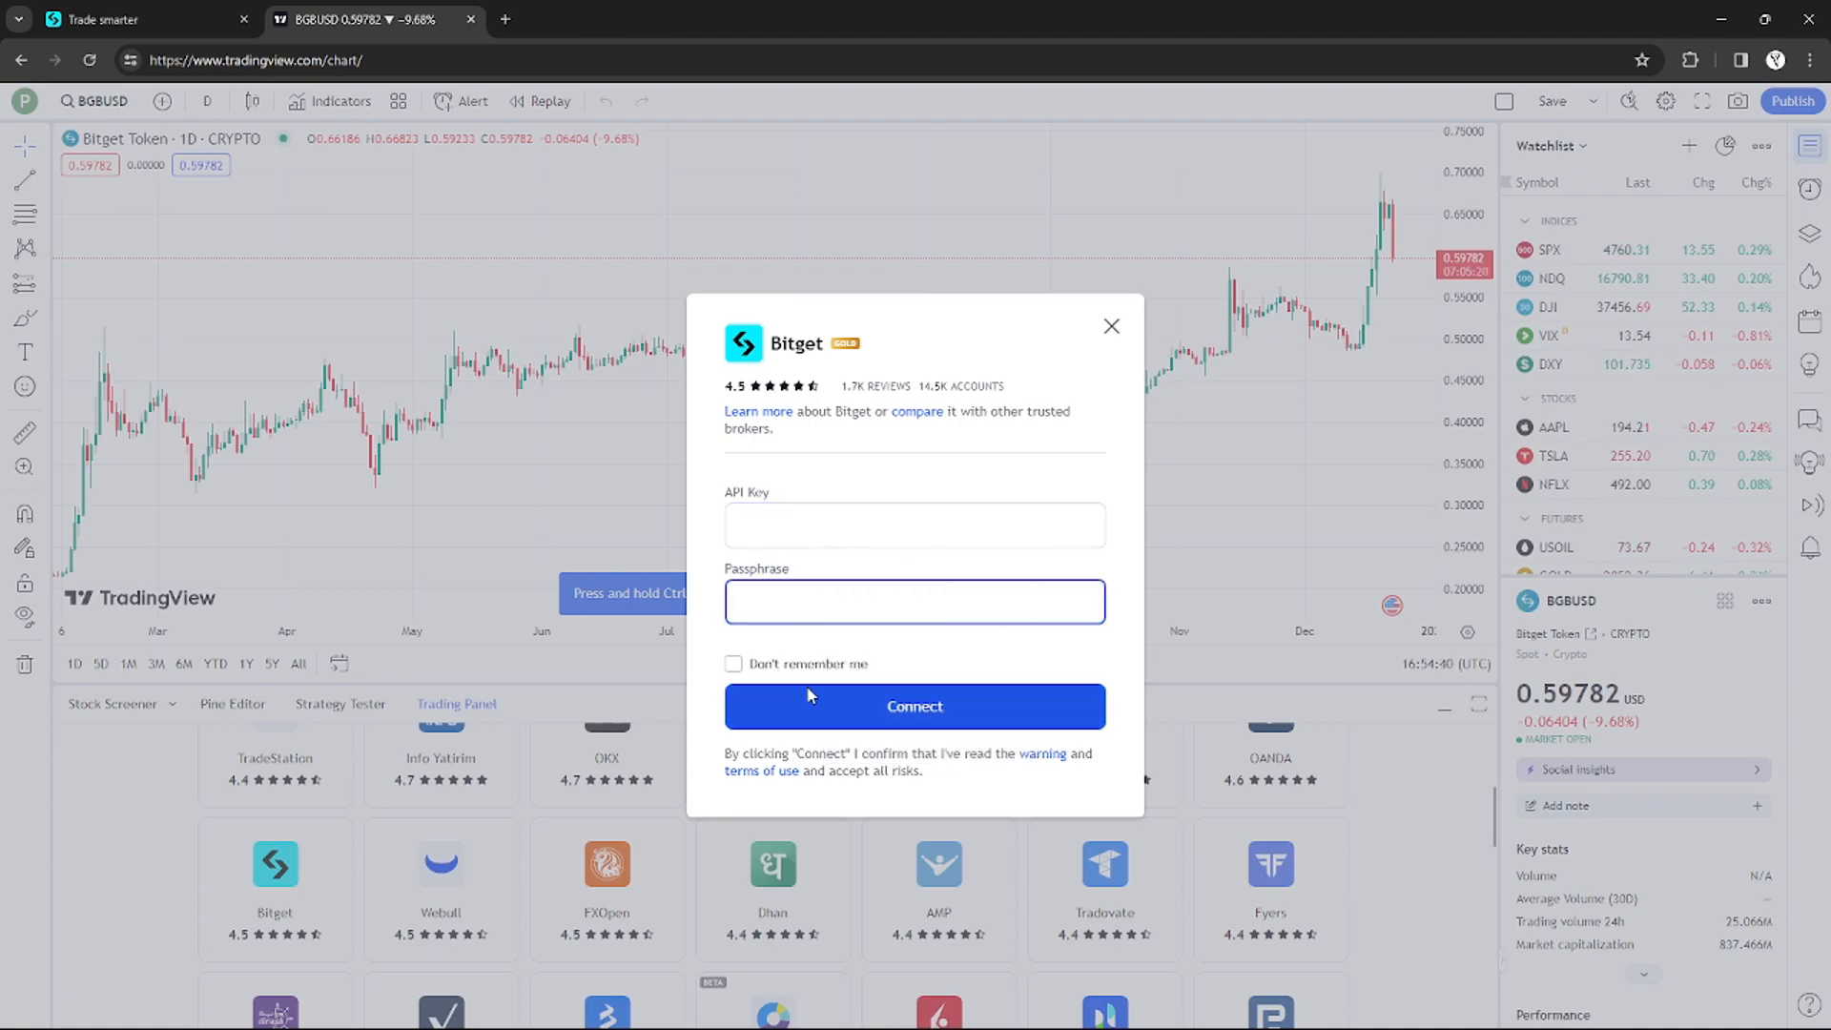
click(914, 706)
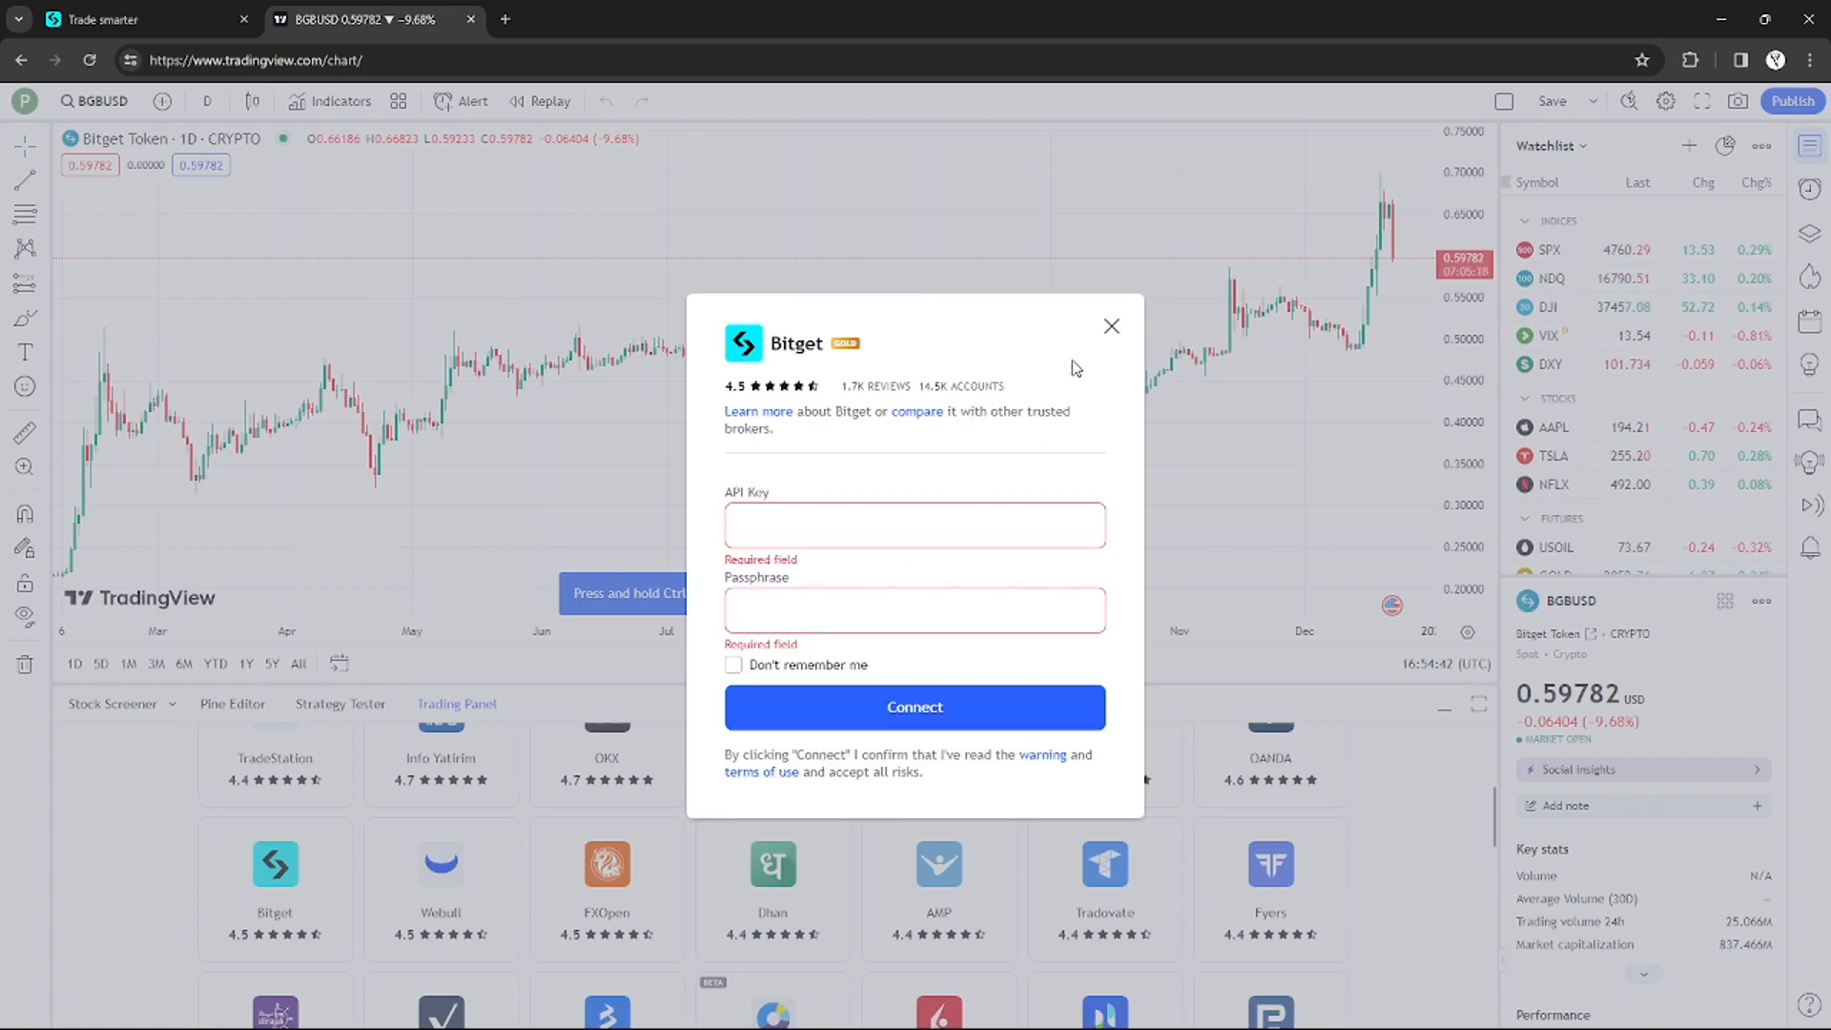
mouse_move(1110, 326)
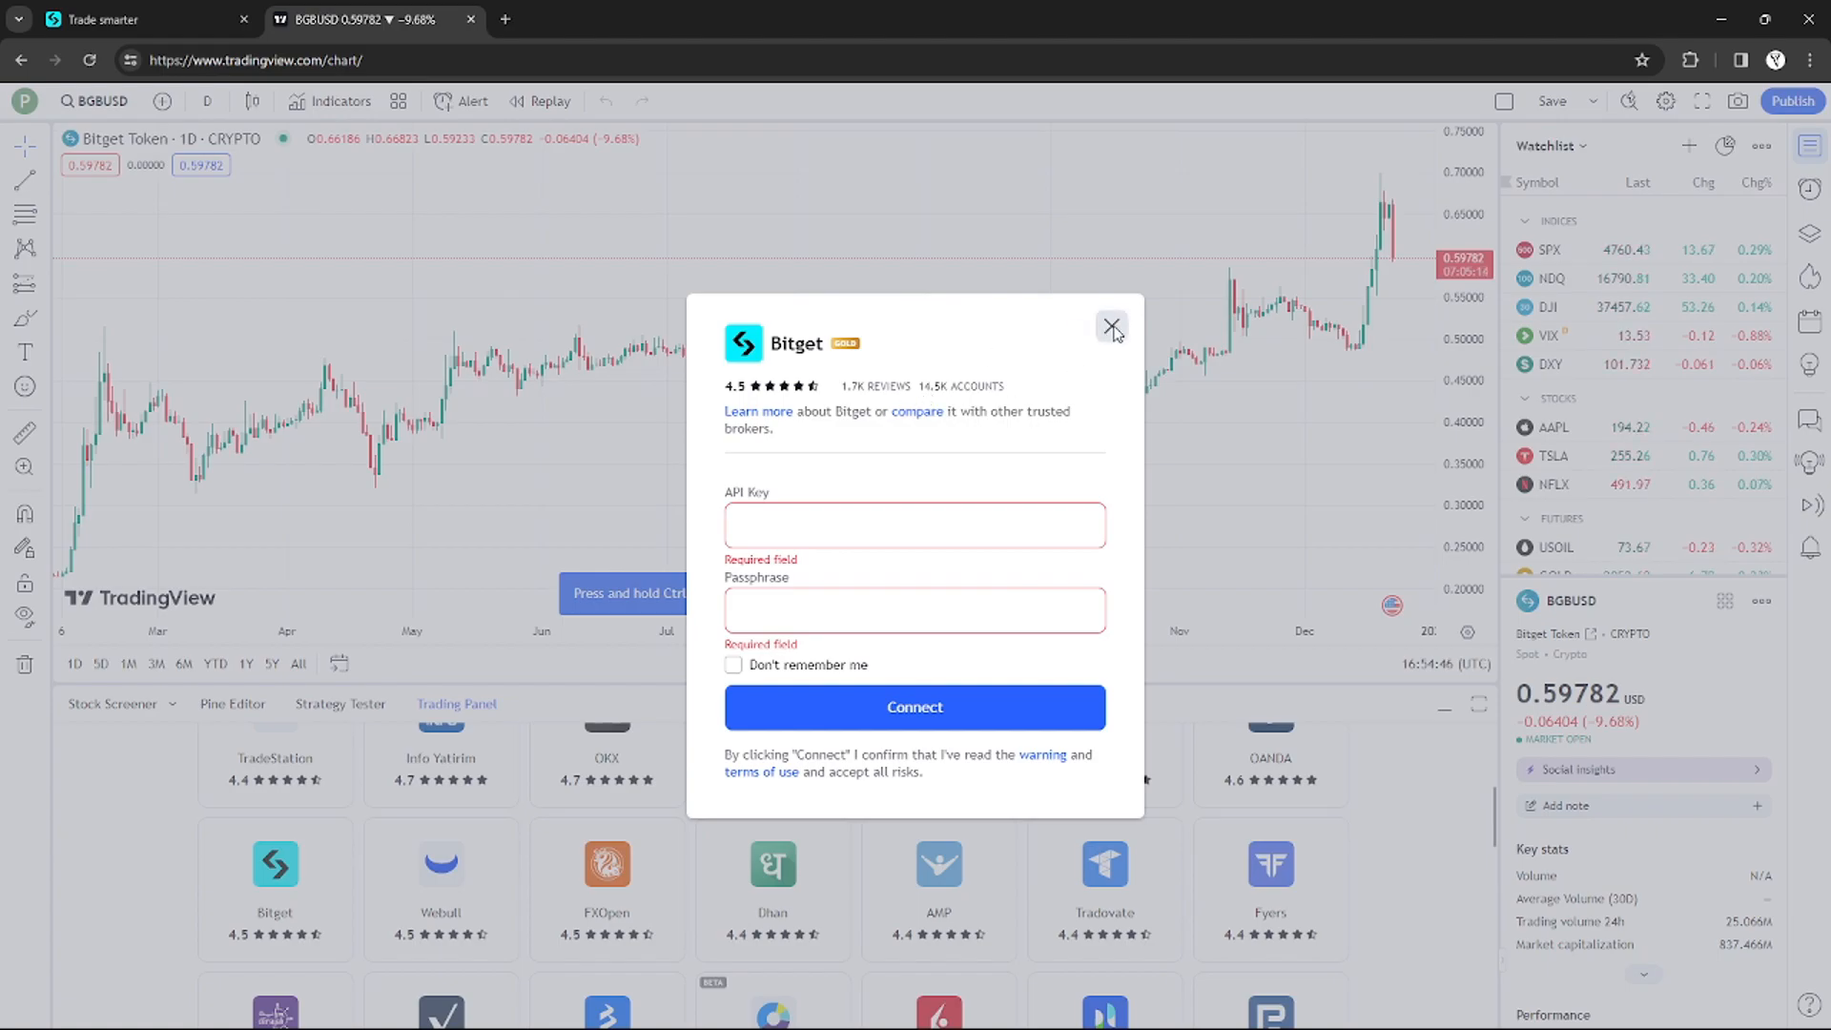
click(1111, 327)
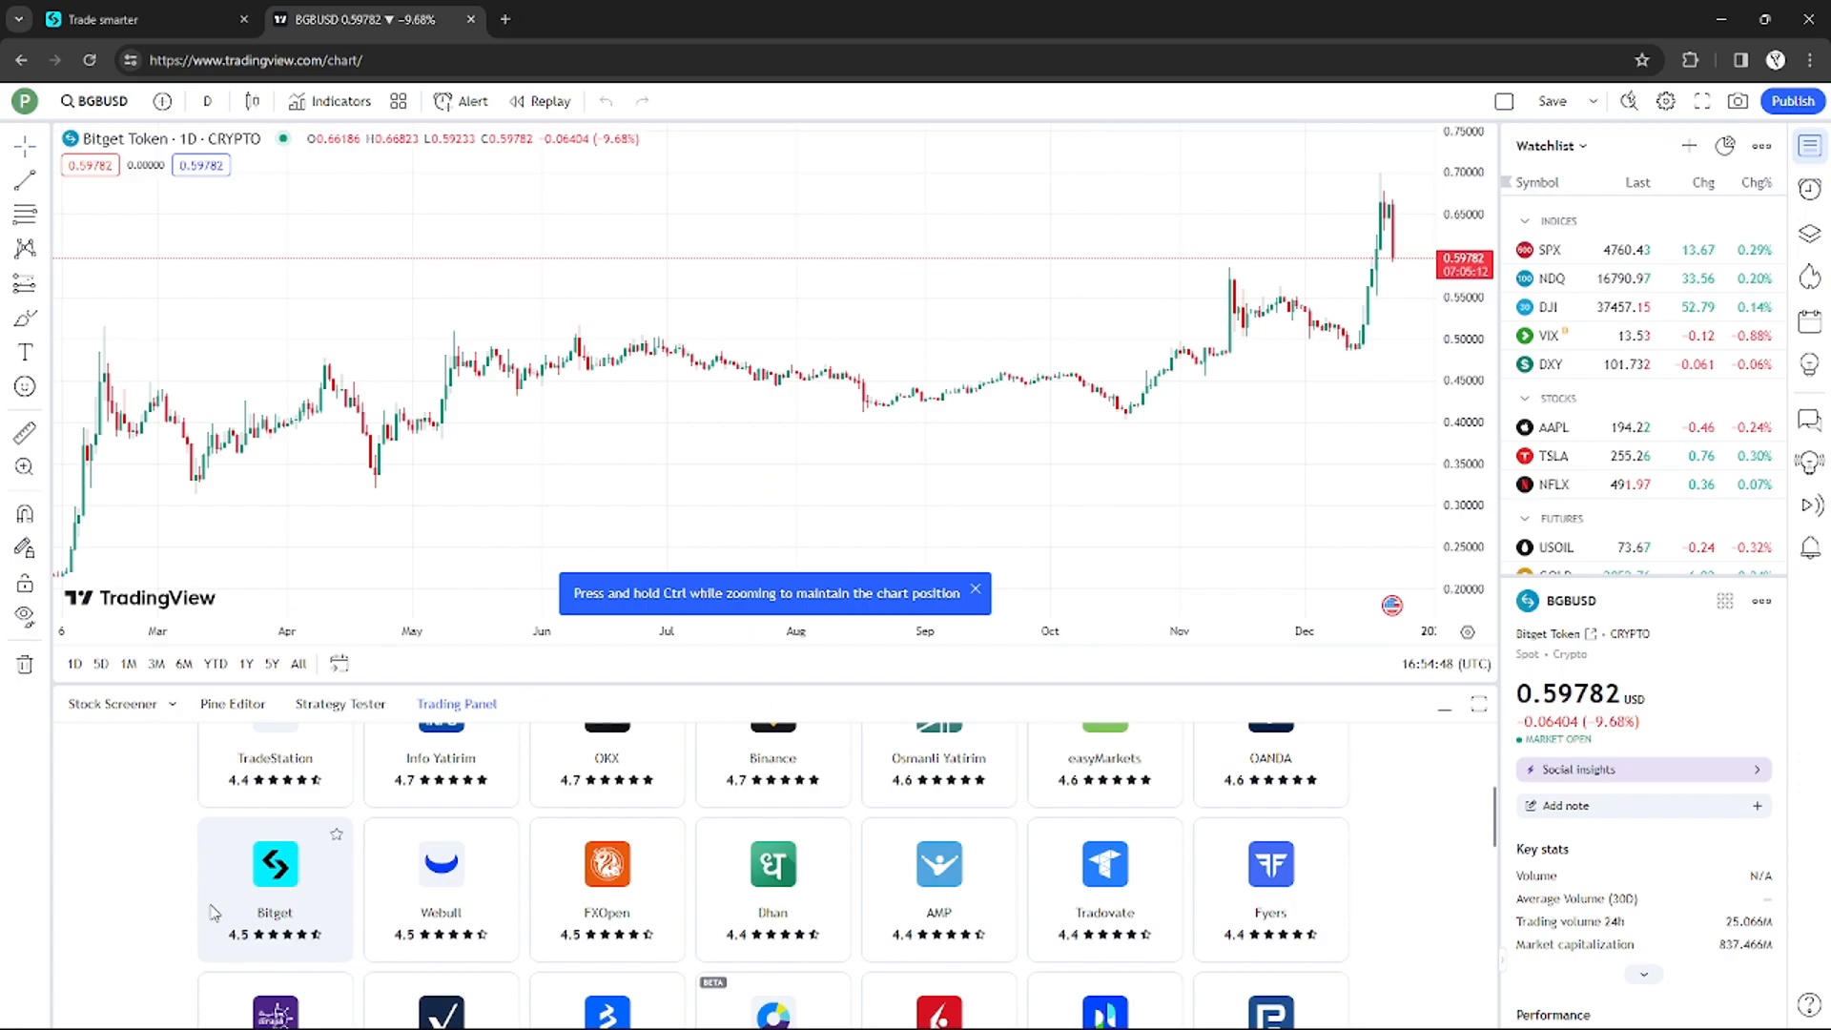
mouse_move(378, 397)
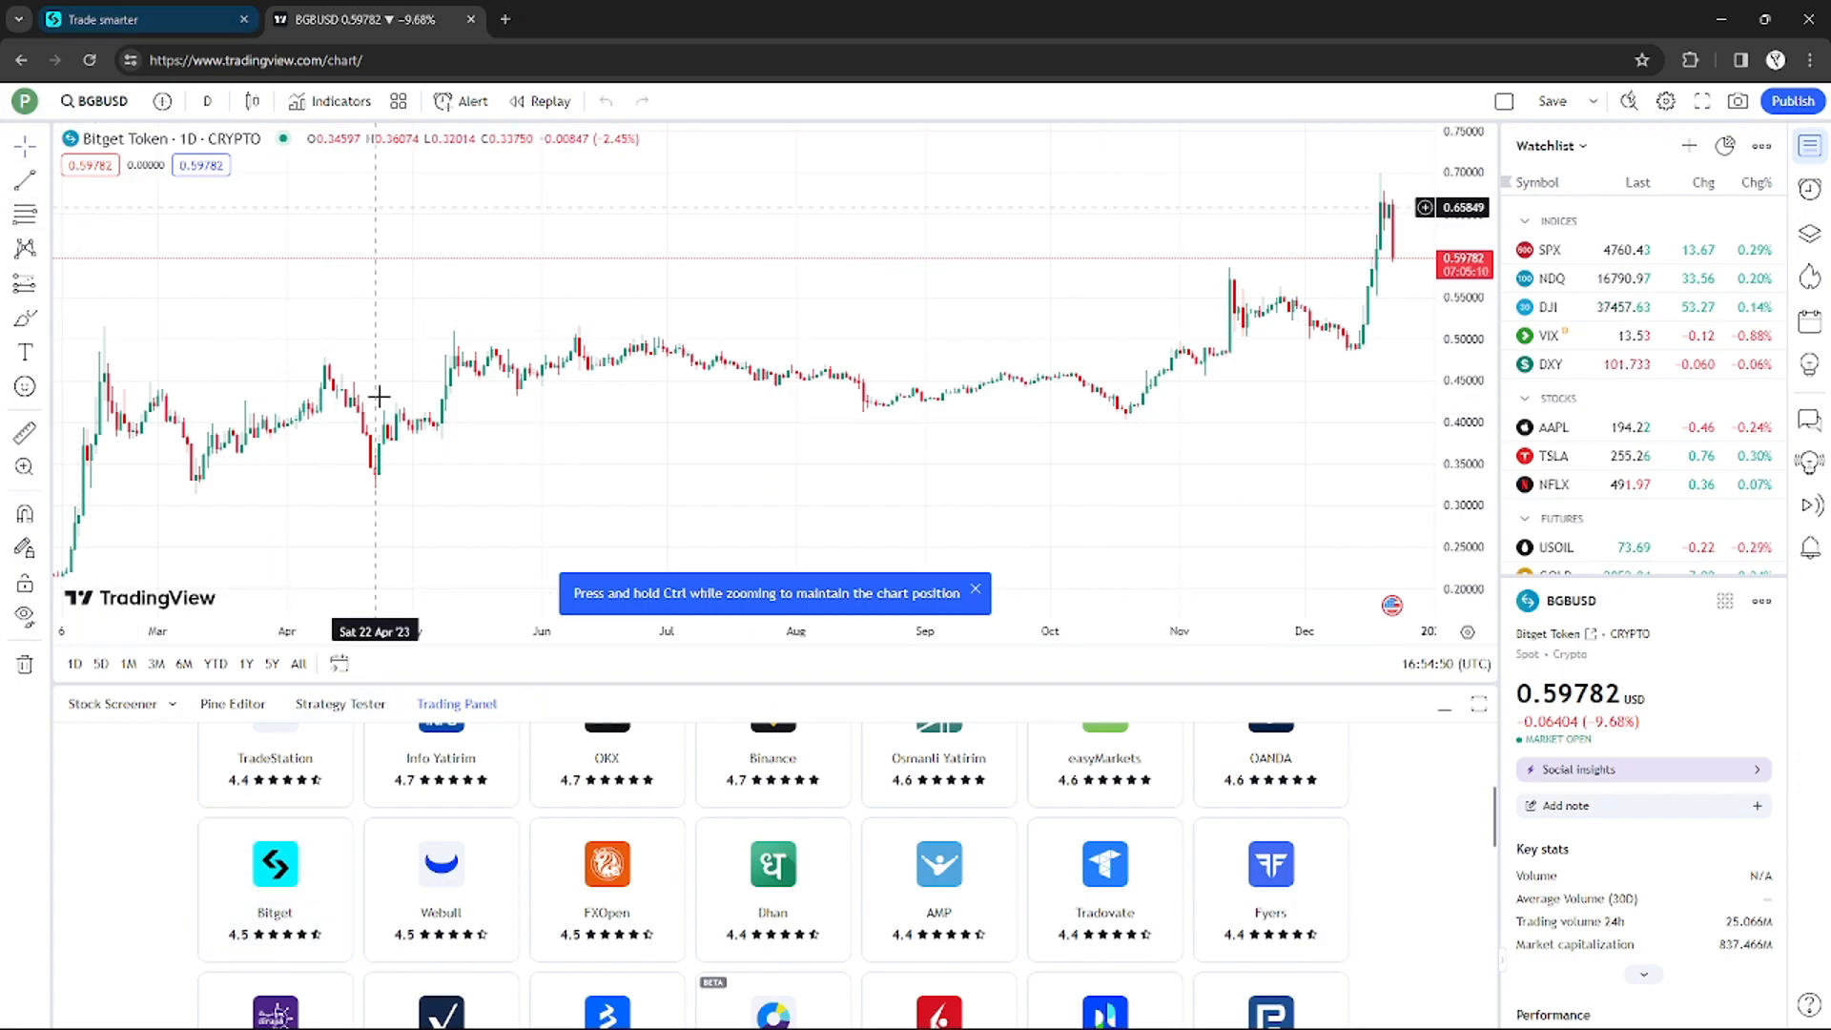
mouse_move(183, 906)
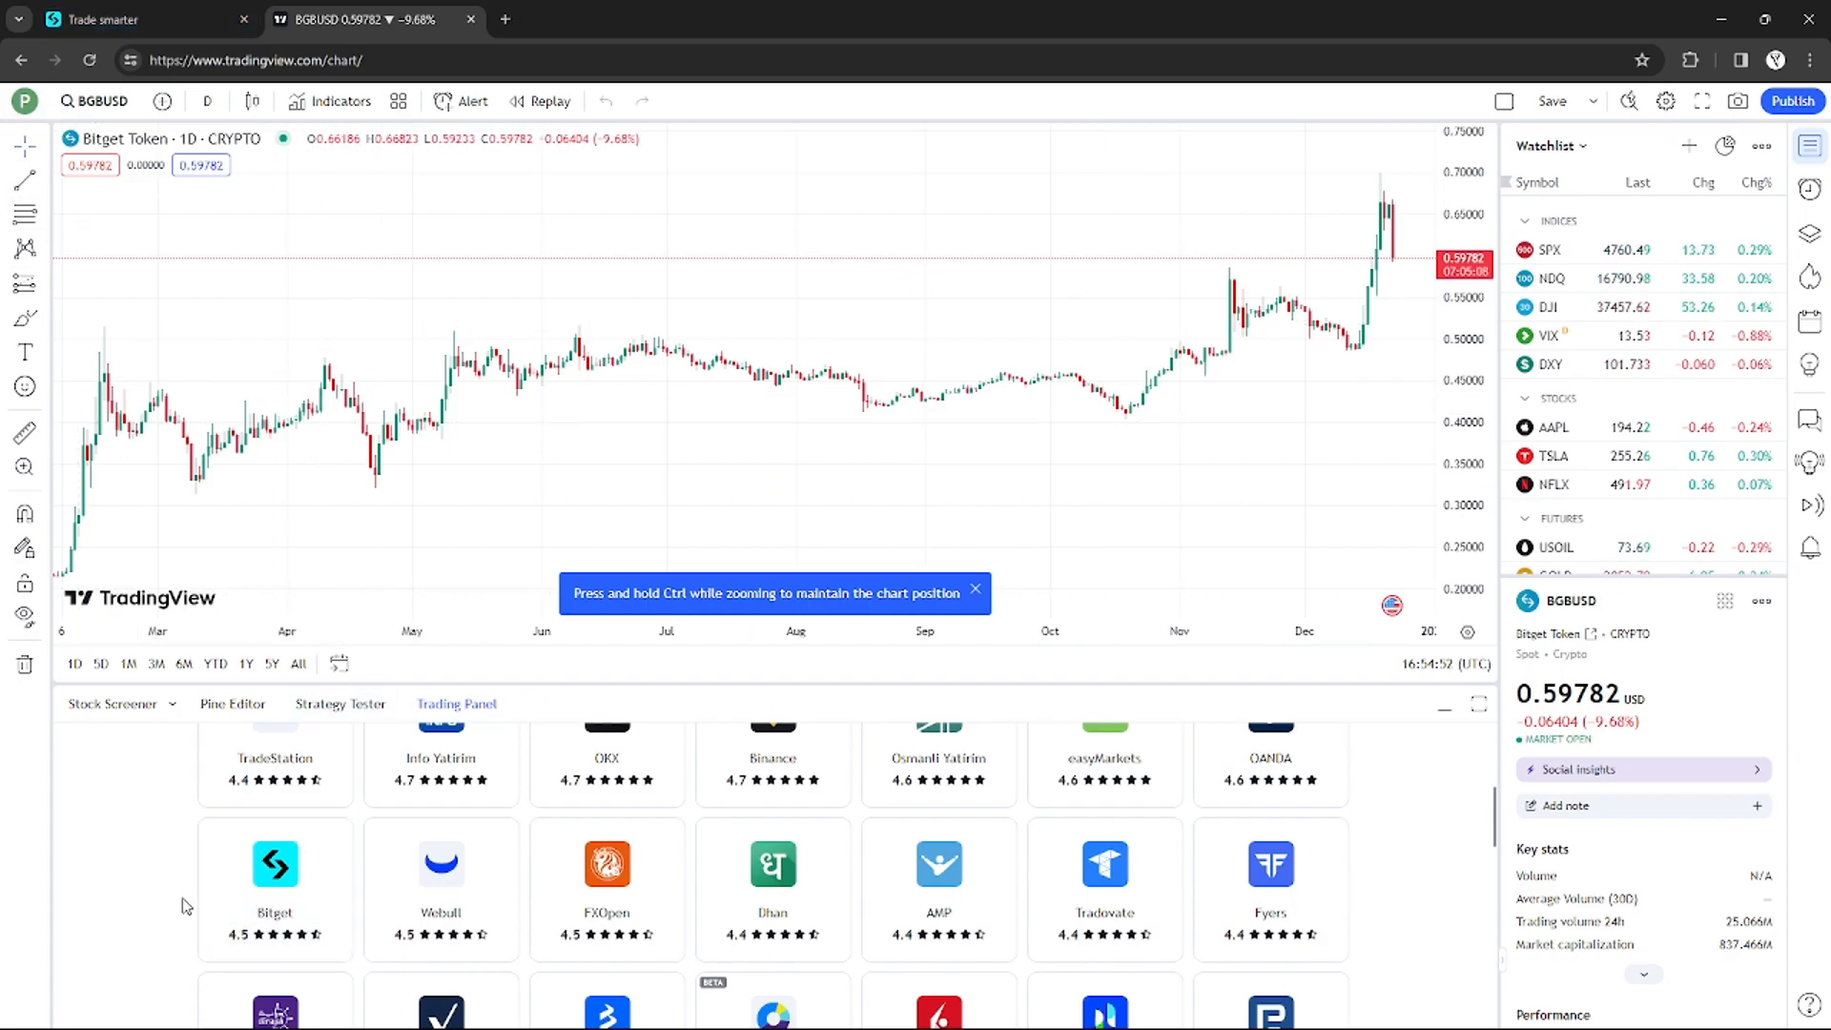